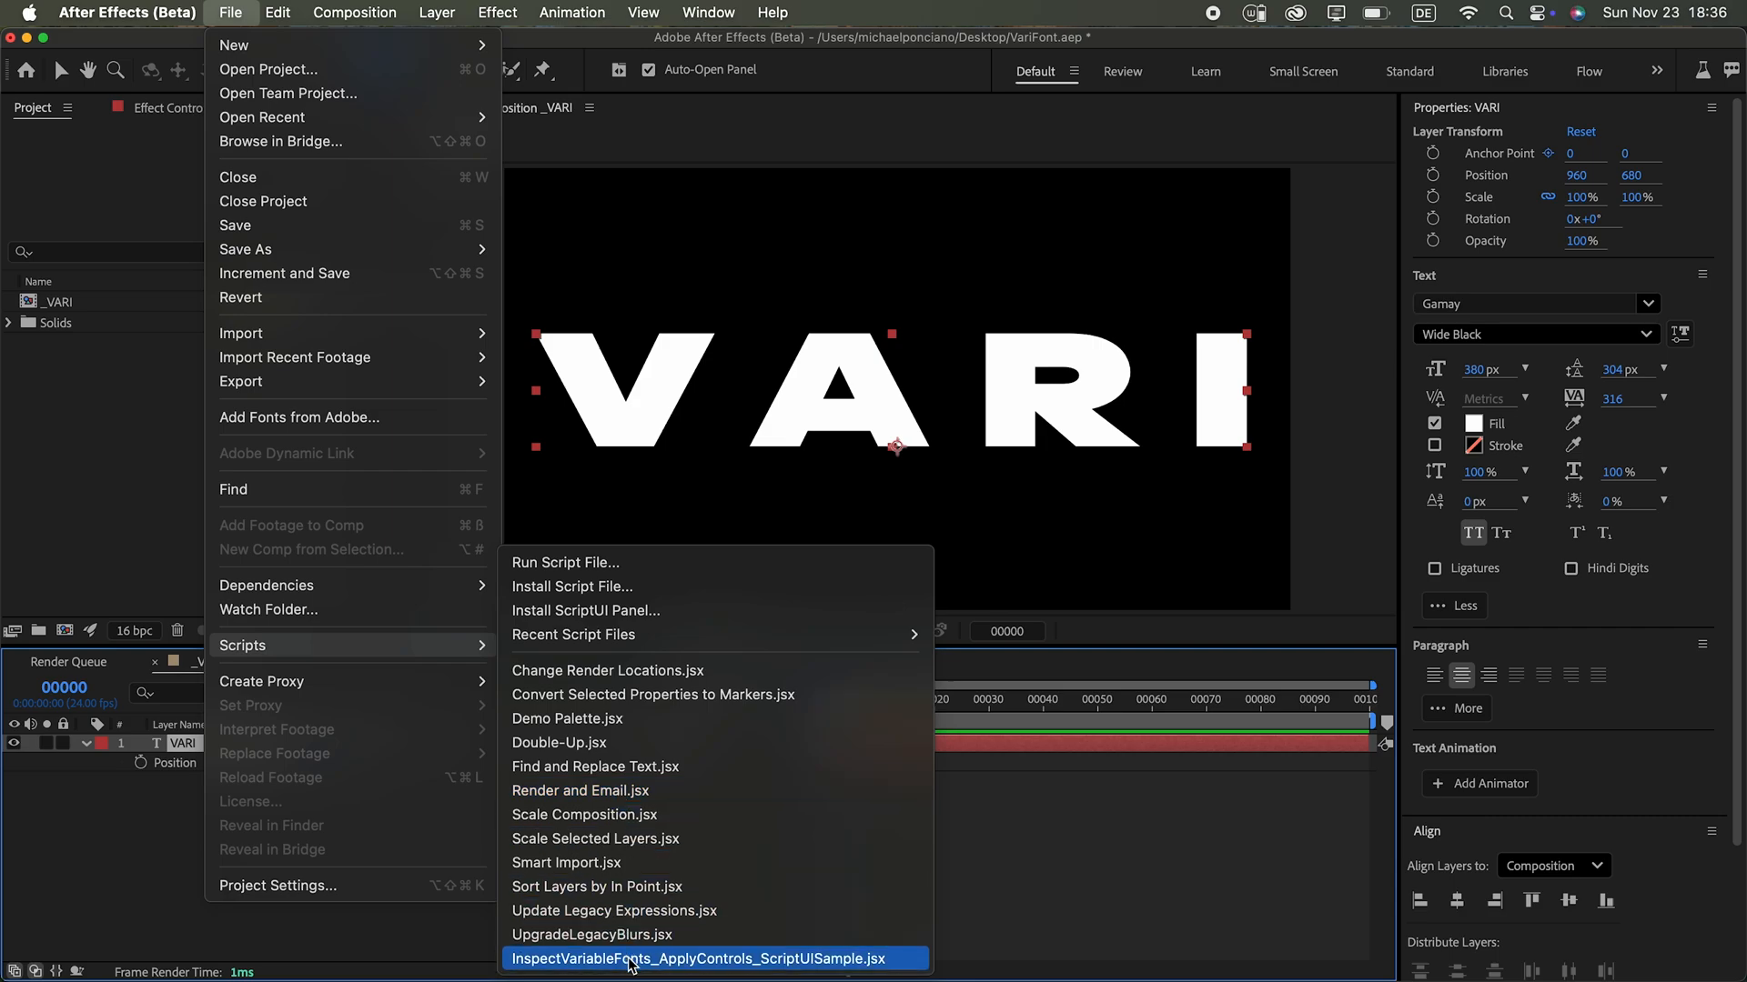
Step: Inspect the Gamay variable font's Weight and Width axis values for the VARI title
left_click(699, 959)
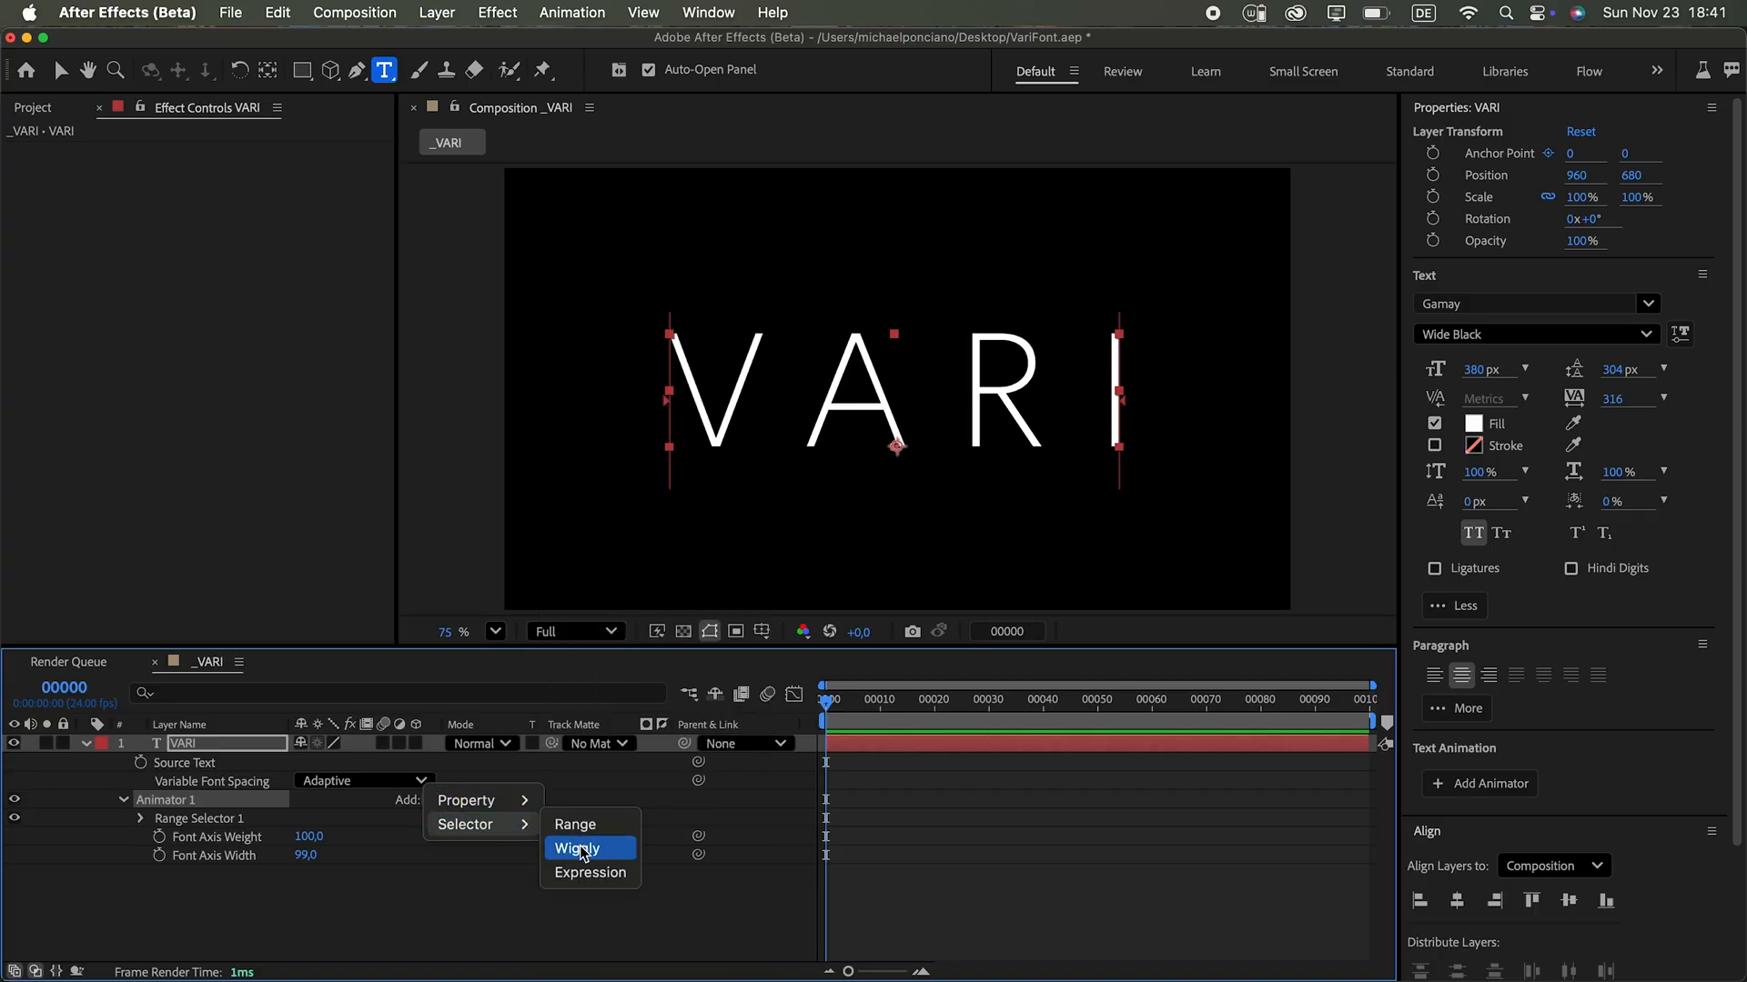
left_click(578, 848)
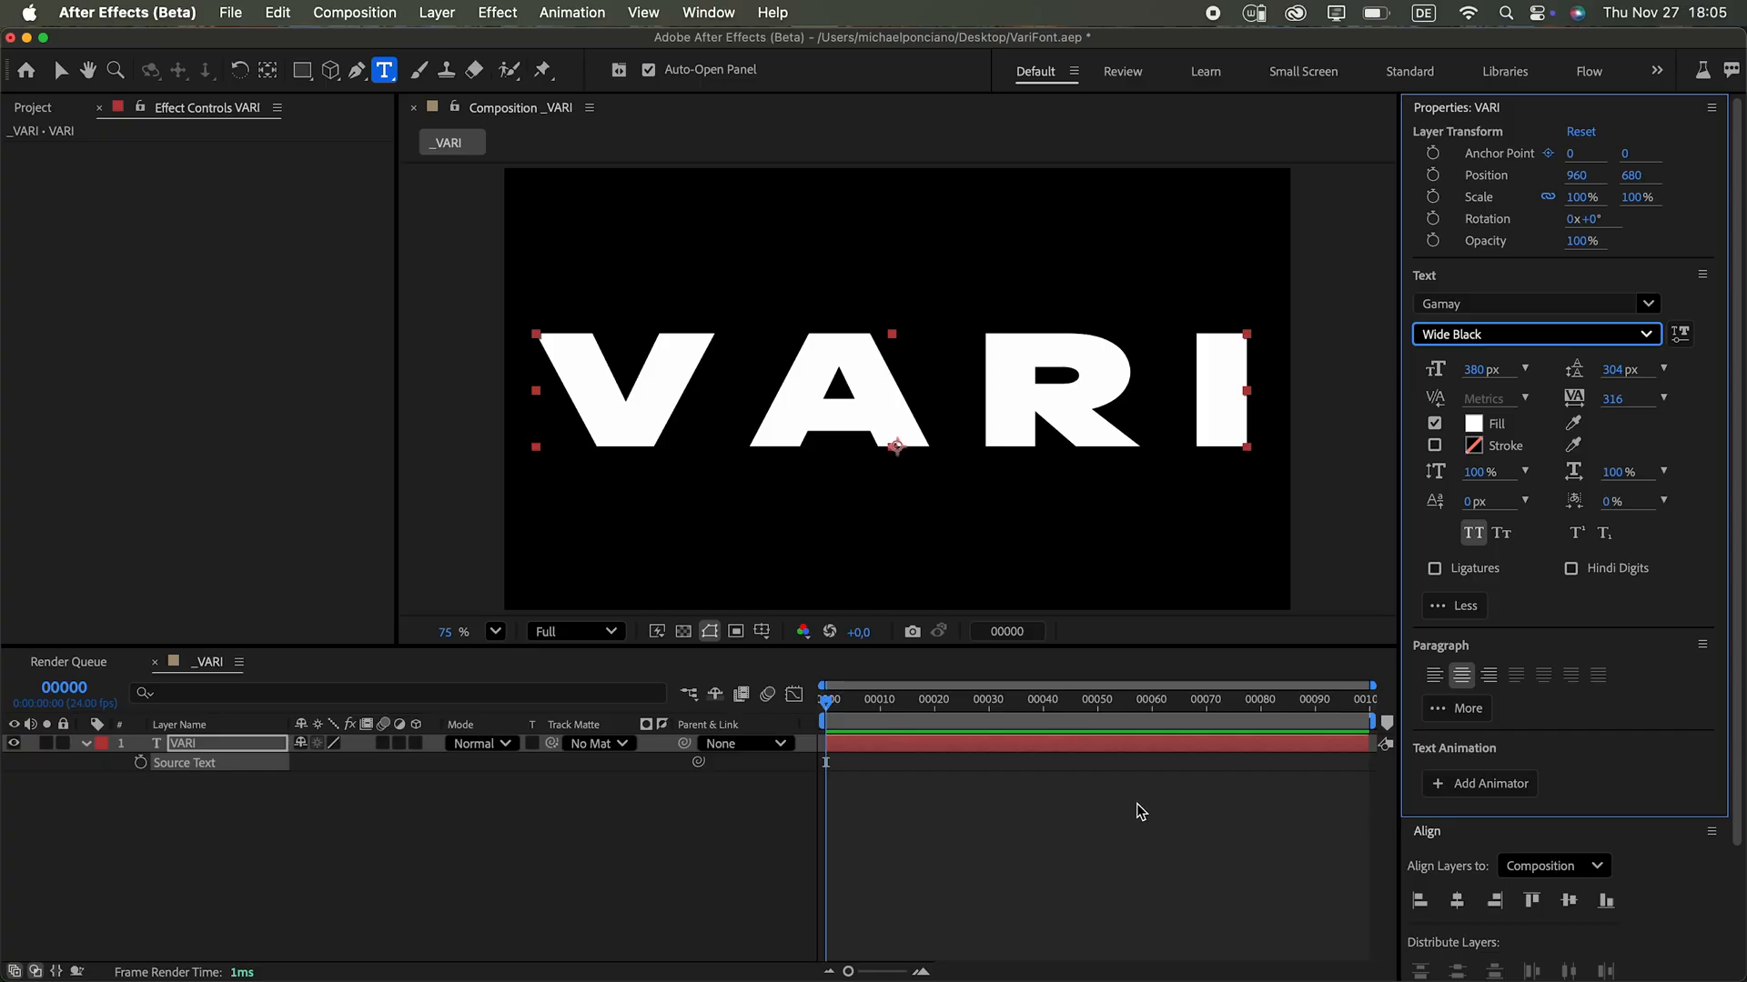
mouse_move(1128, 828)
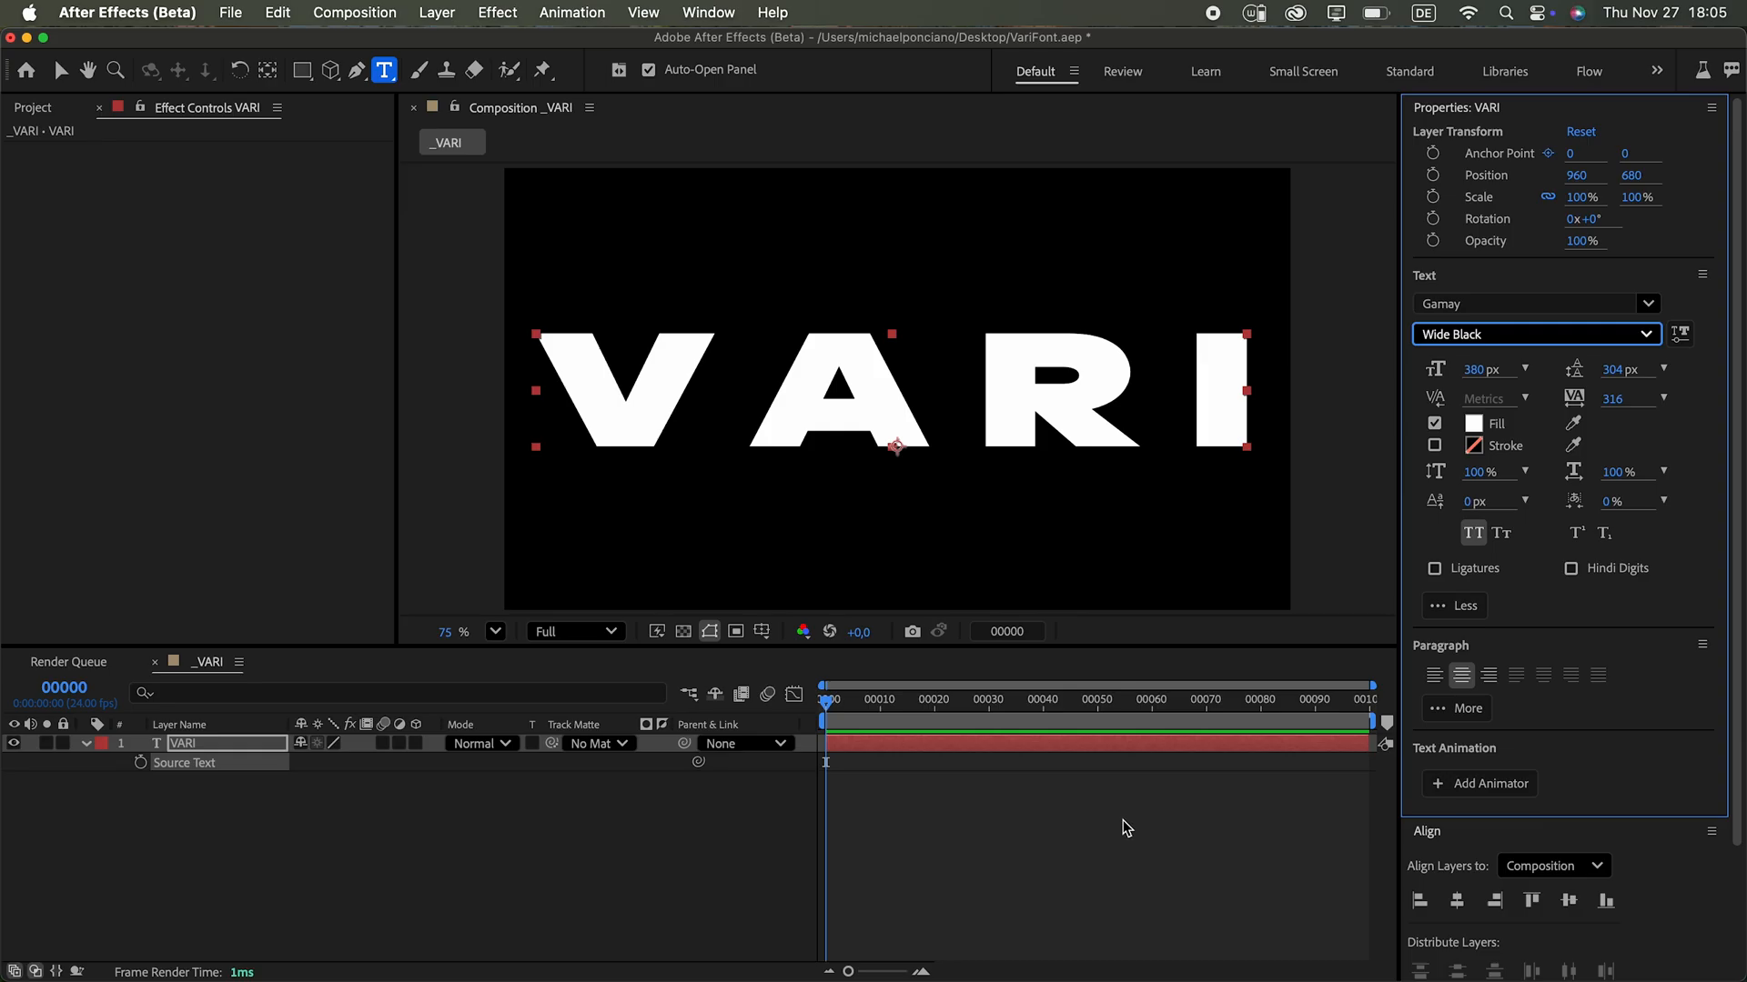
mouse_move(1092, 866)
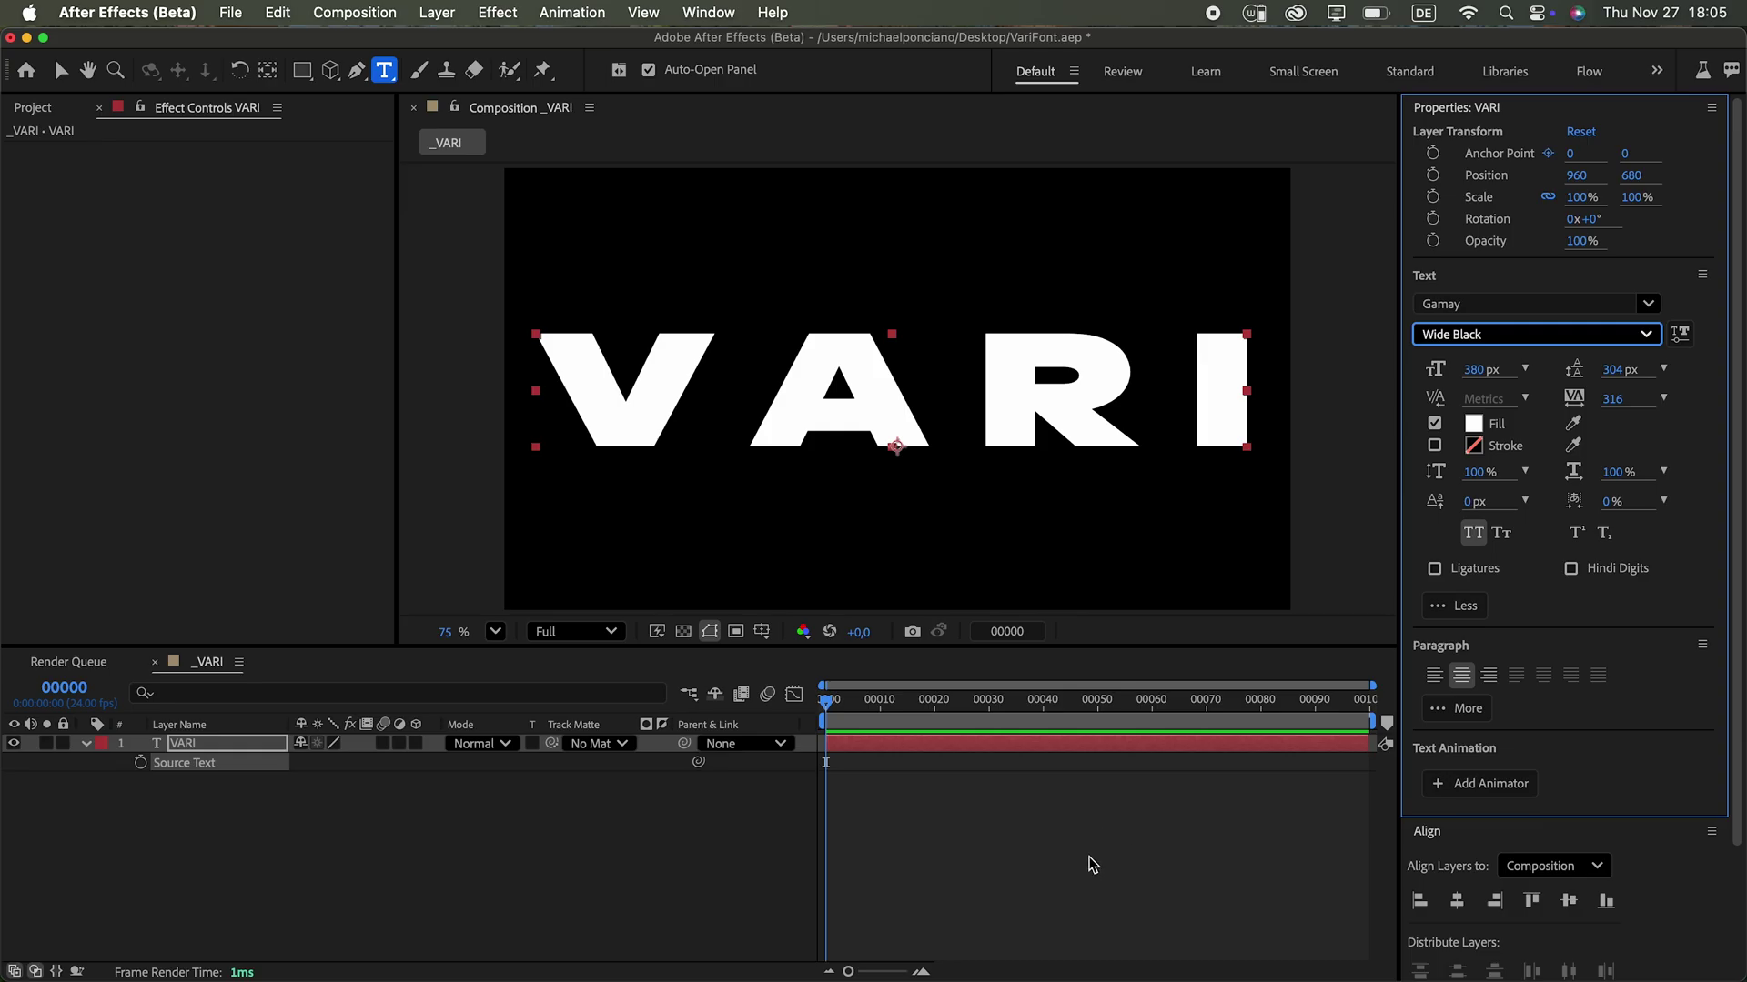
mouse_move(1128, 828)
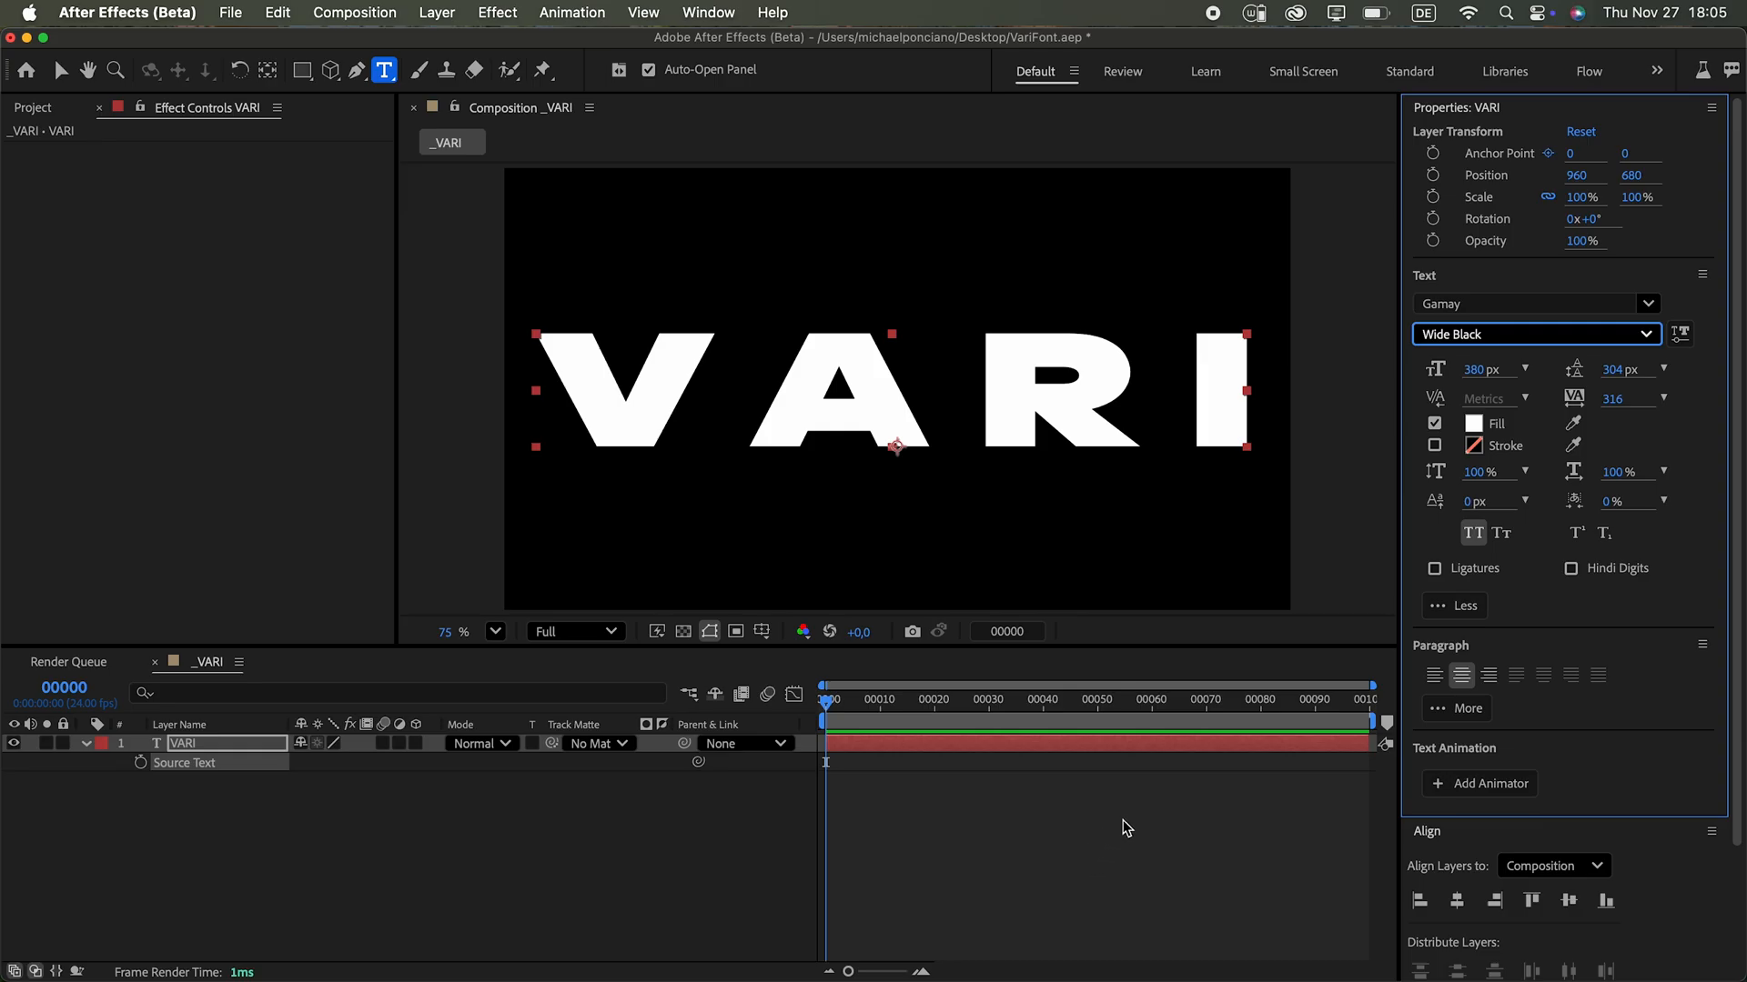
mouse_move(1143, 812)
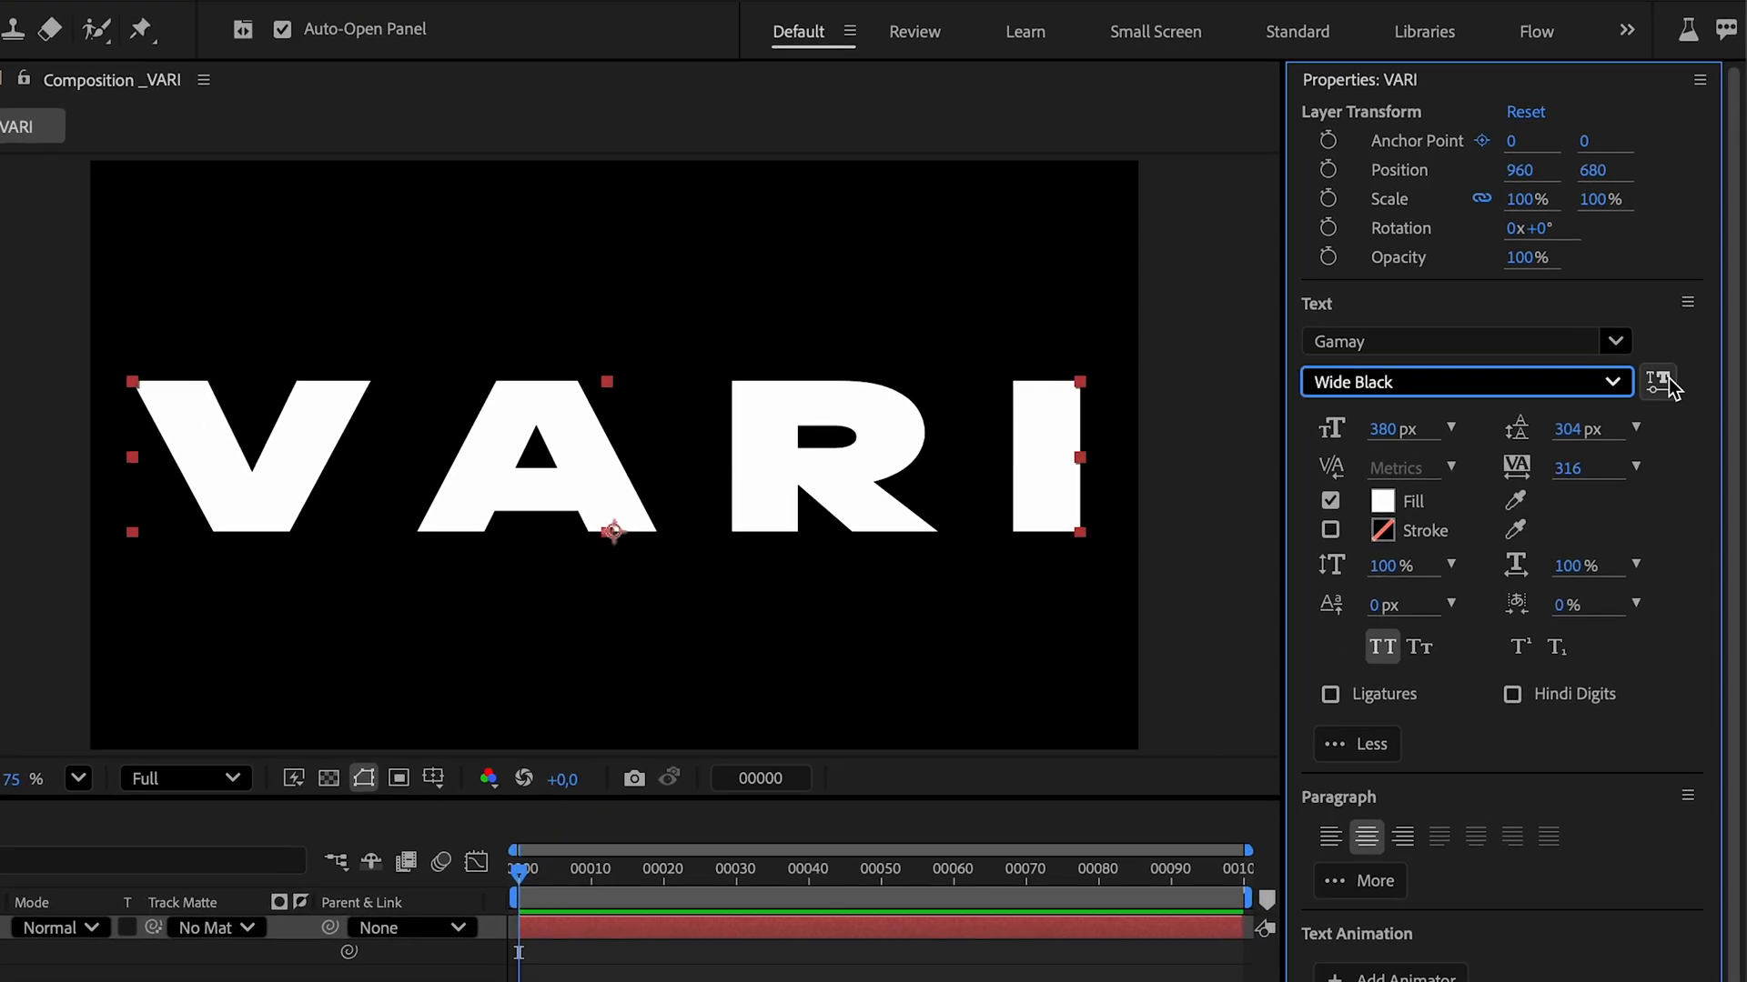
mouse_move(1656, 378)
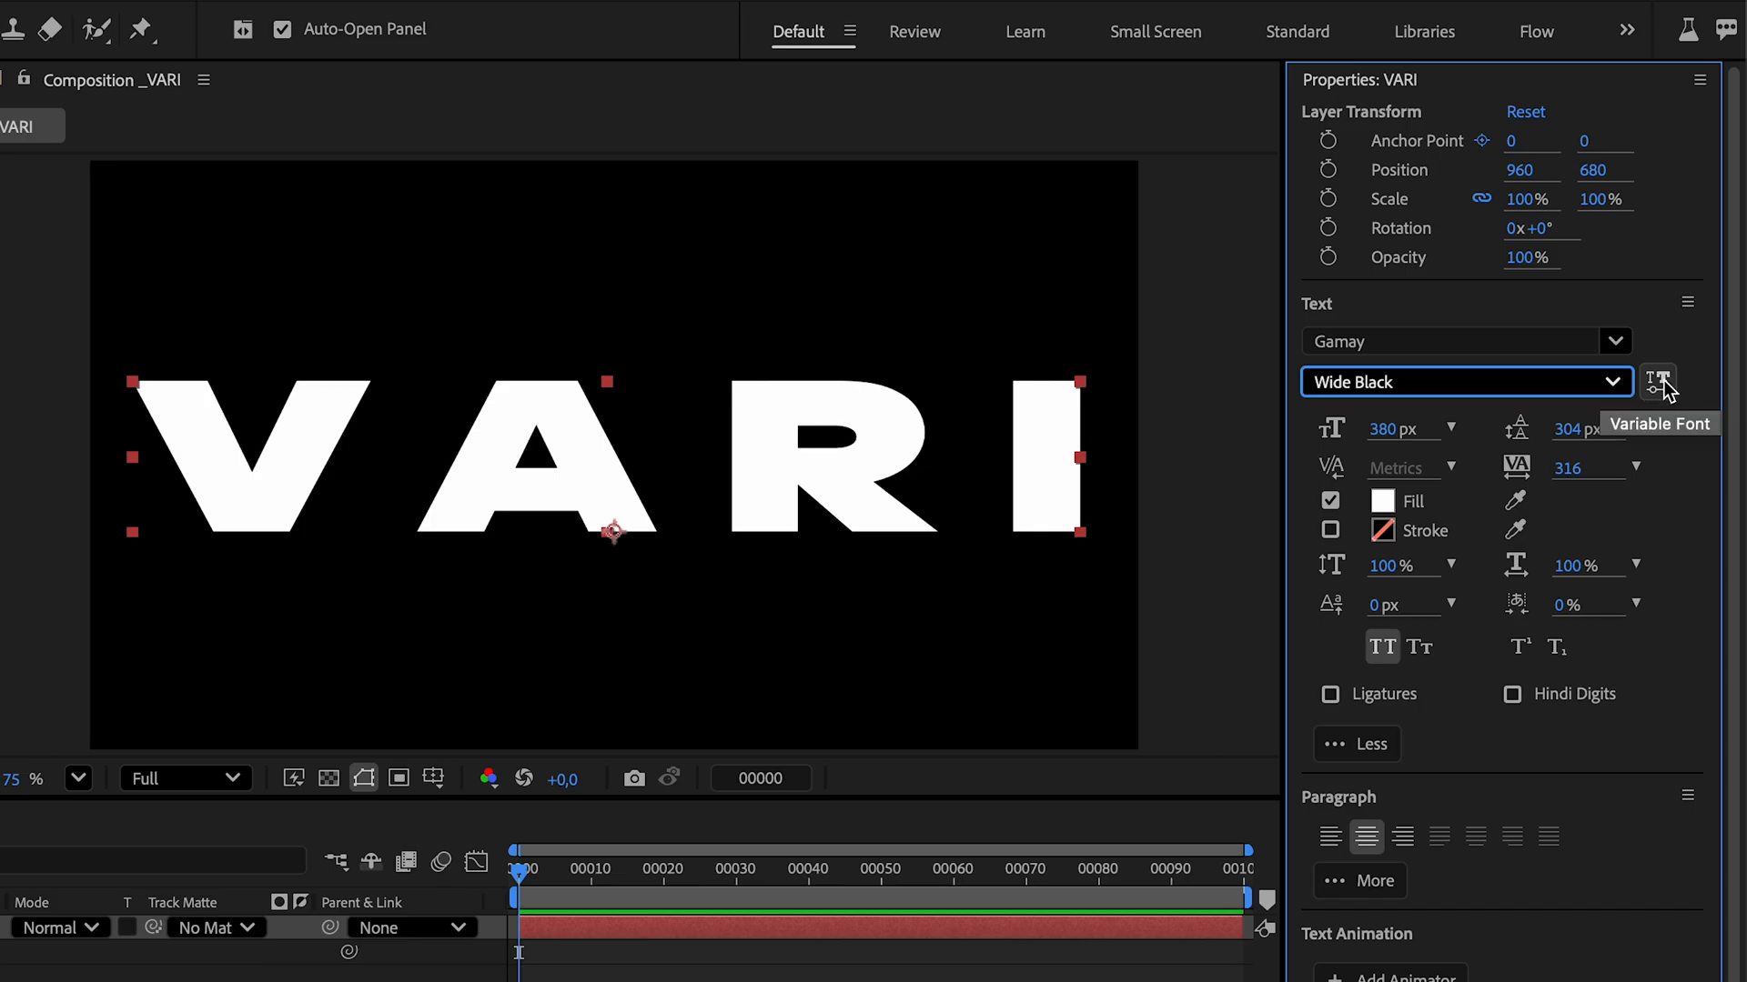
left_click(1656, 380)
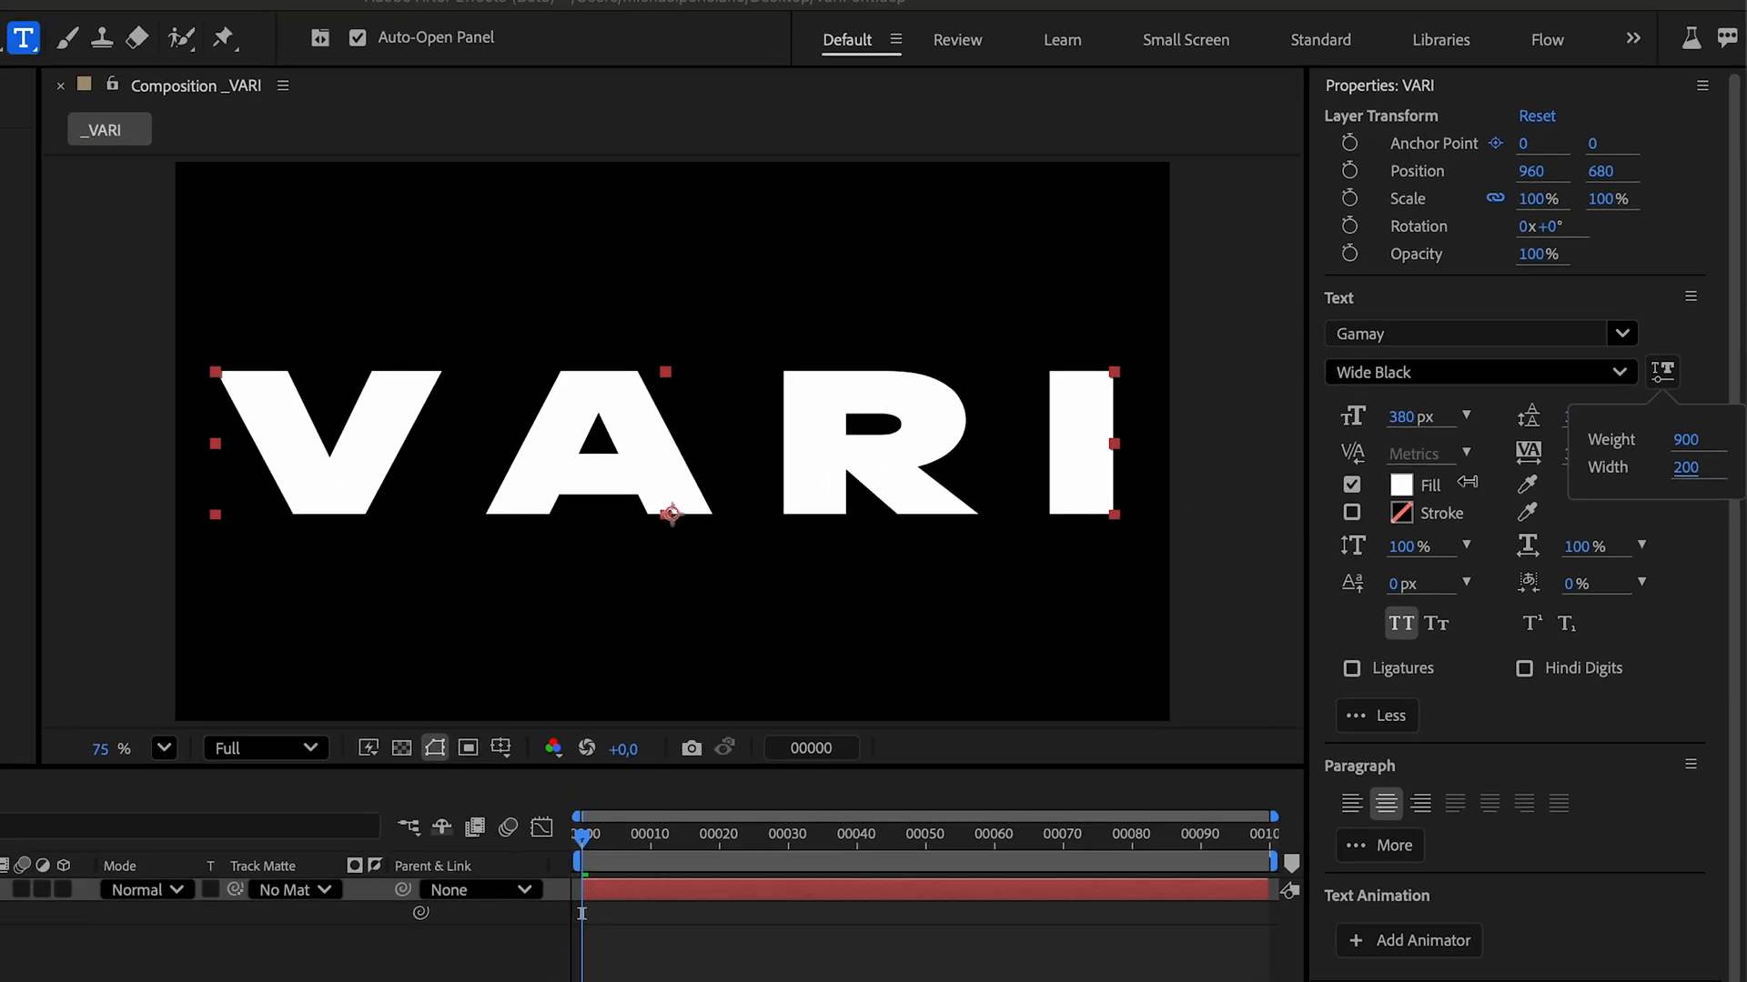
Step: Switch the VARI title from Wide Black to the Bold style, then try another style
left_click(1481, 371)
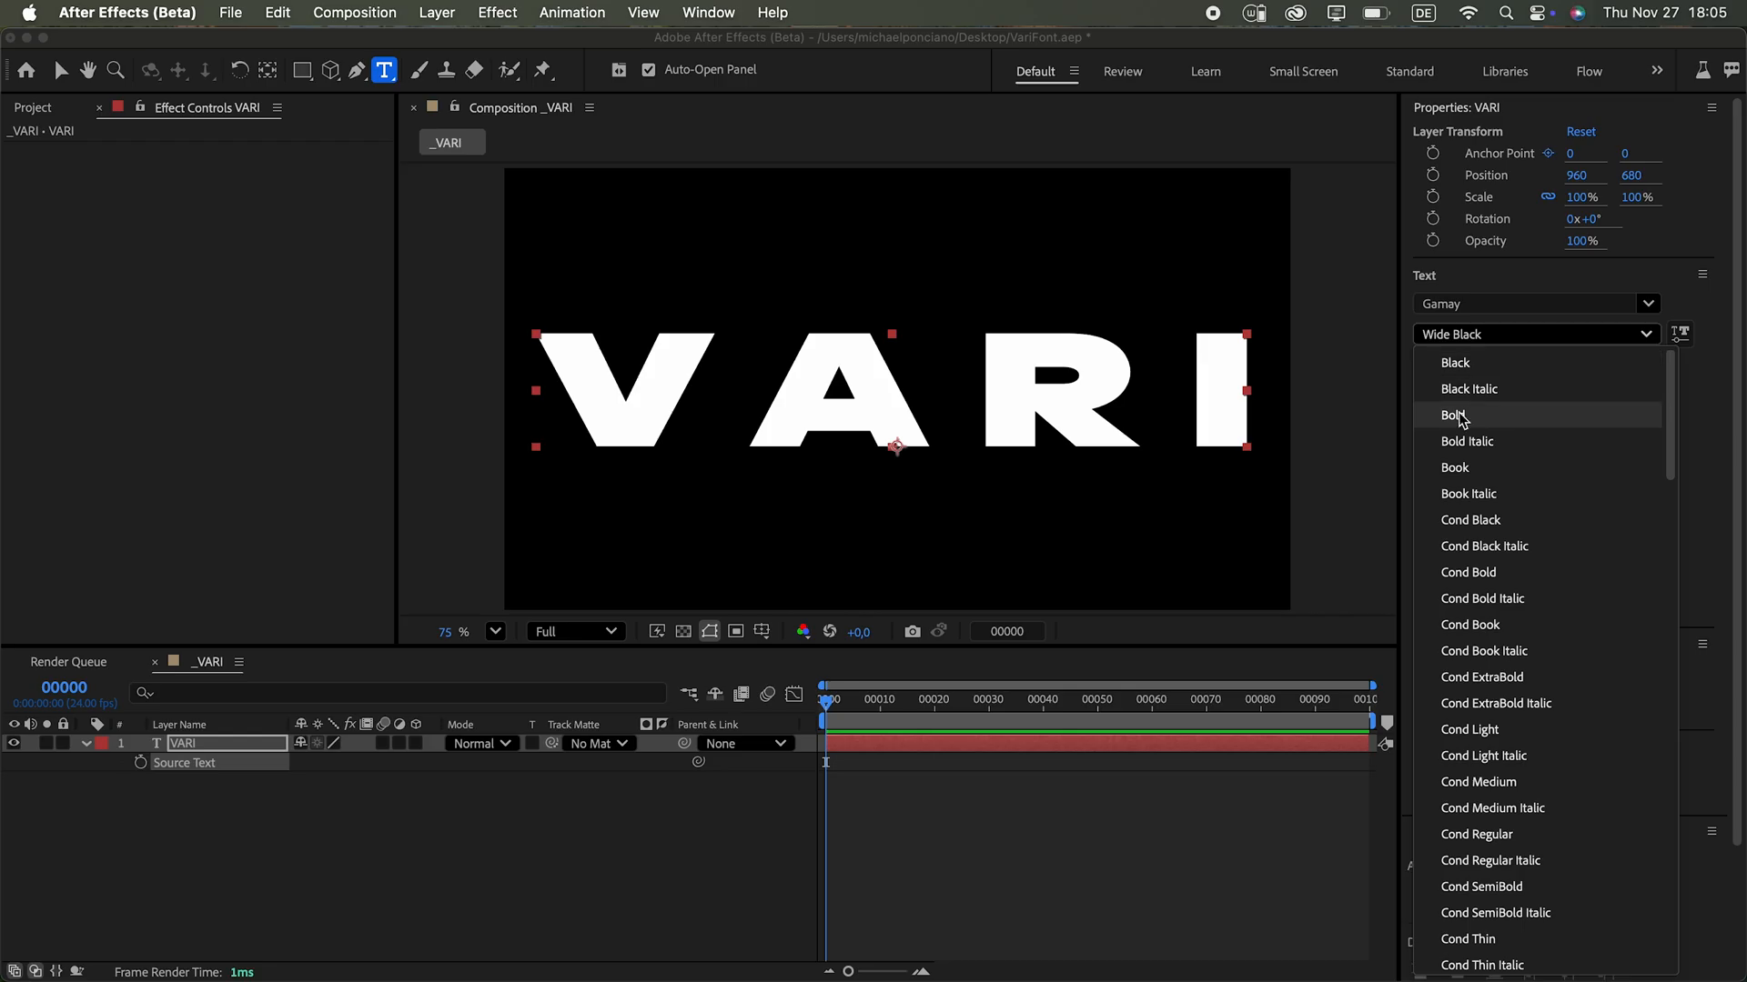
left_click(1452, 414)
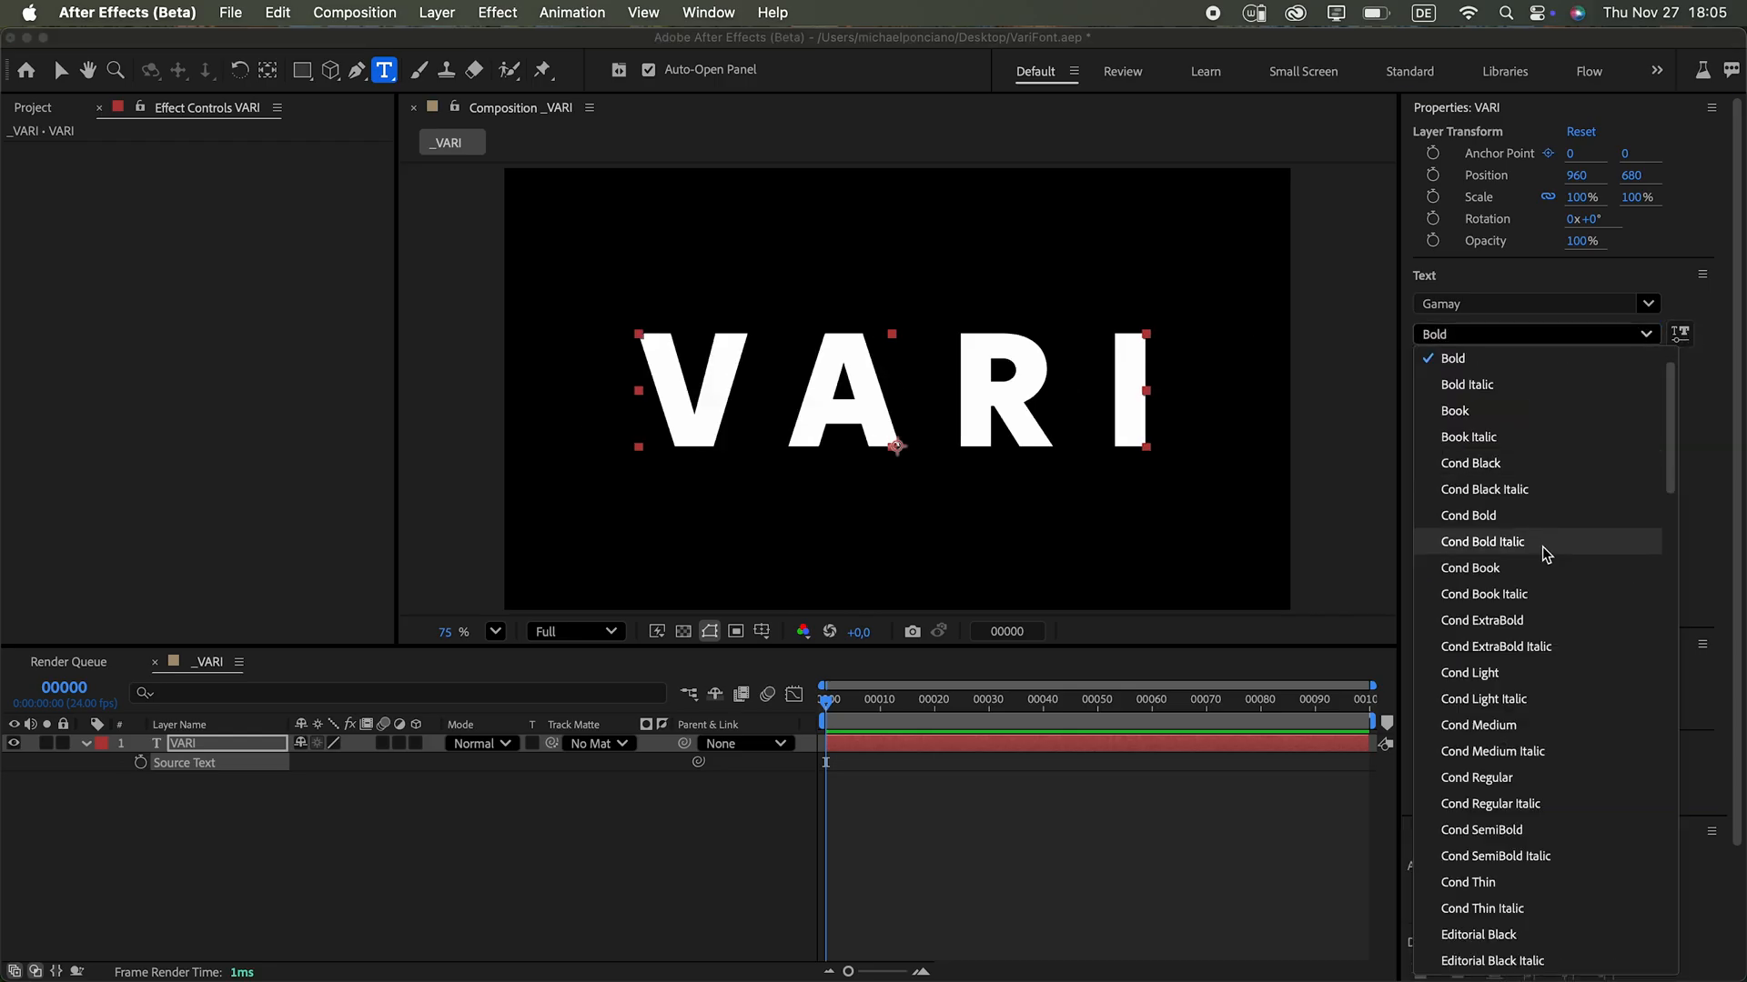
left_click(1470, 568)
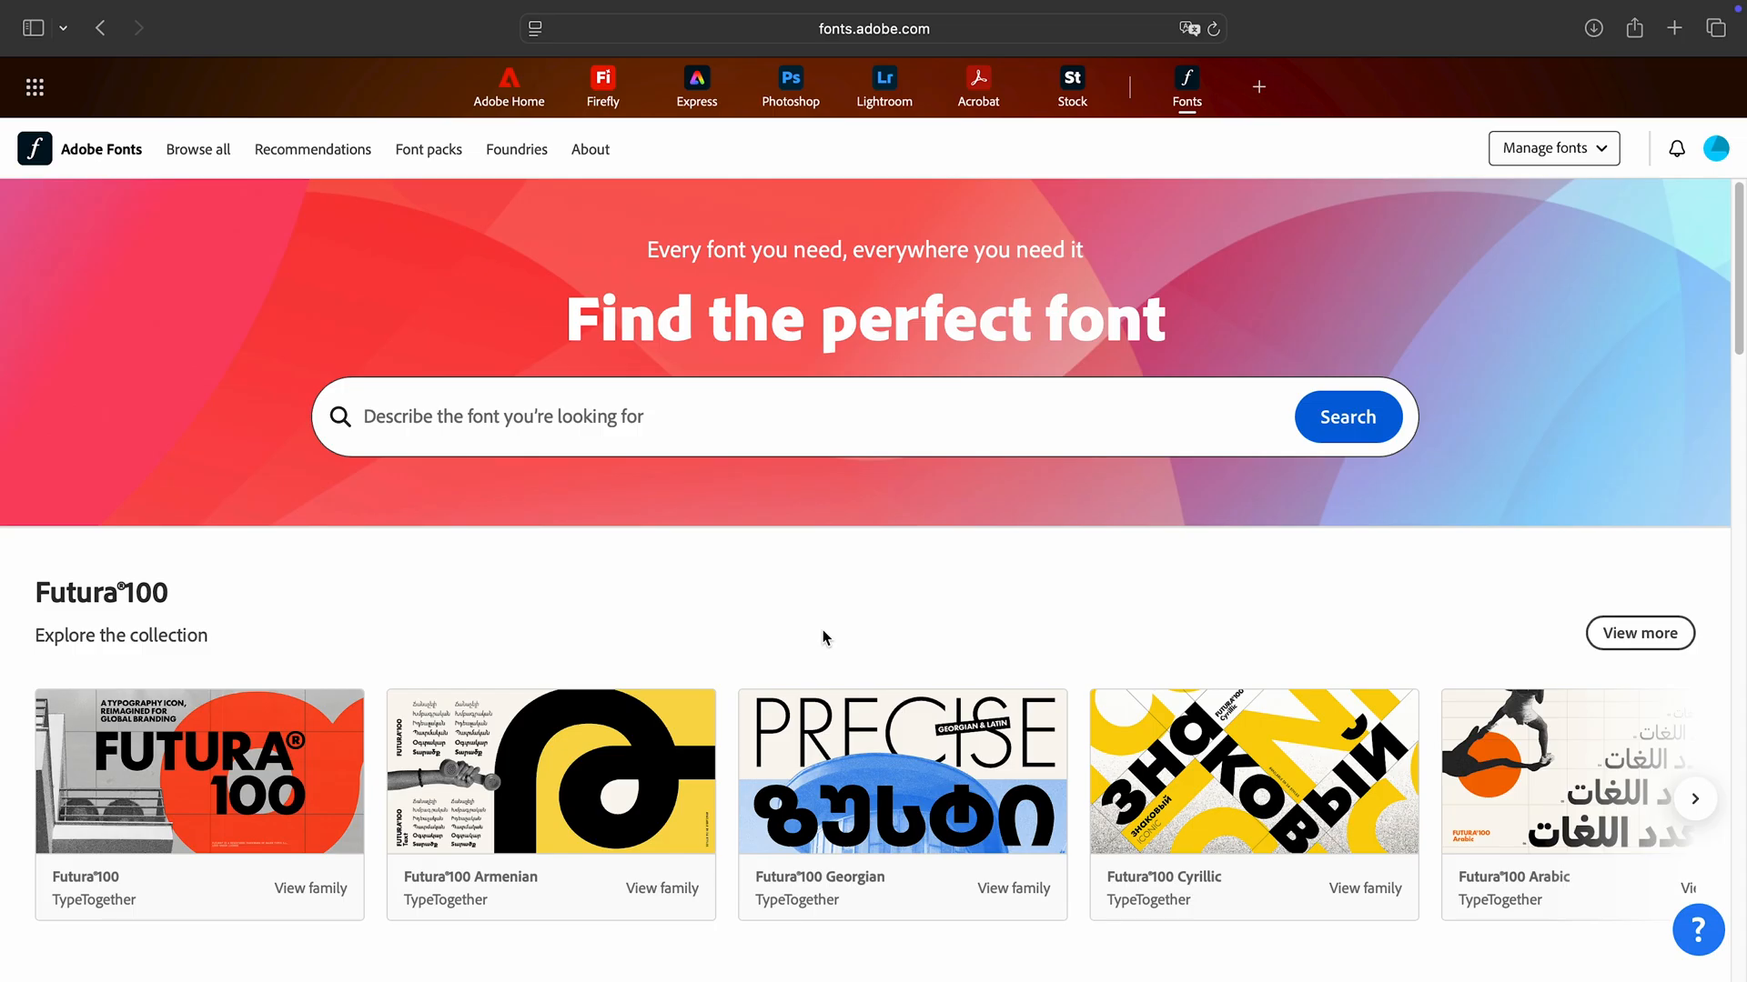
Step: Browse Adobe Fonts filtered to variable fonts and view the Gridlite PE Variable axes
left_click(198, 149)
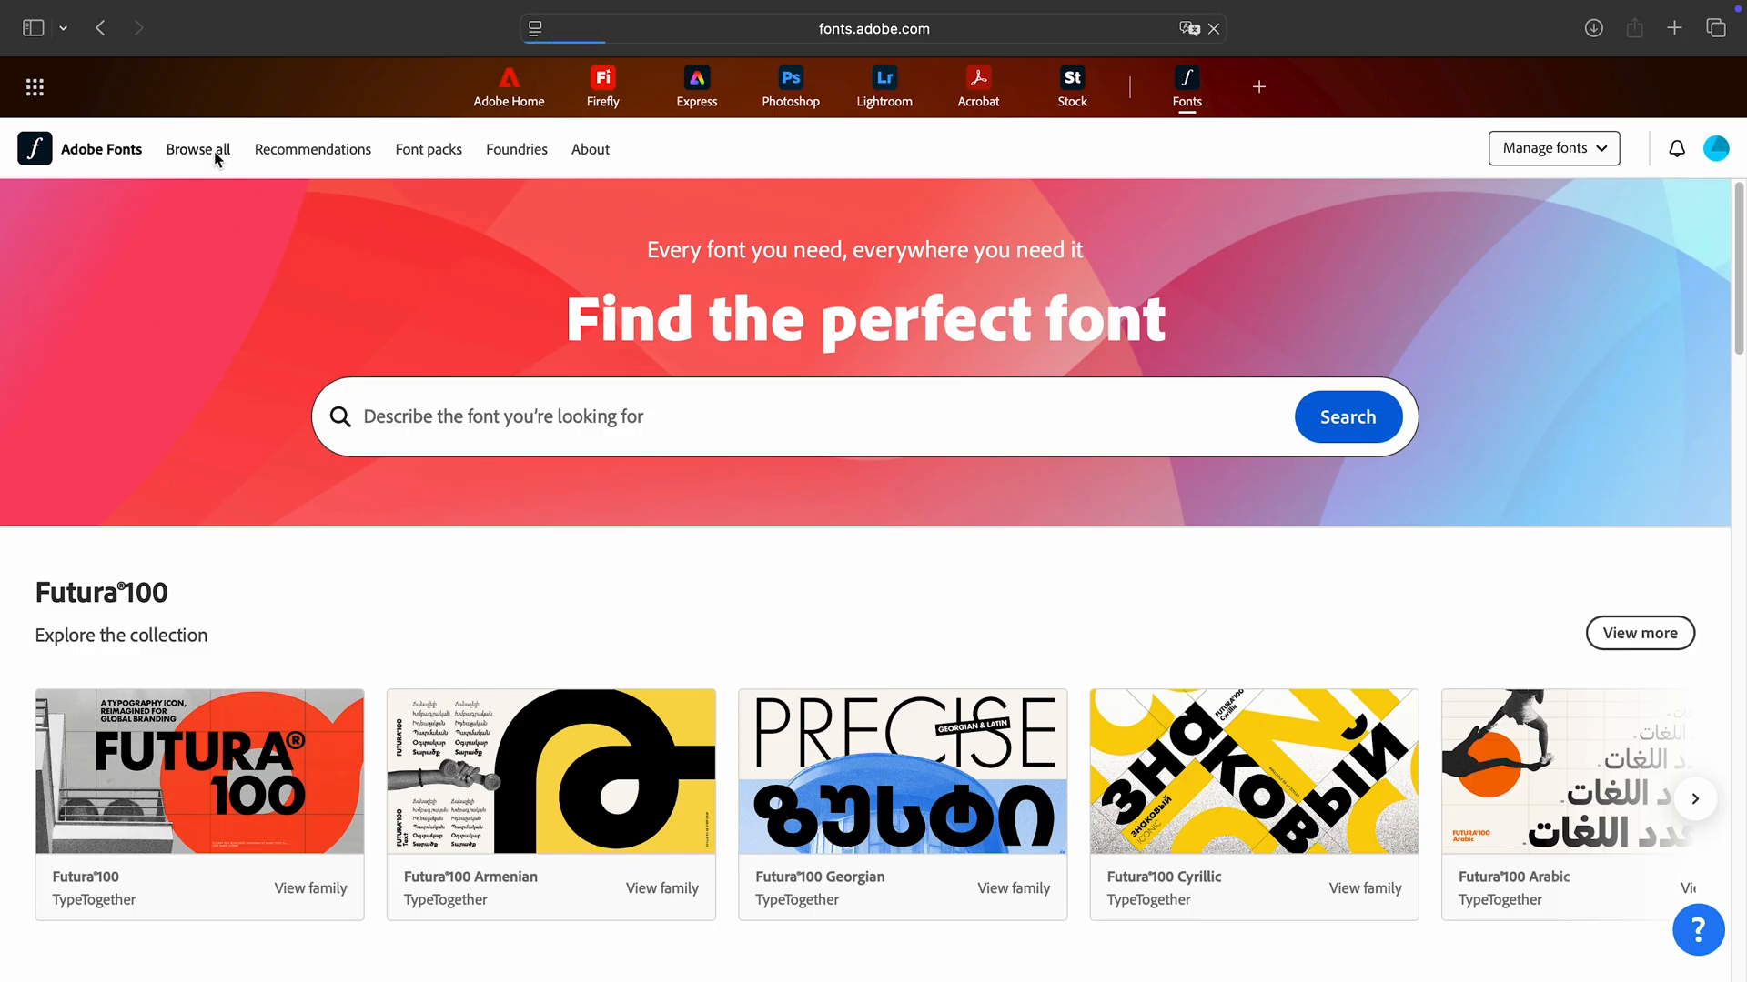
left_click(199, 149)
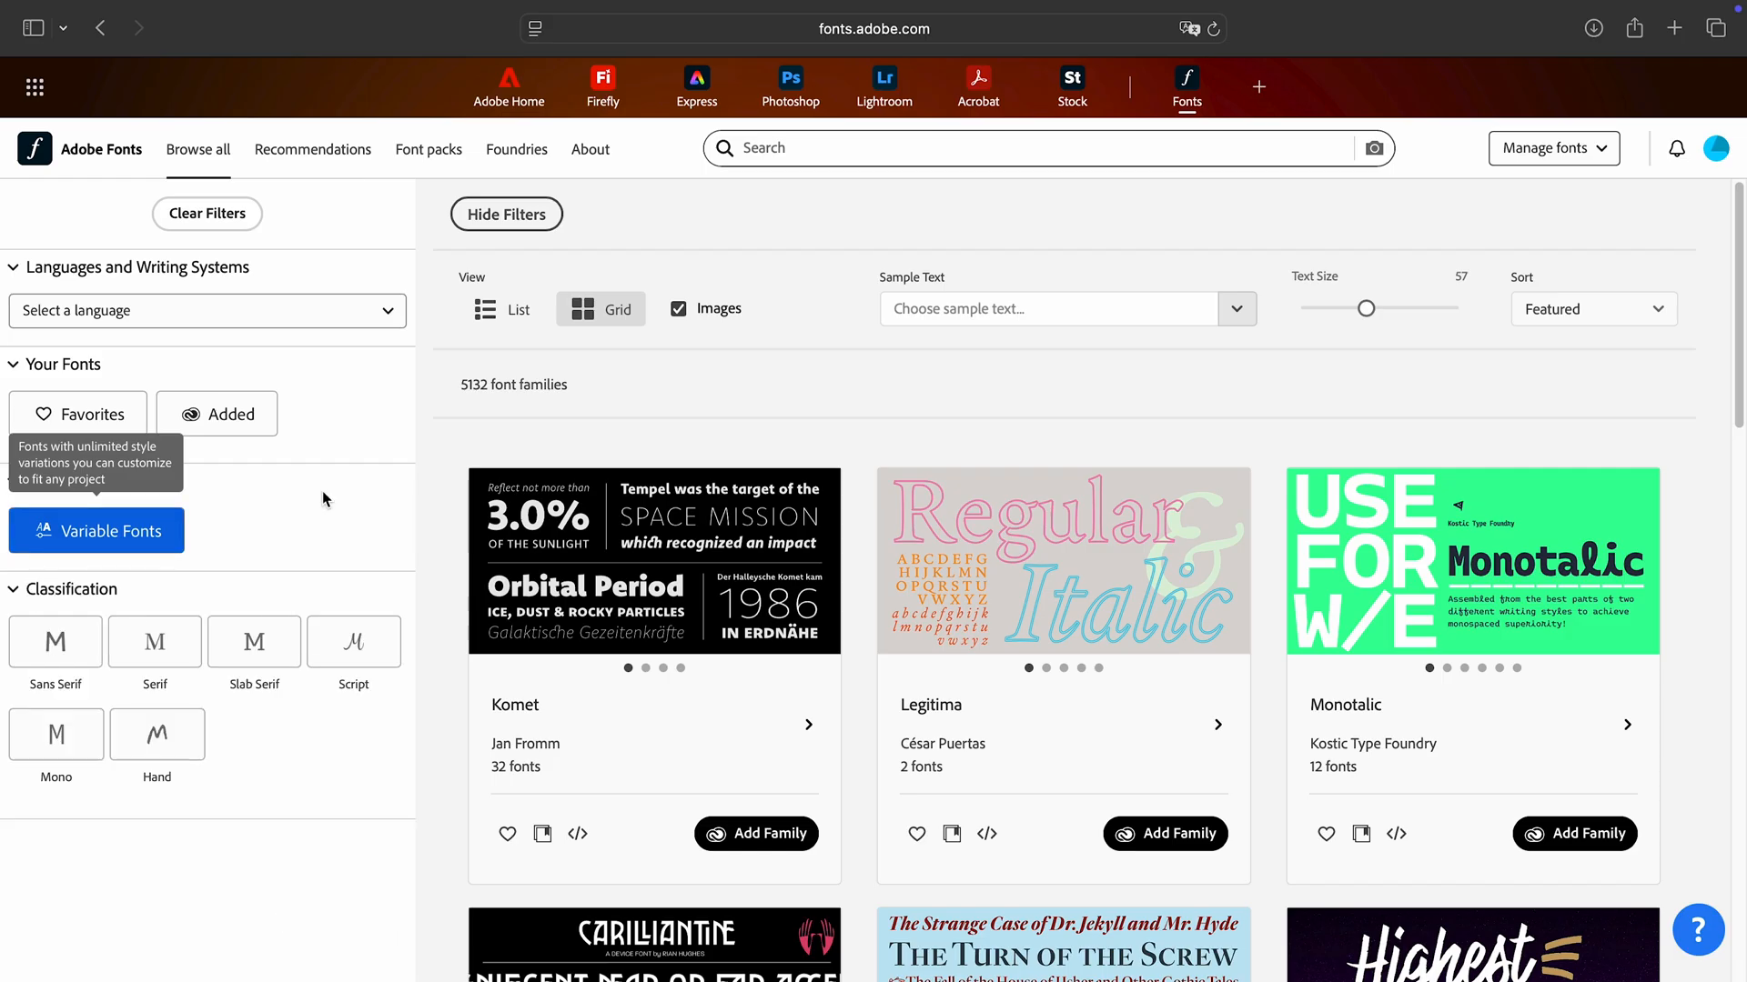
left_click(97, 531)
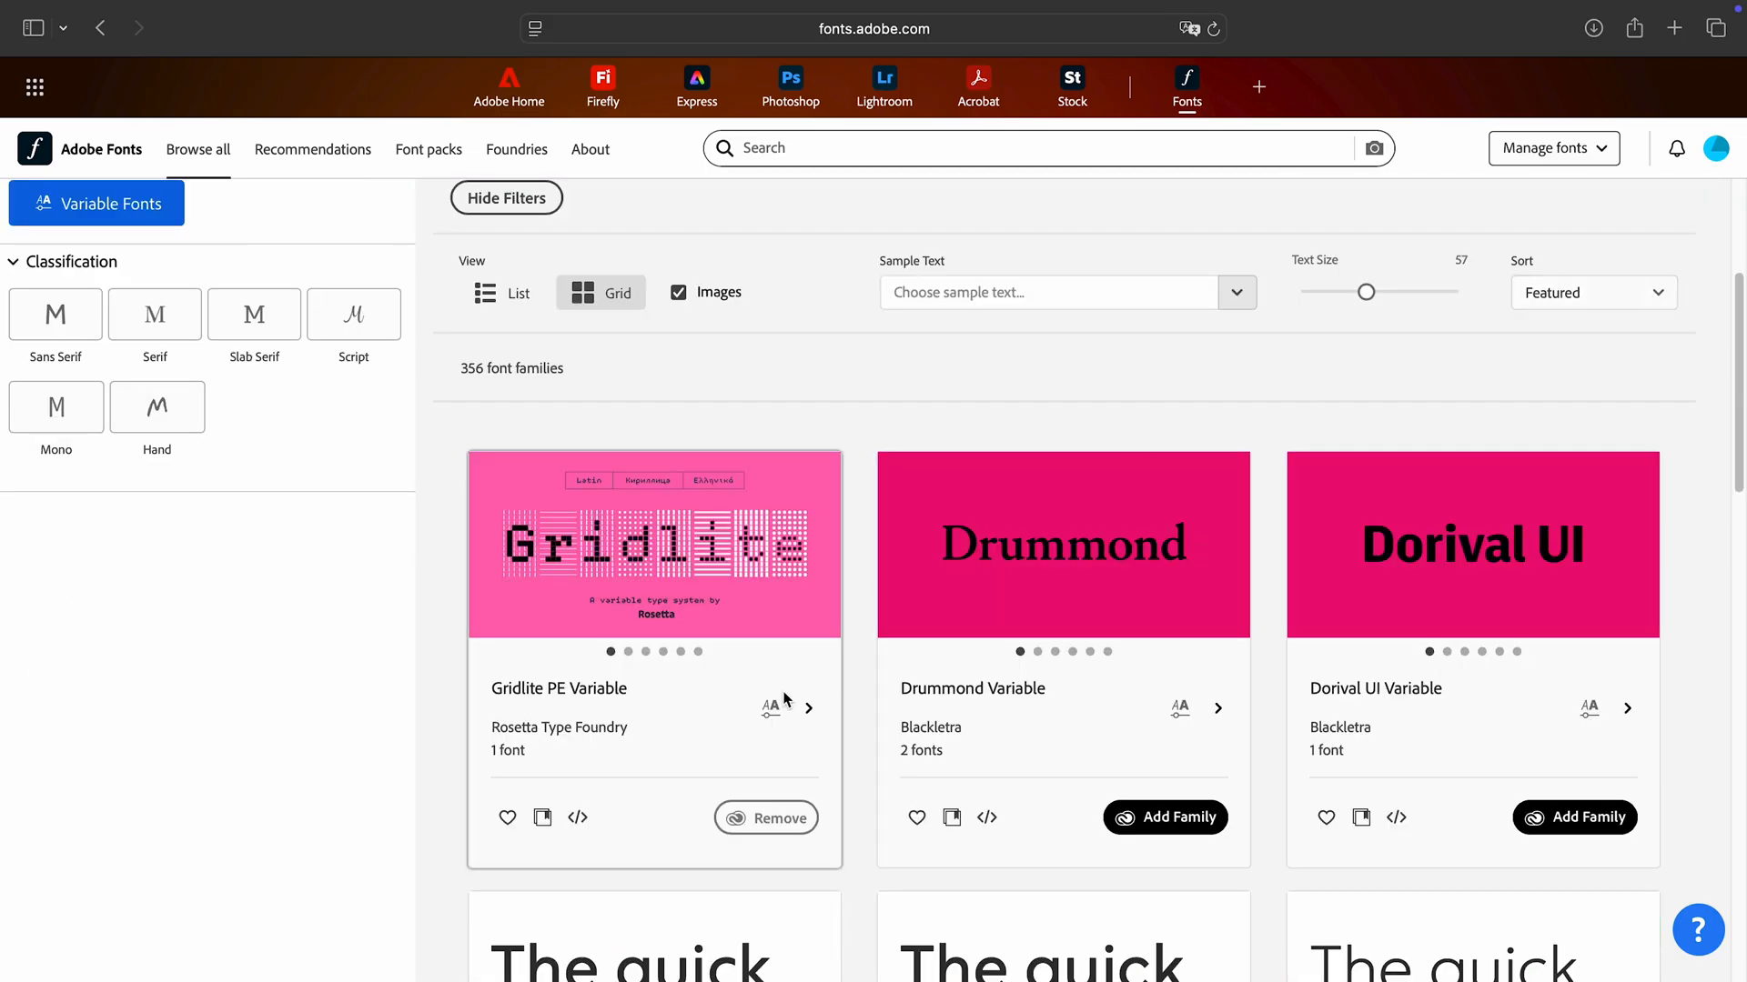
left_click(653, 546)
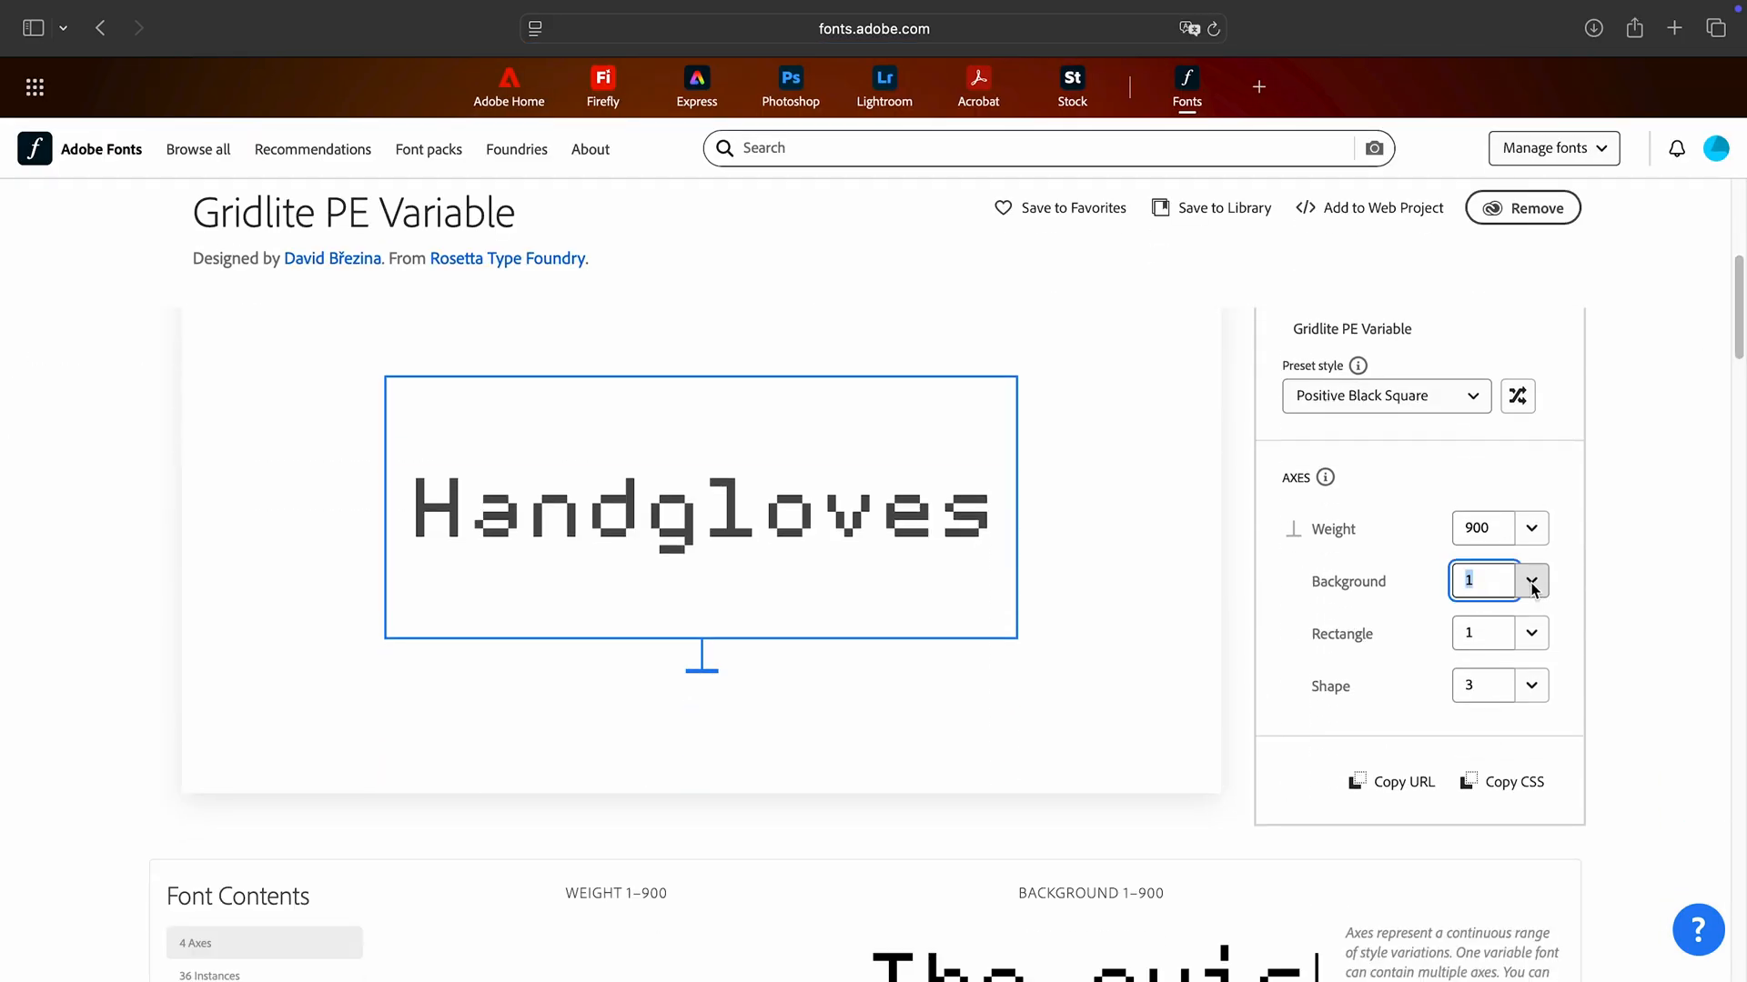
left_click_drag(1468, 627, 1547, 628)
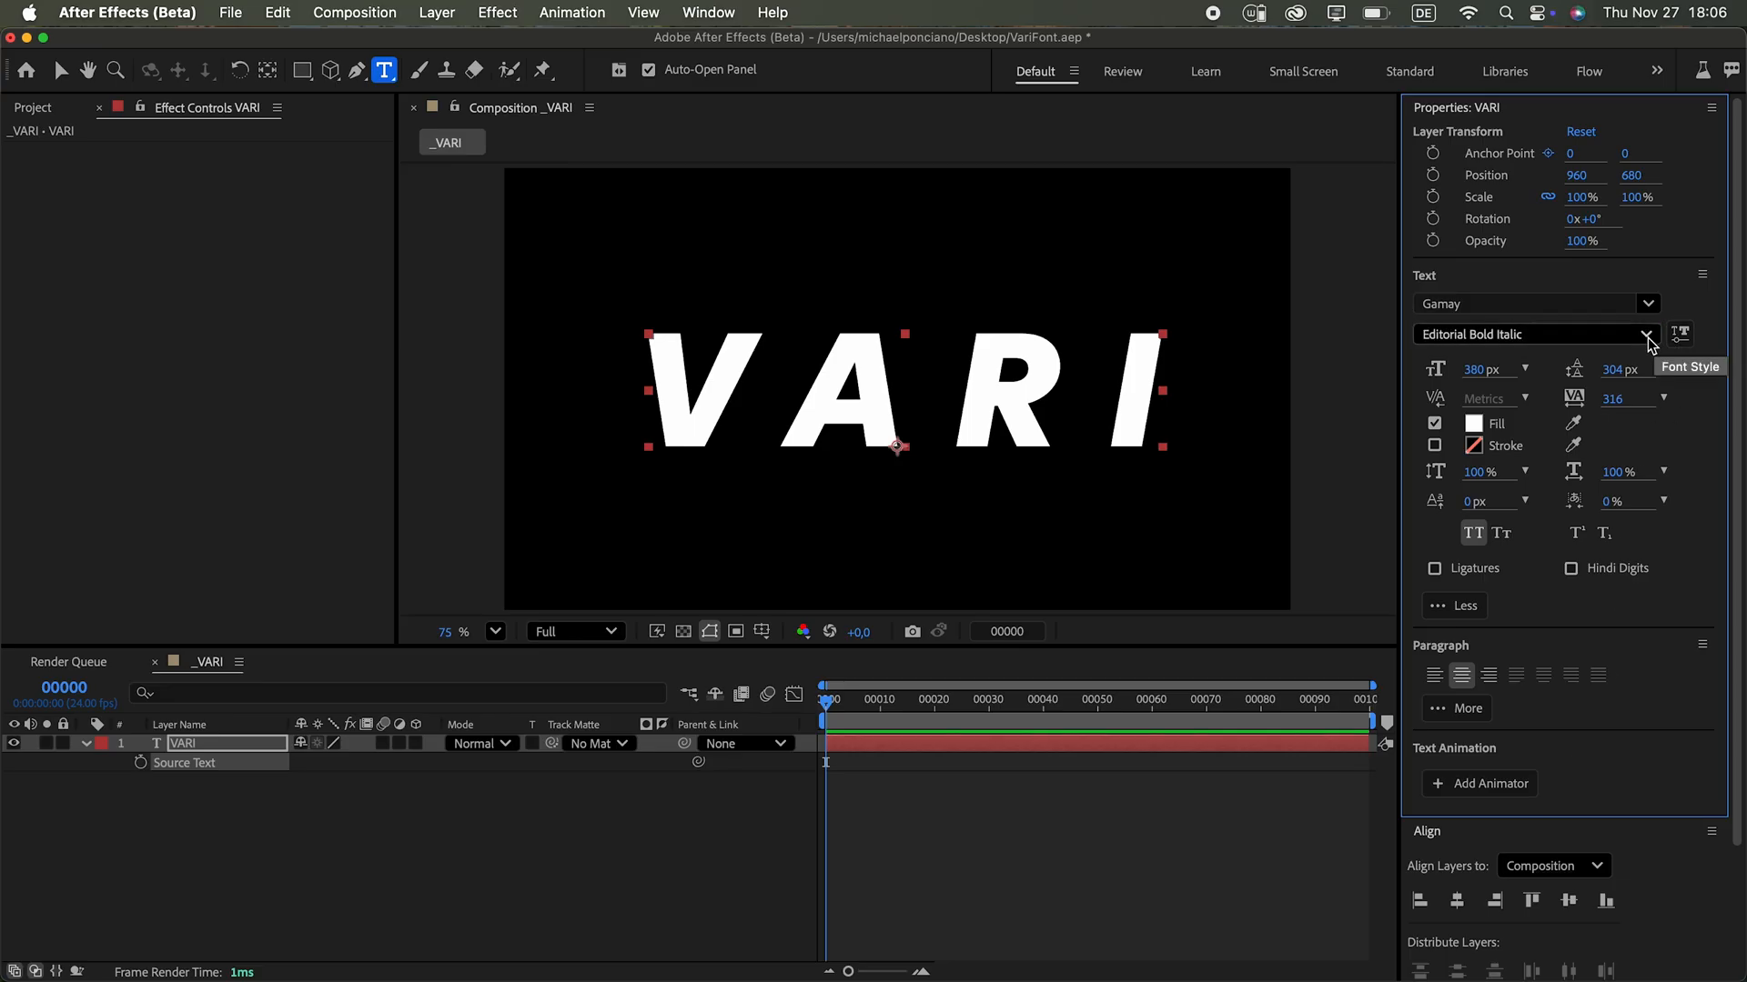
Step: Return VARI to Gamay Wide Black and start a text animator for Font Axis Weight and Width
left_click(1648, 335)
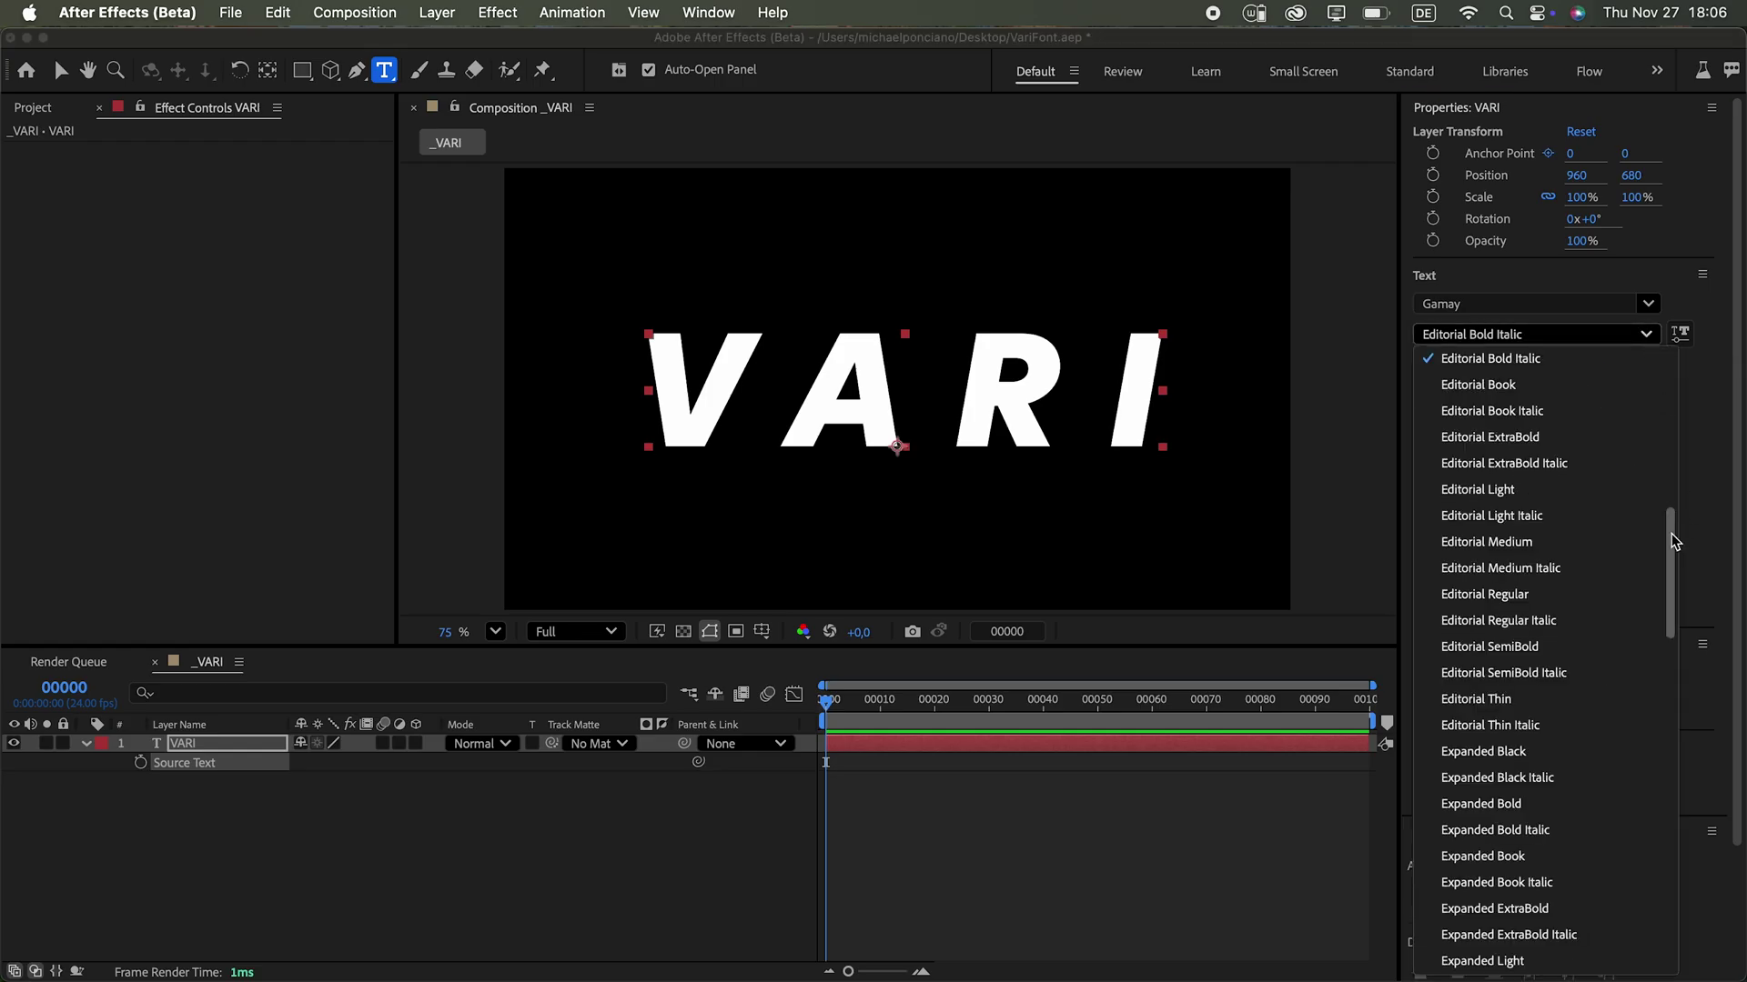
scroll("down", 3)
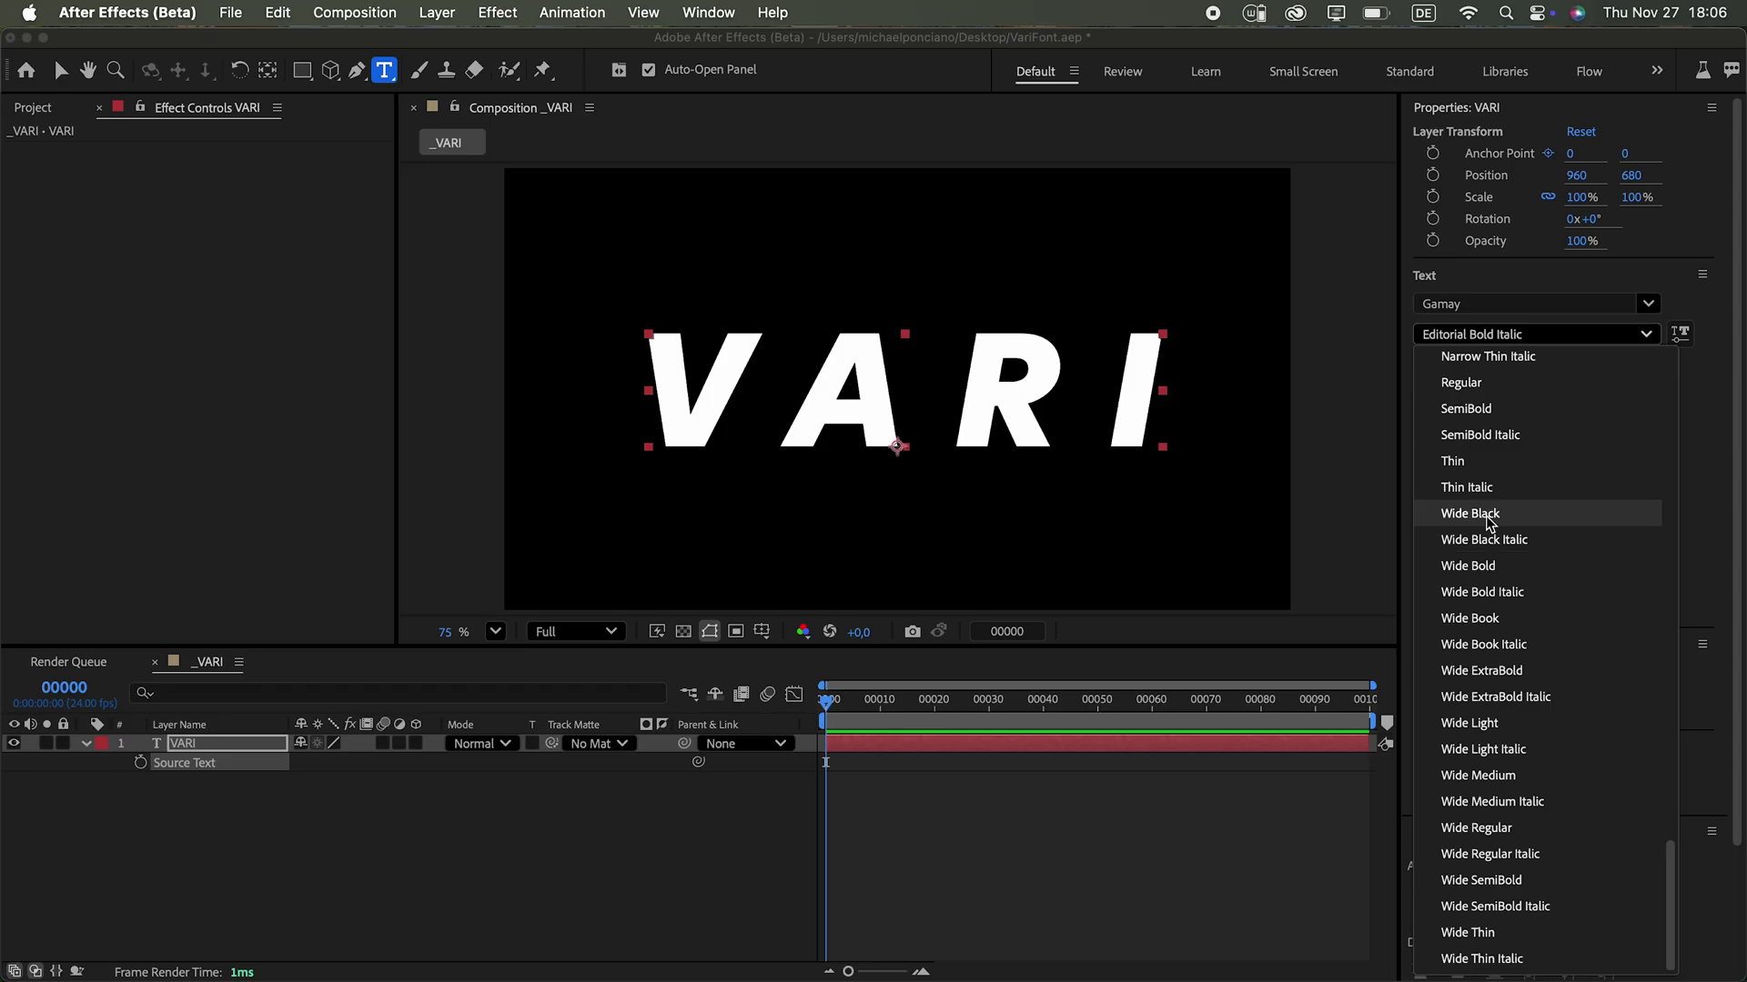
left_click(1470, 513)
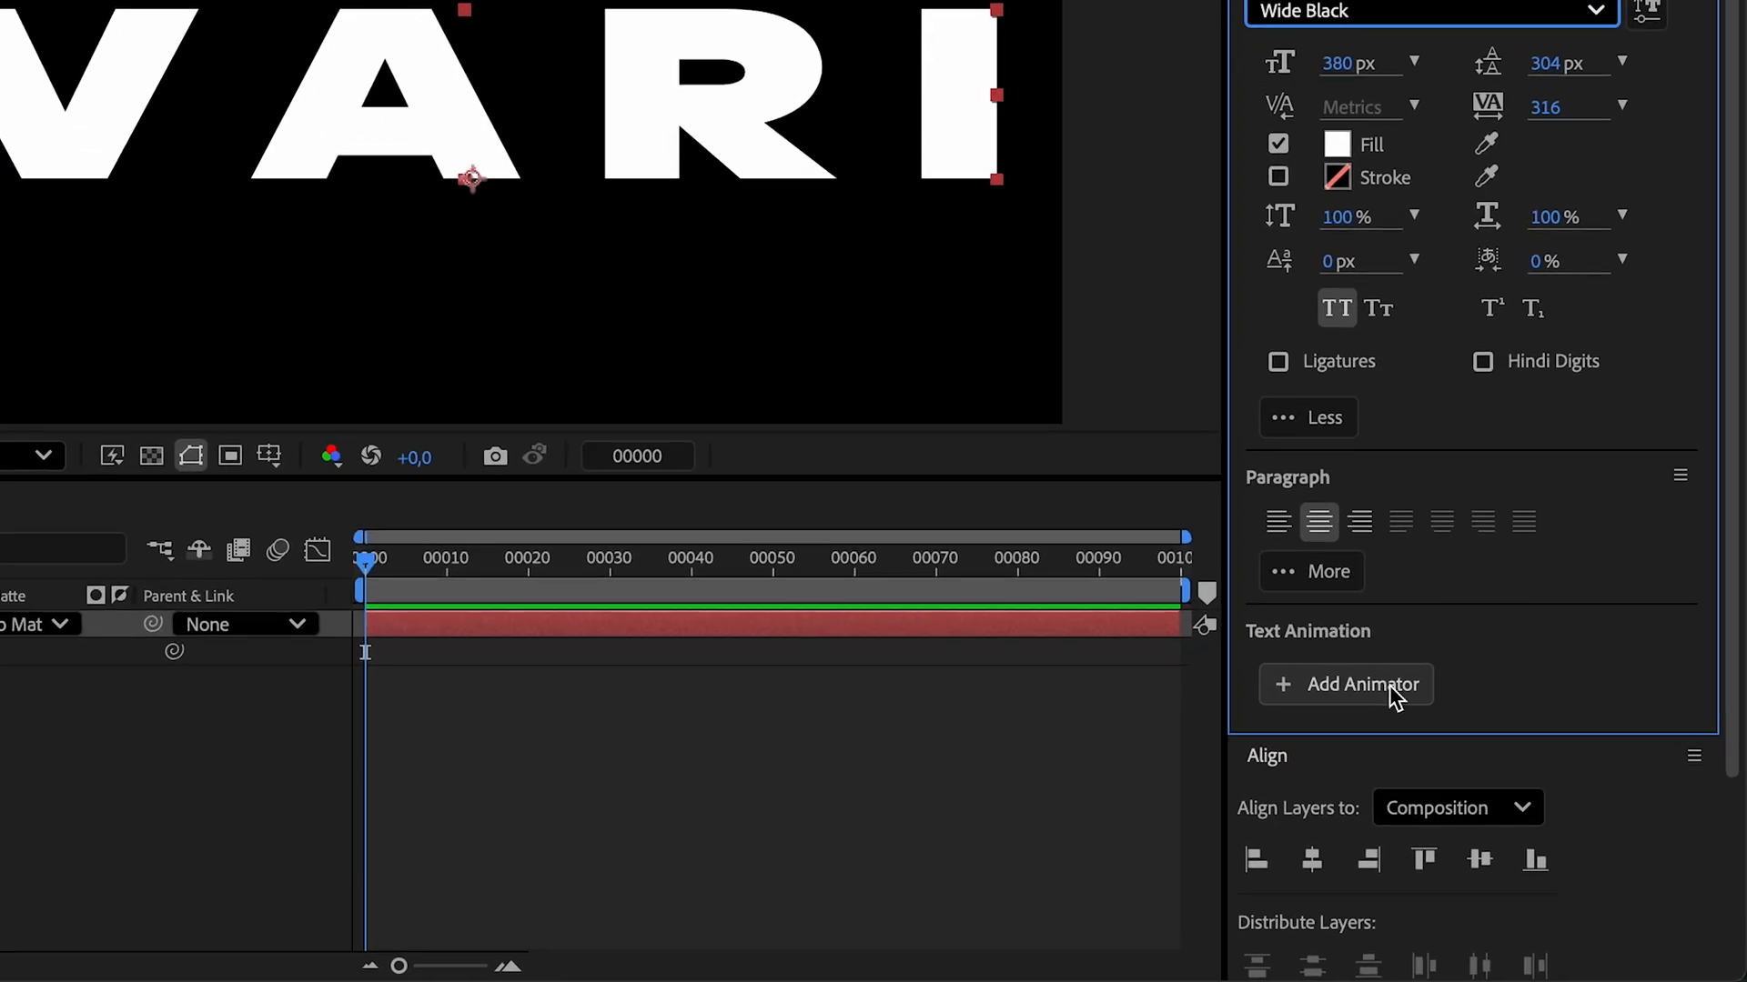
left_click(1346, 684)
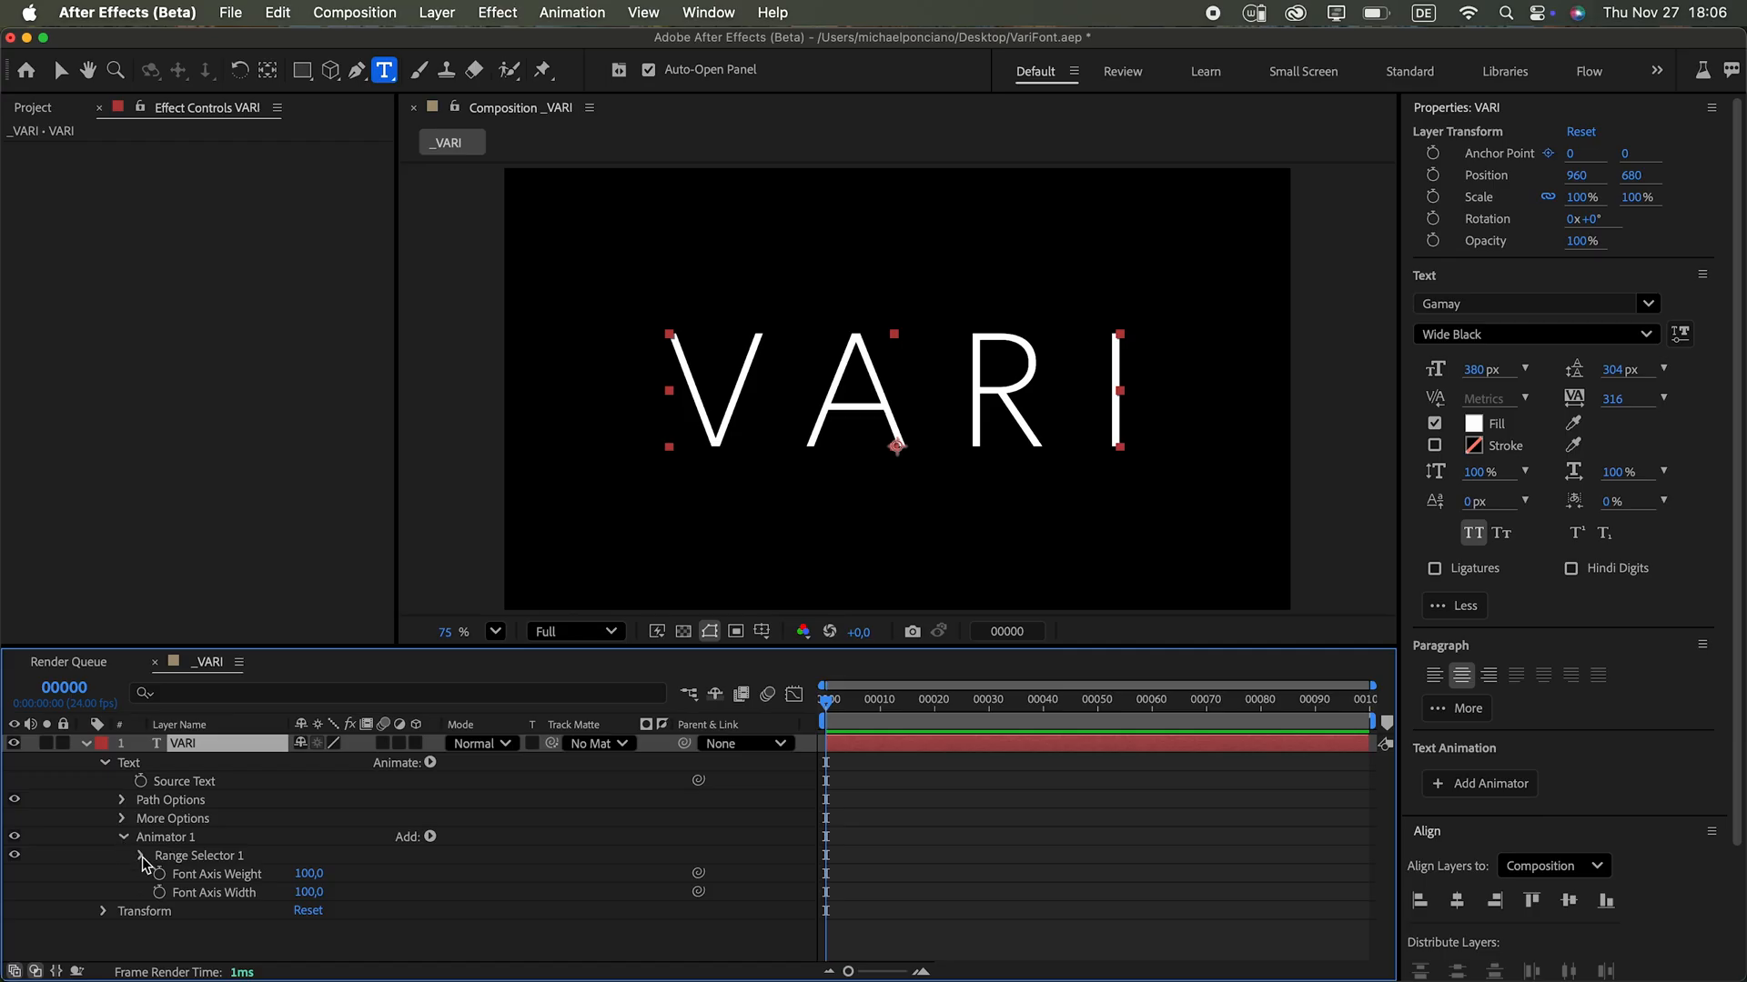
Step: Set the range selector shape to Ramp Up with eased weight/width, and preview the ramp
left_click(142, 855)
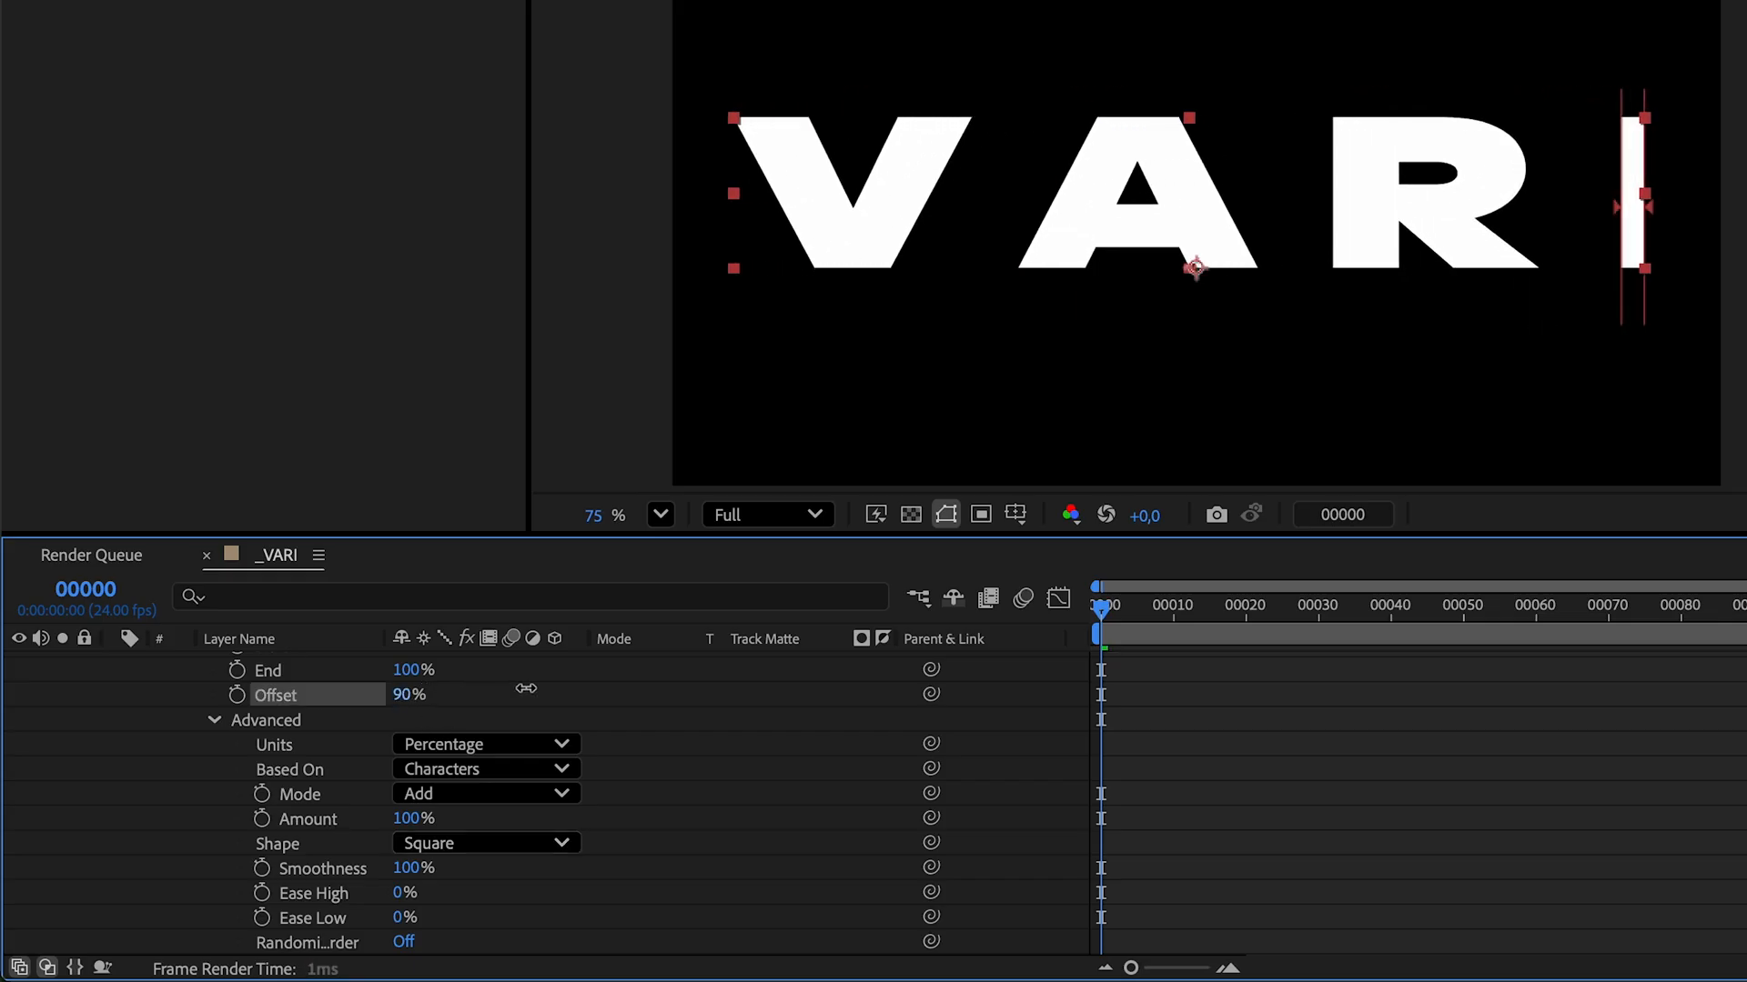
left_click_drag(410, 693, 478, 693)
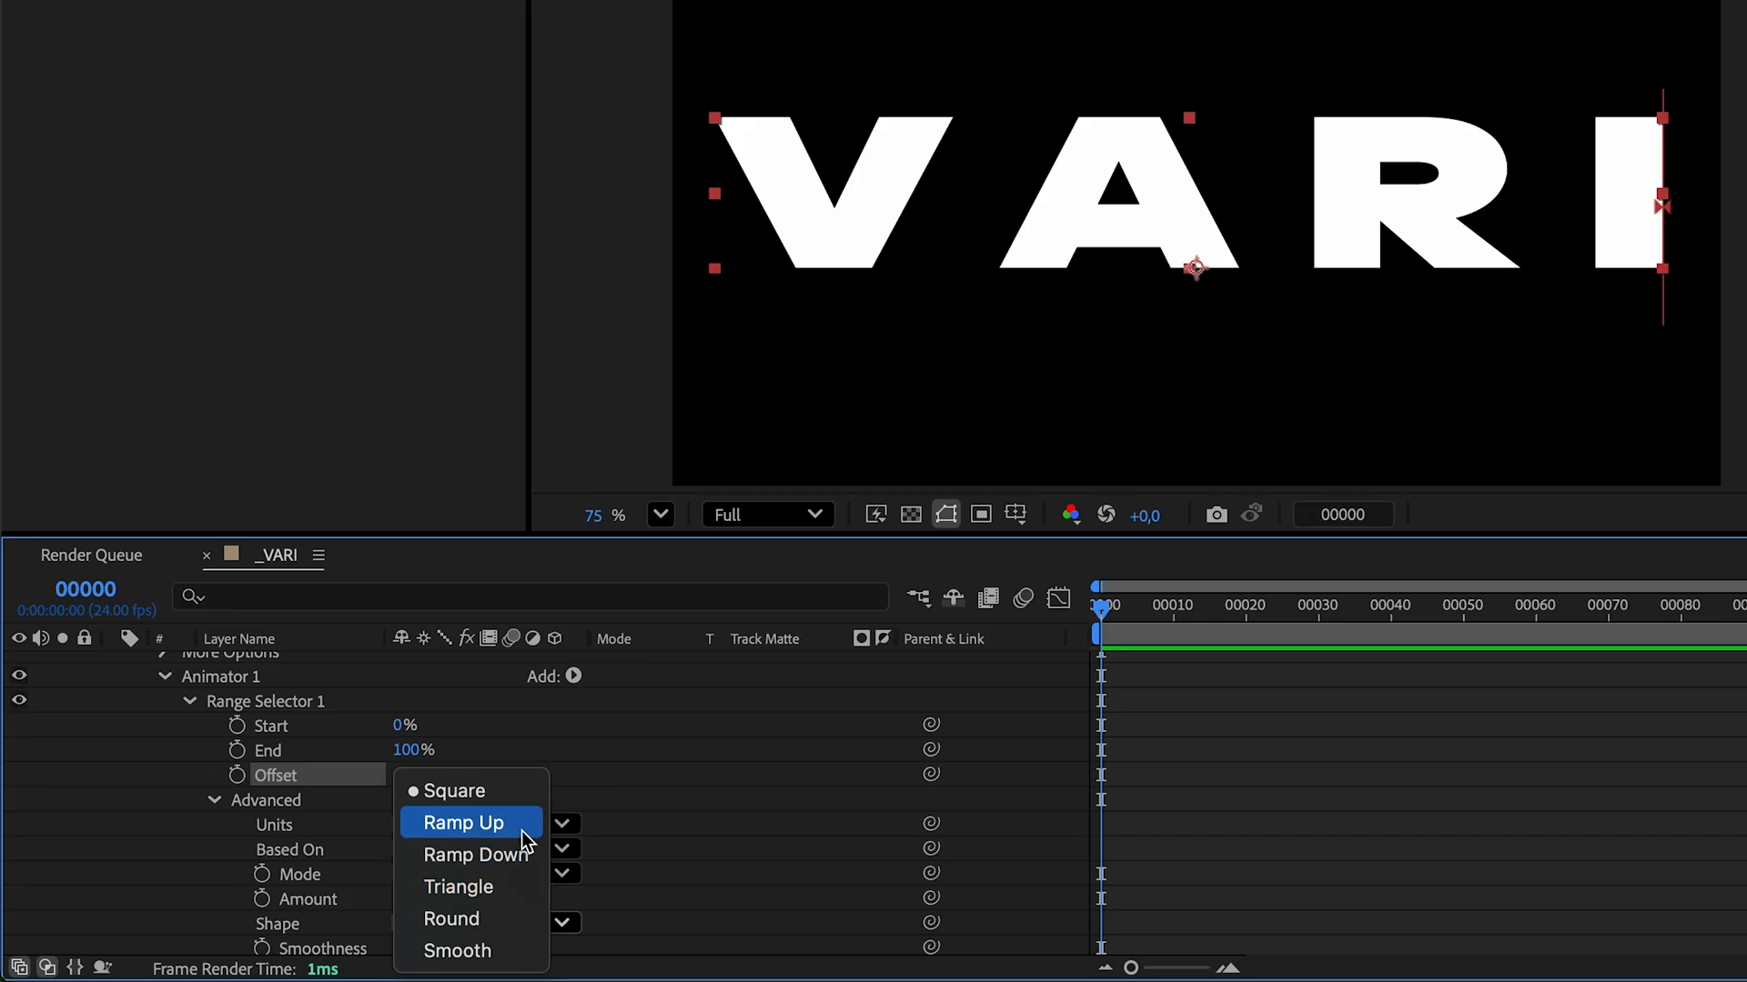
left_click(464, 822)
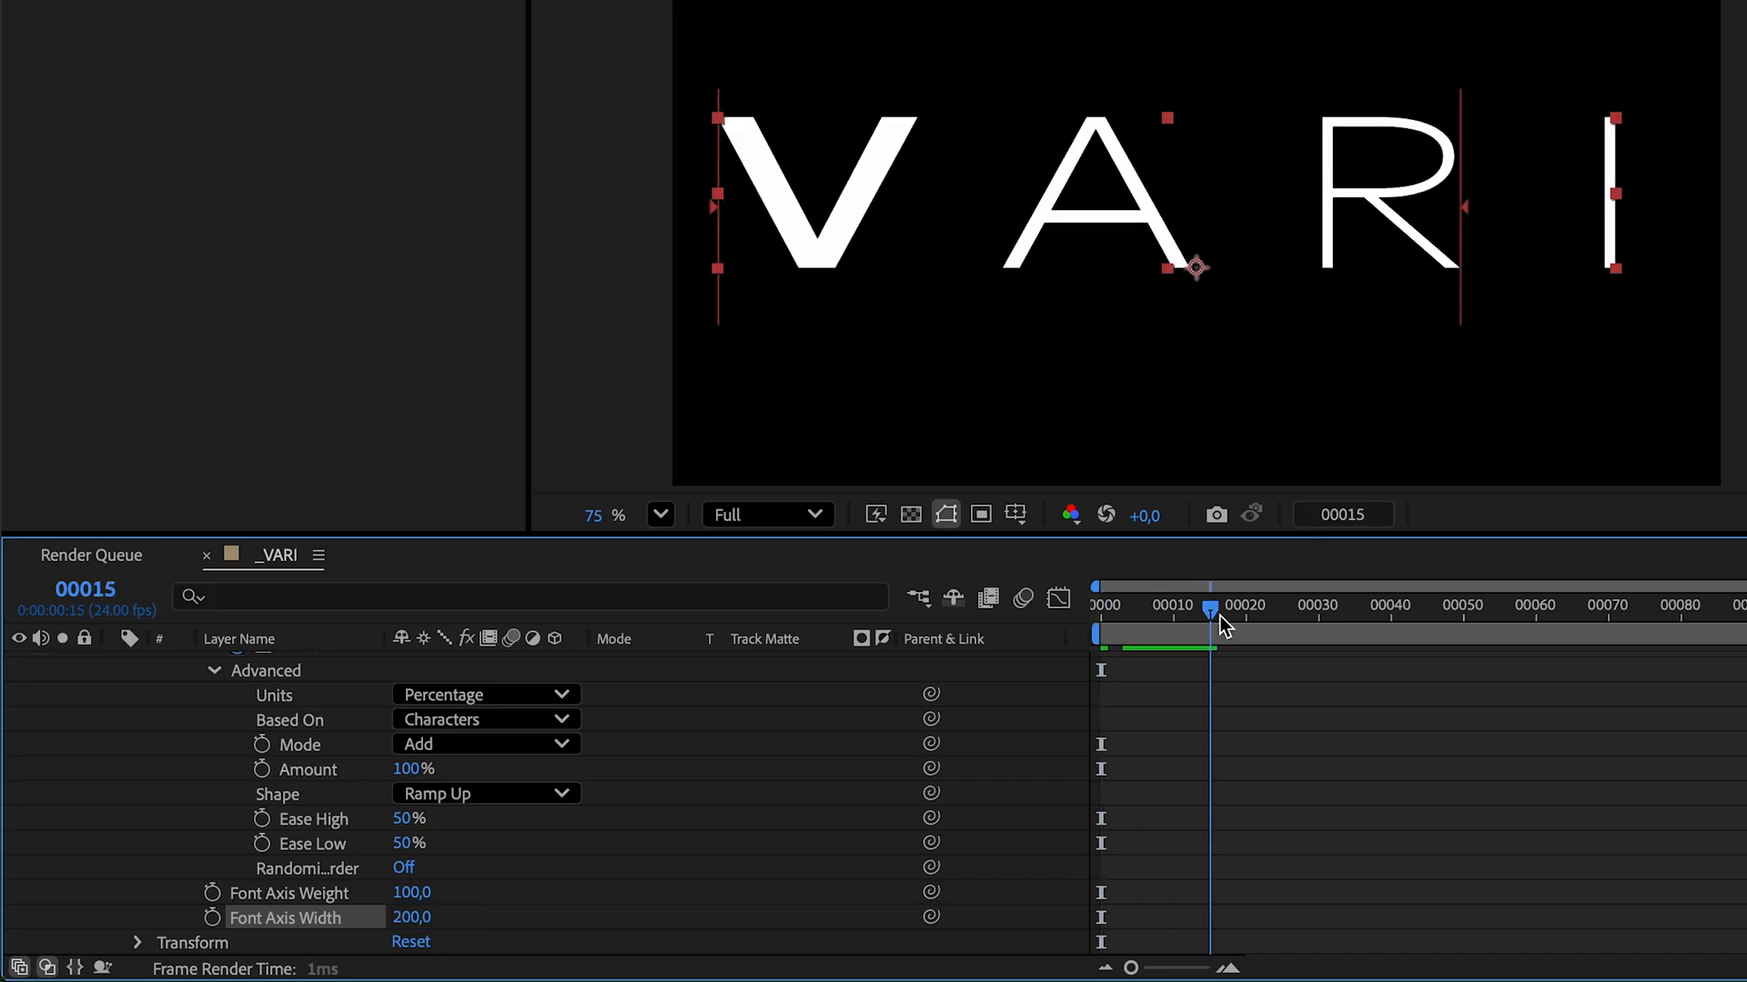
left_click_drag(1211, 611, 1177, 612)
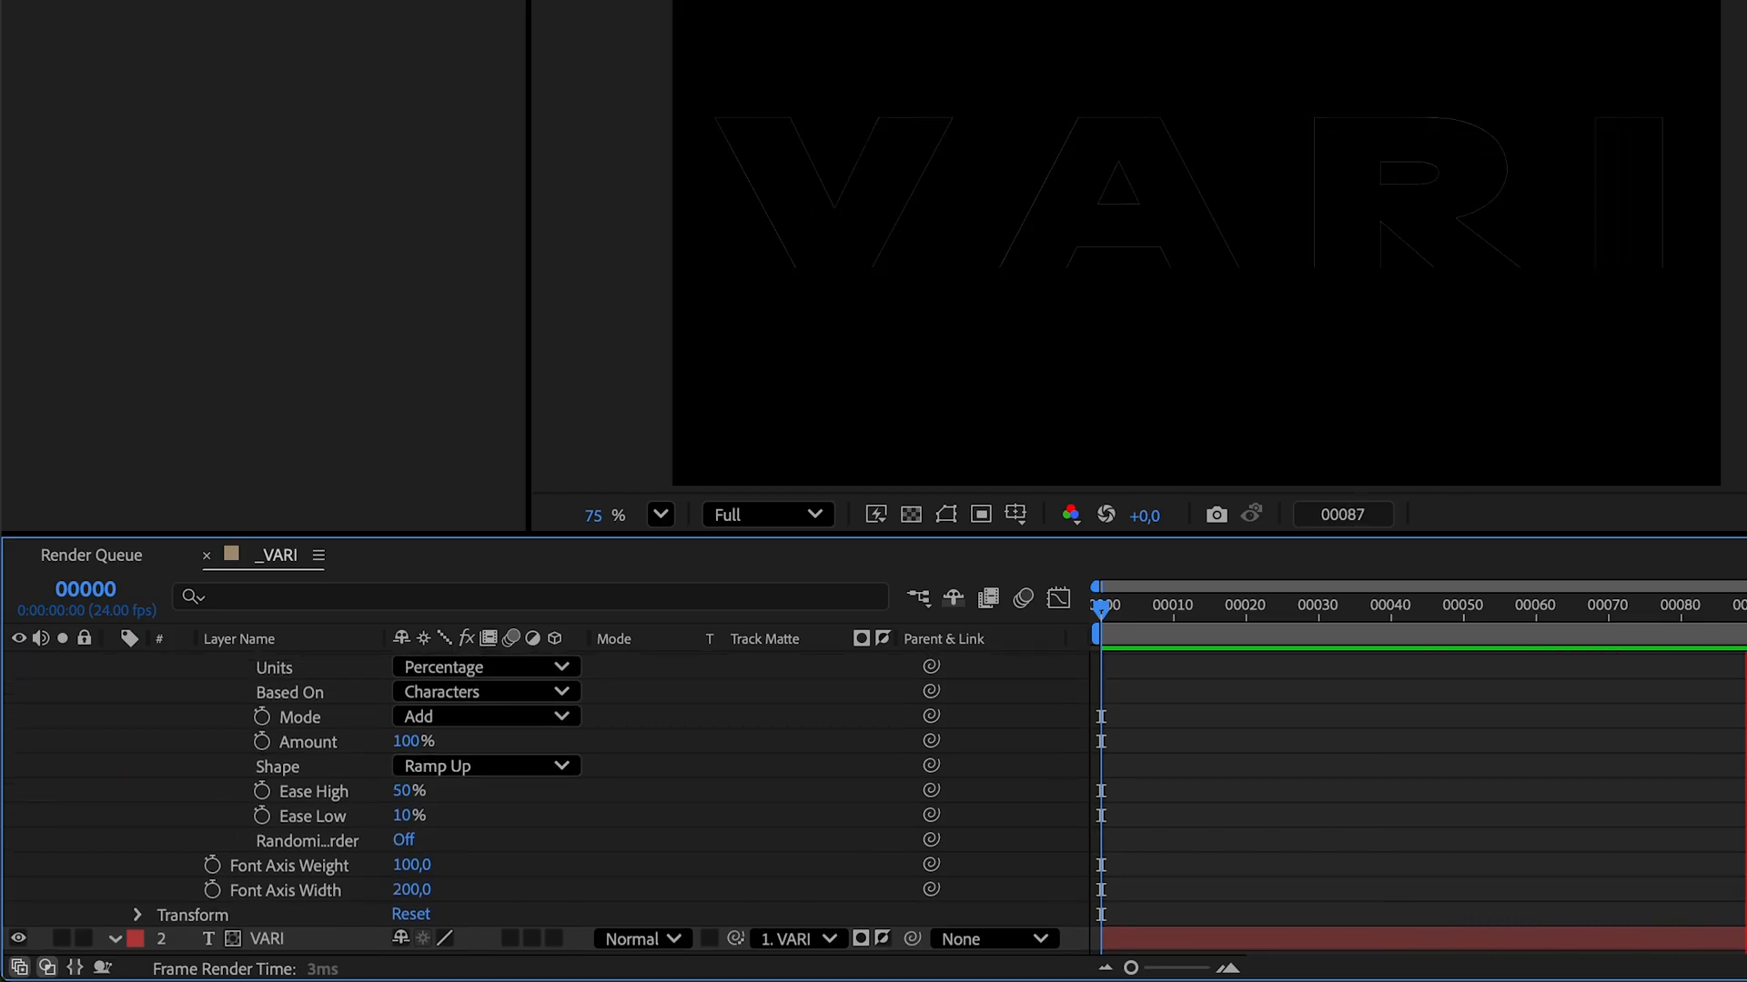
Step: Enable a stroke on the duplicate VARI 2 text layer alongside its fill
left_click(1361, 623)
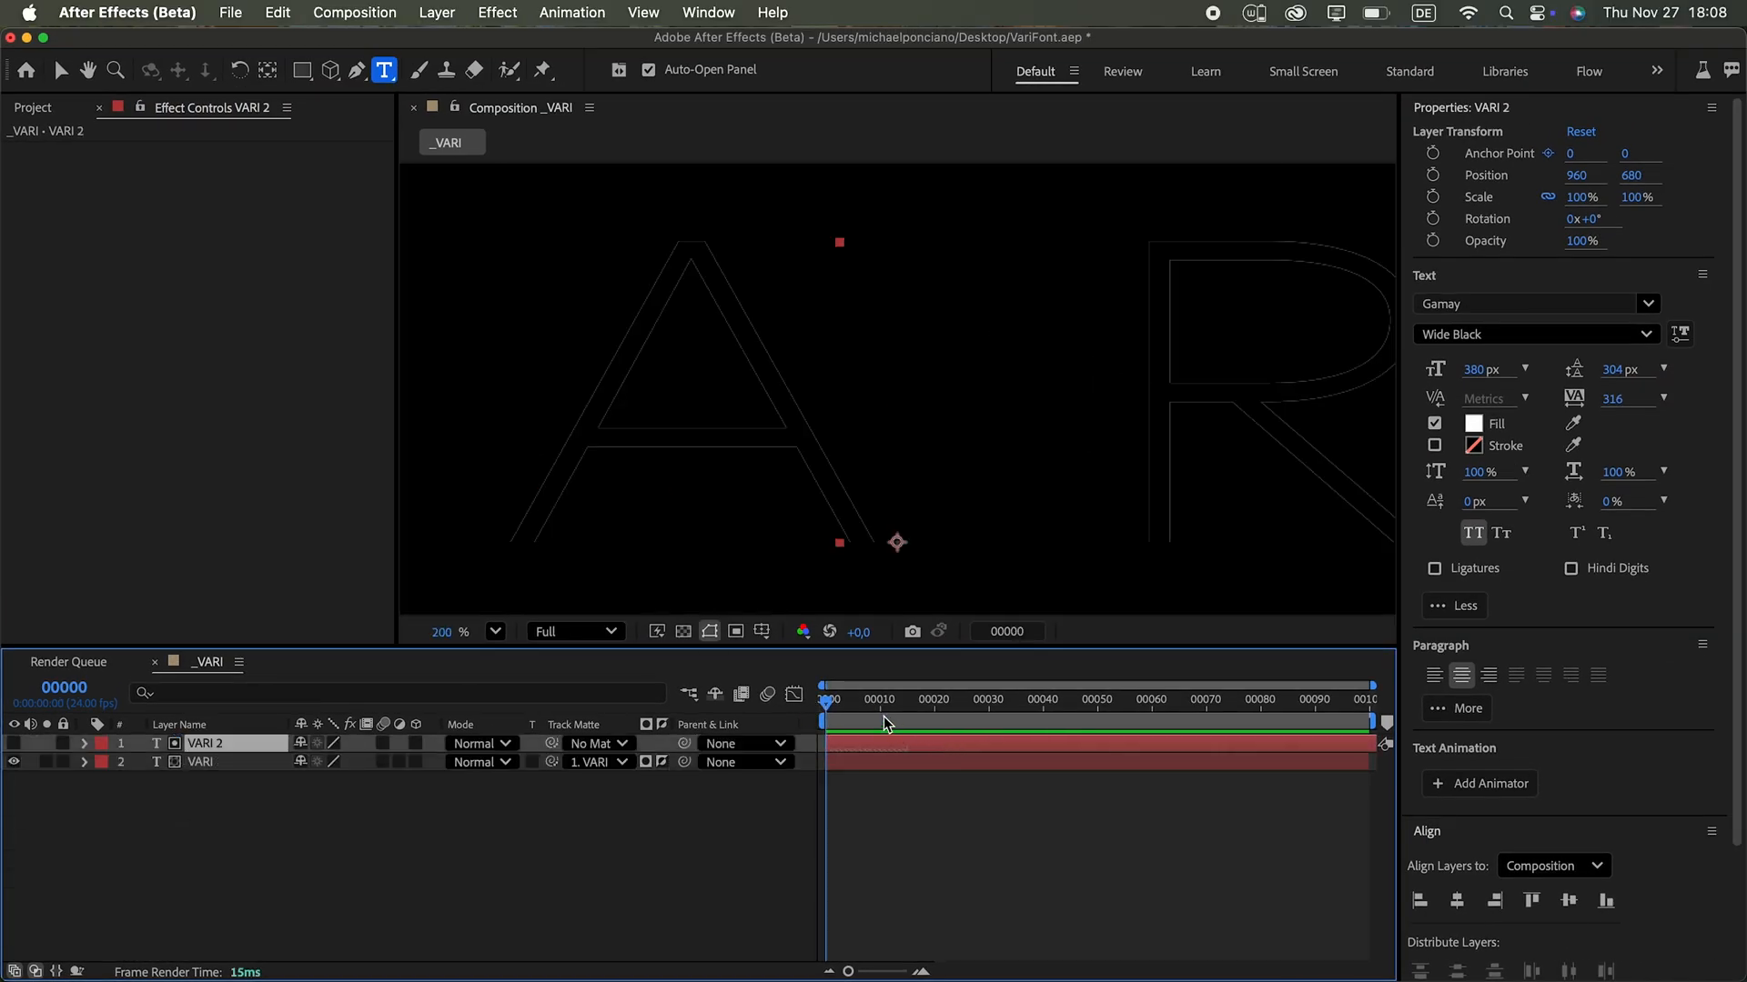
left_click(1292, 717)
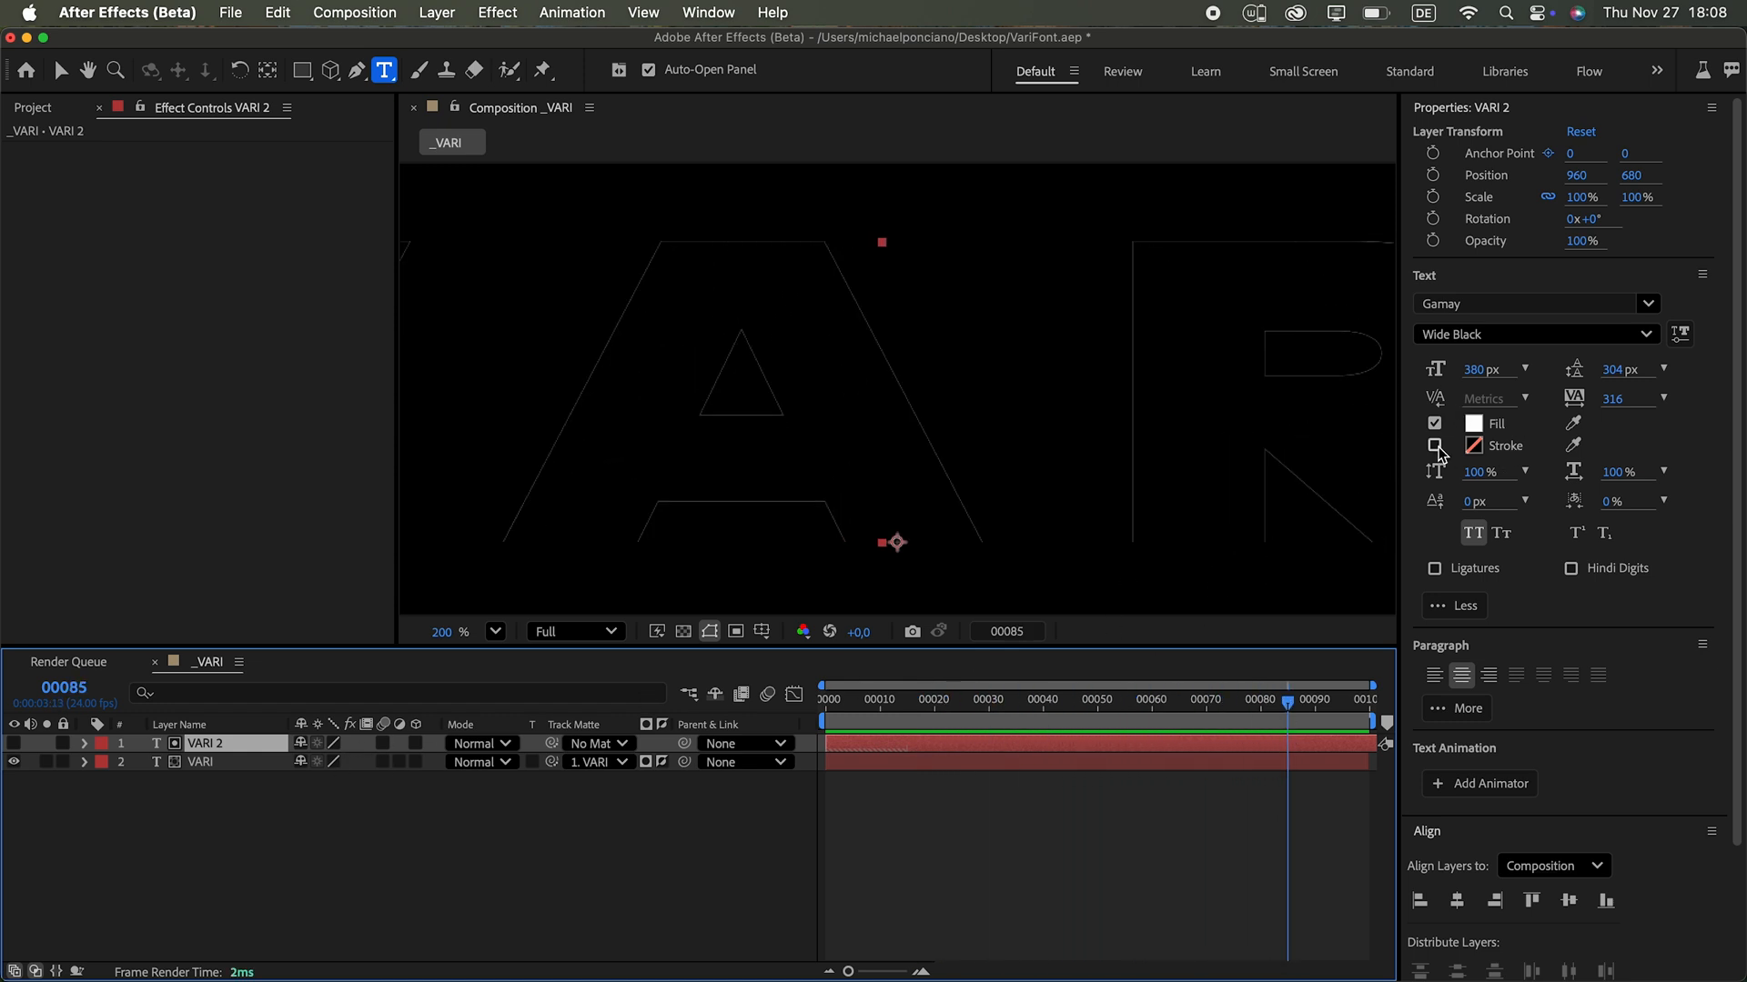
left_click(1434, 445)
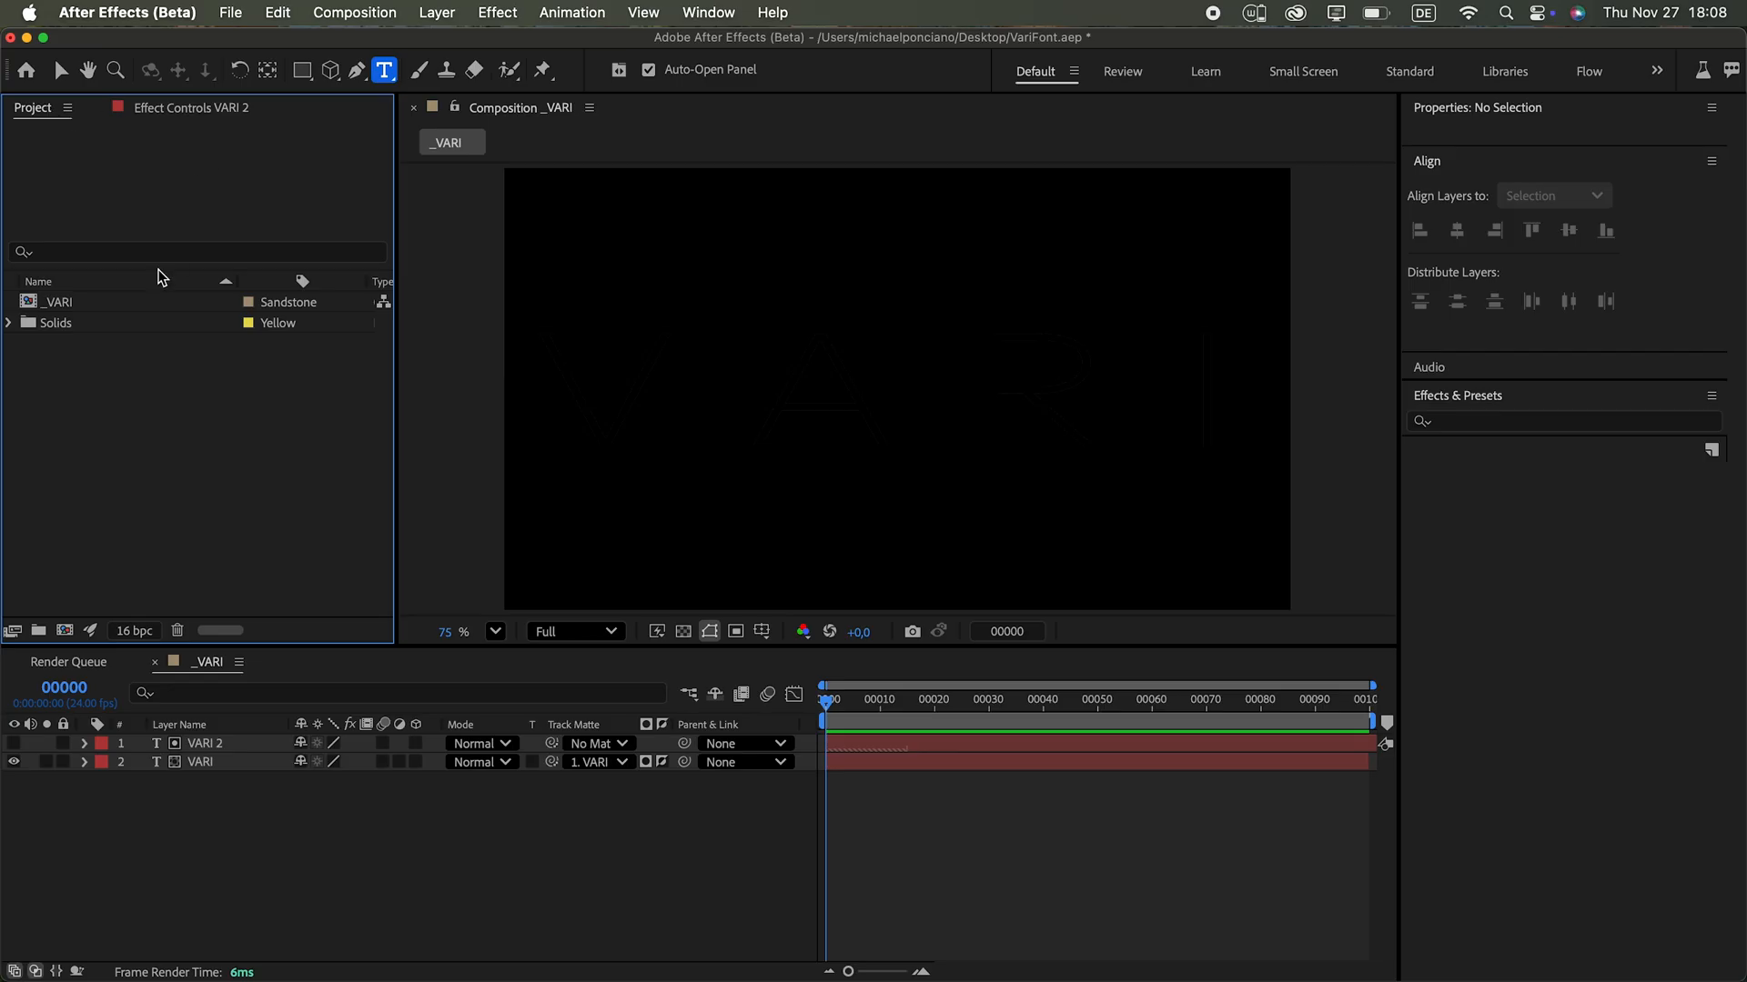
Step: Apply CC Vector Blur to the nested _VARI layer, Type Direction Fading, Amount 500
type("cc v")
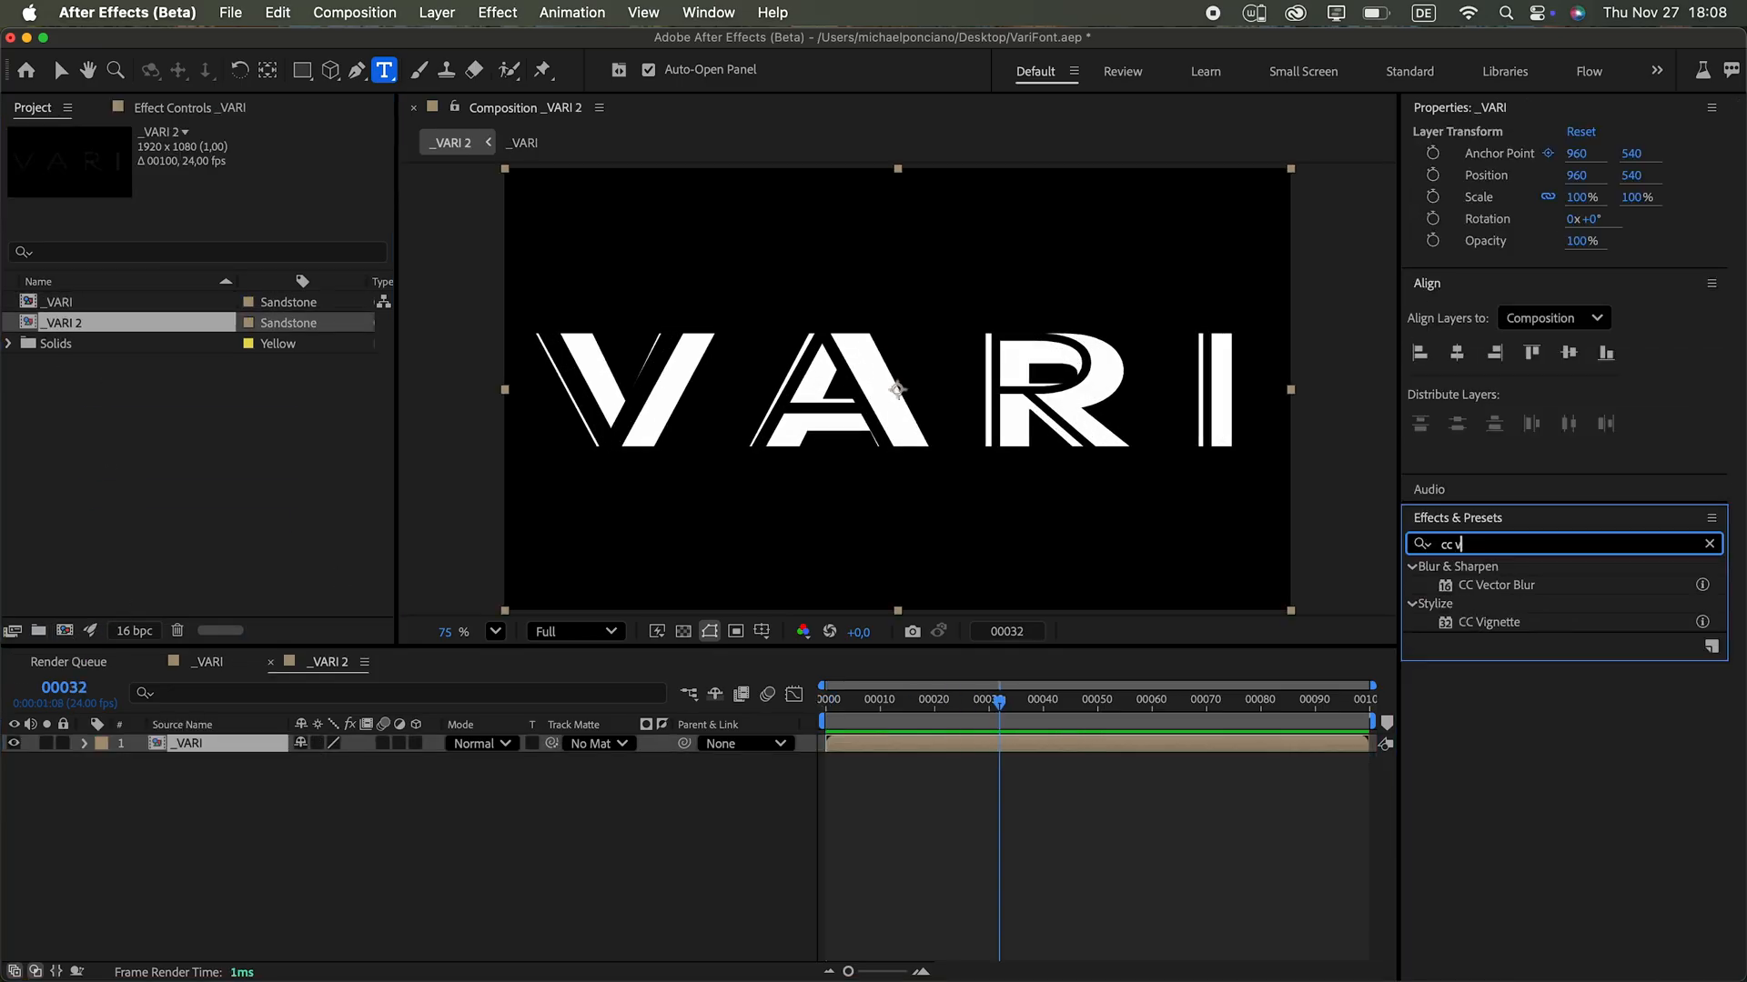
double_click(1496, 586)
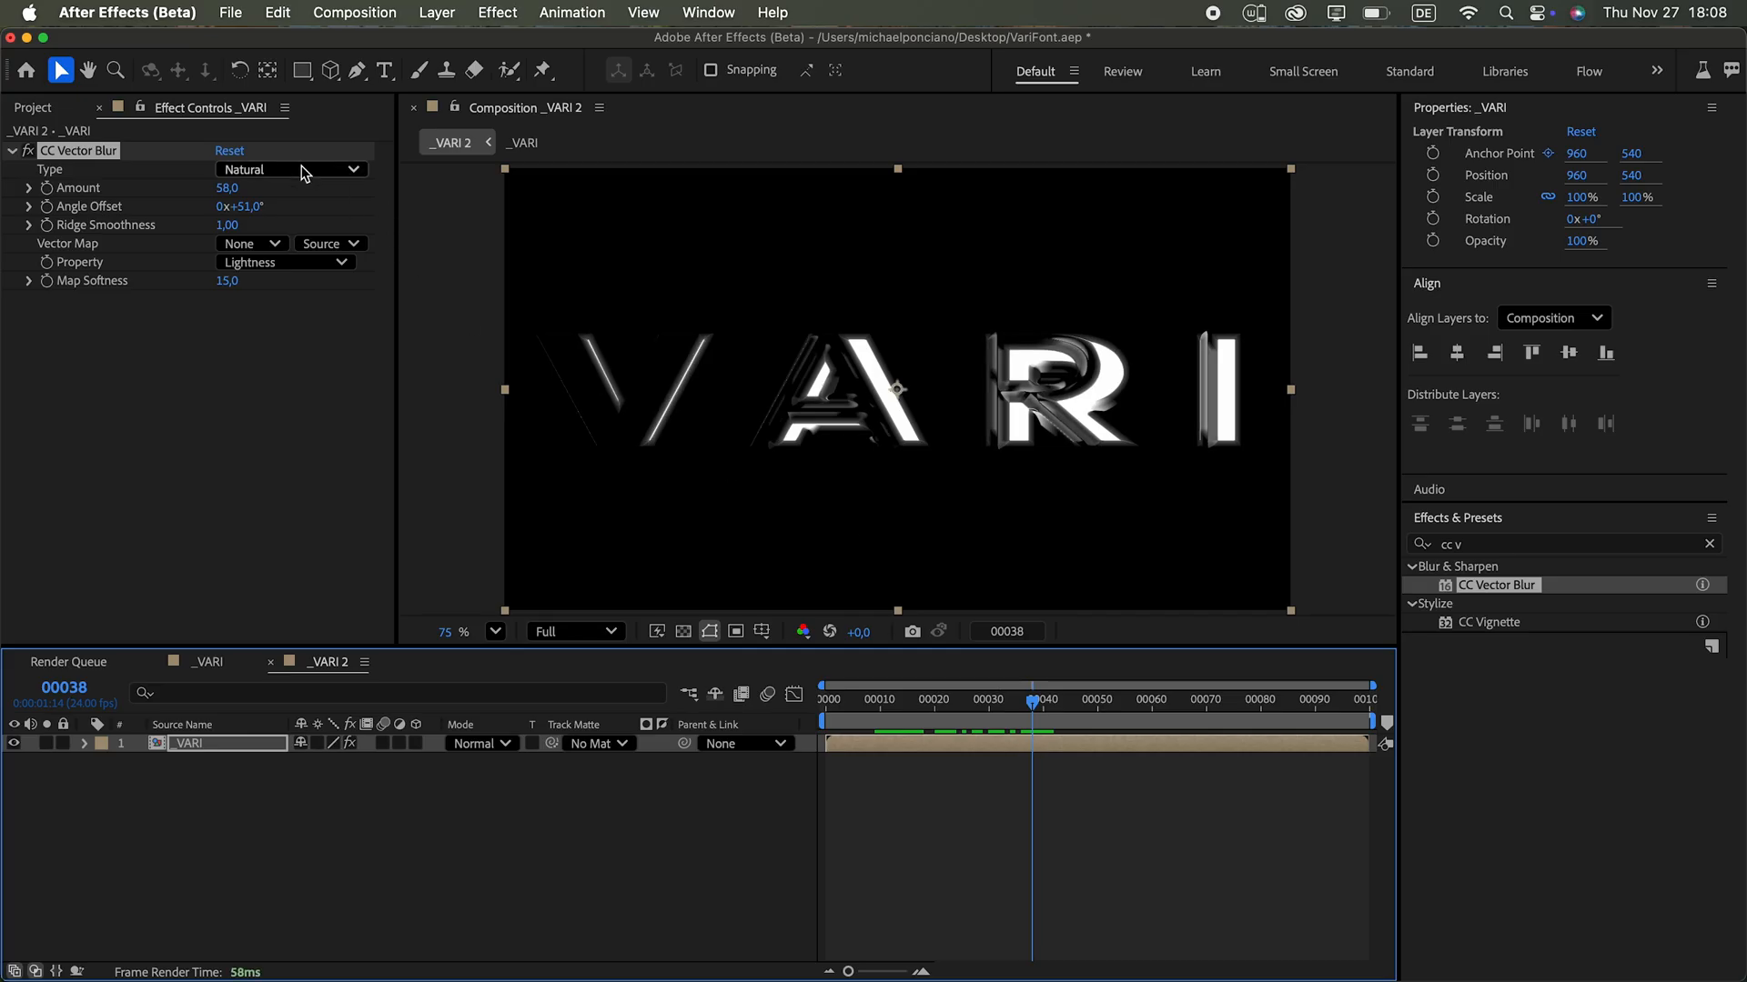
left_click(291, 169)
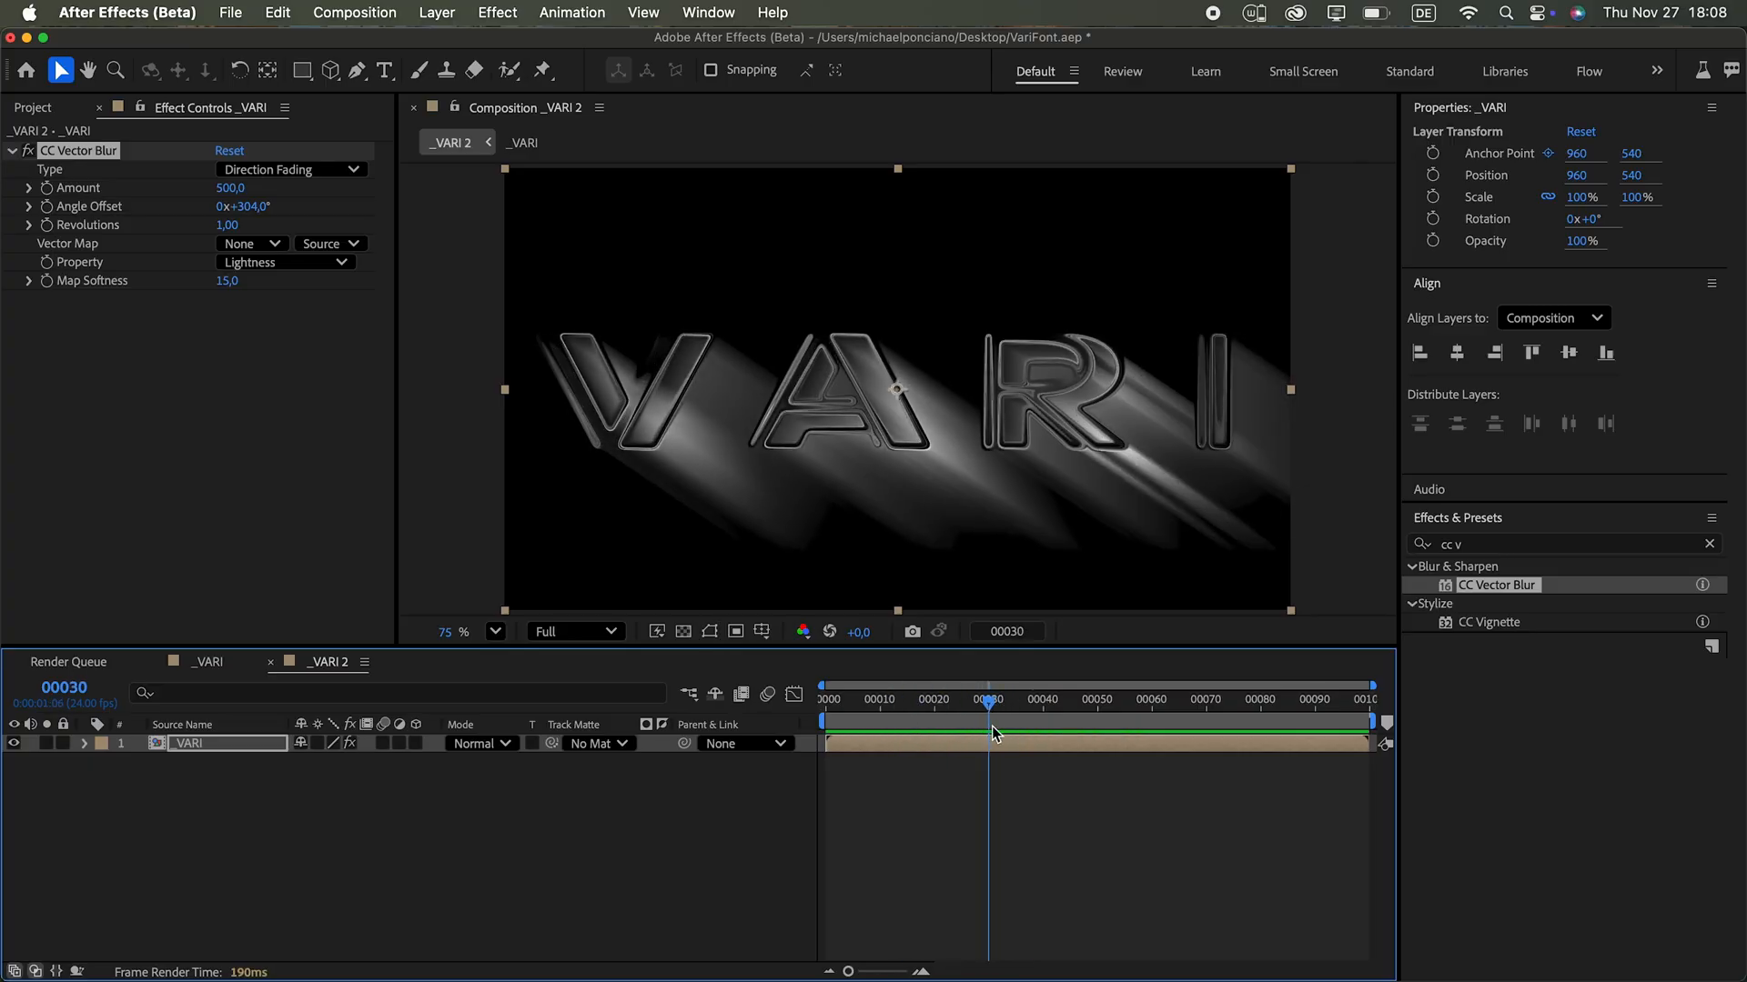
Step: Add Set Matte to the blurred layer, lower blur amount to 174, return to _VARI
type("set")
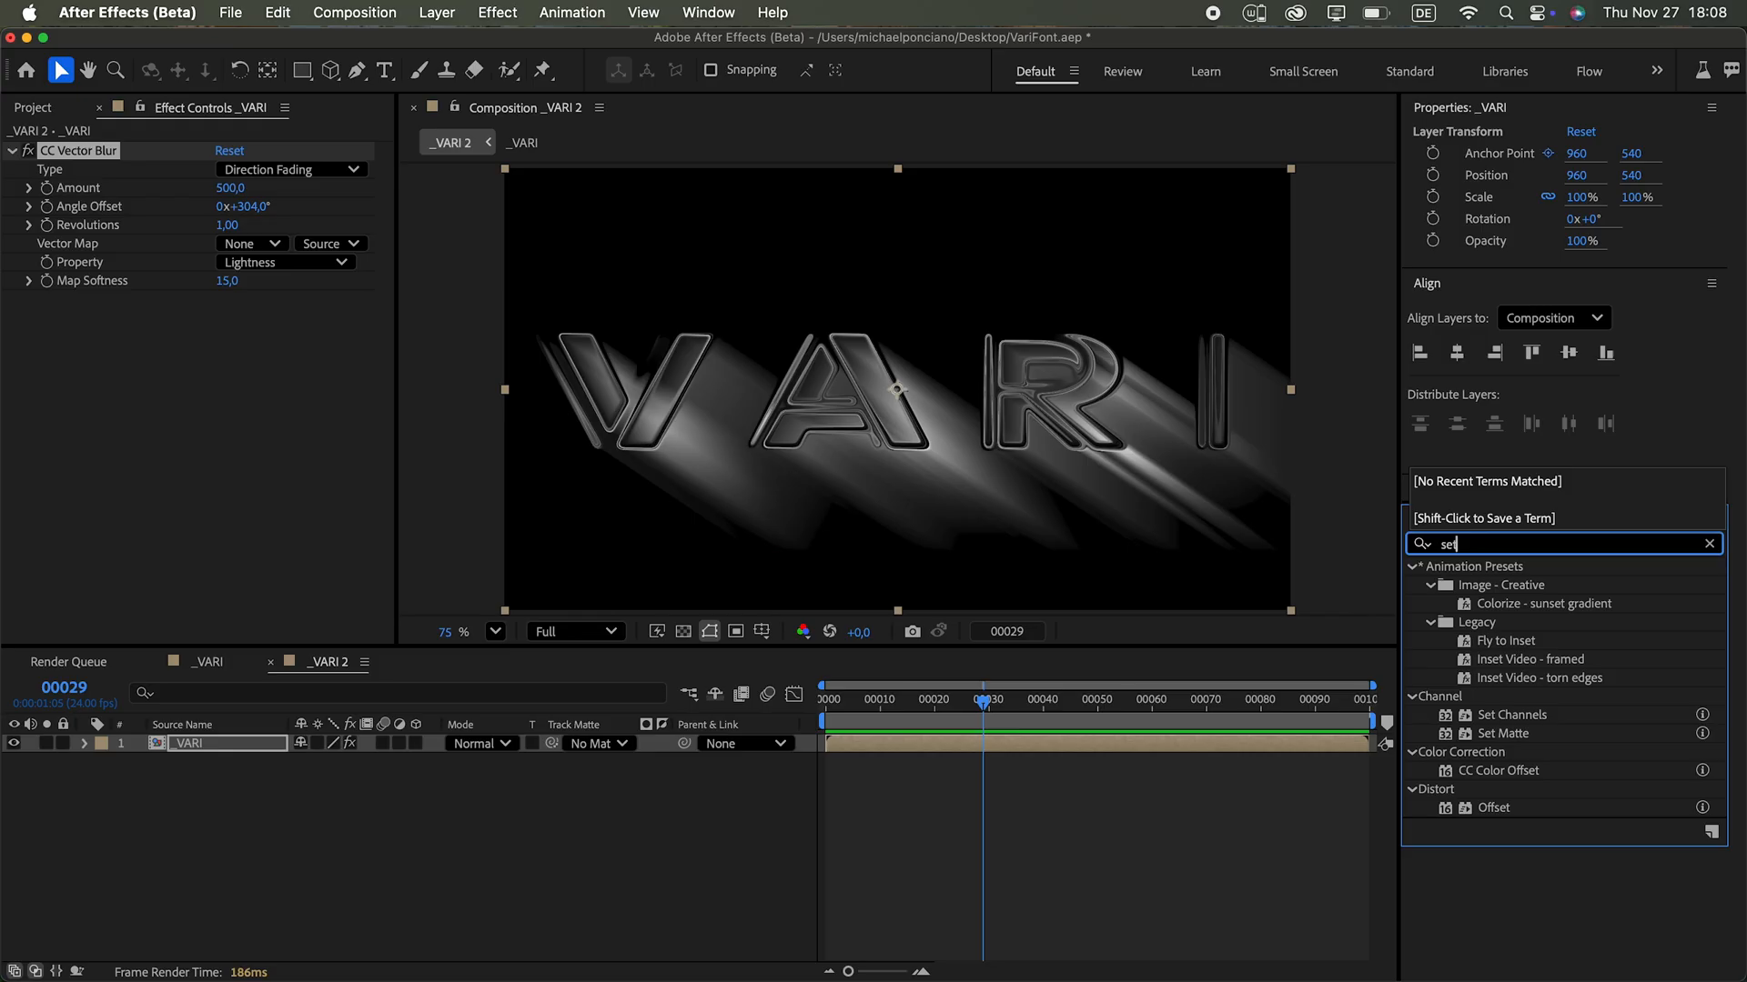
double_click(1503, 733)
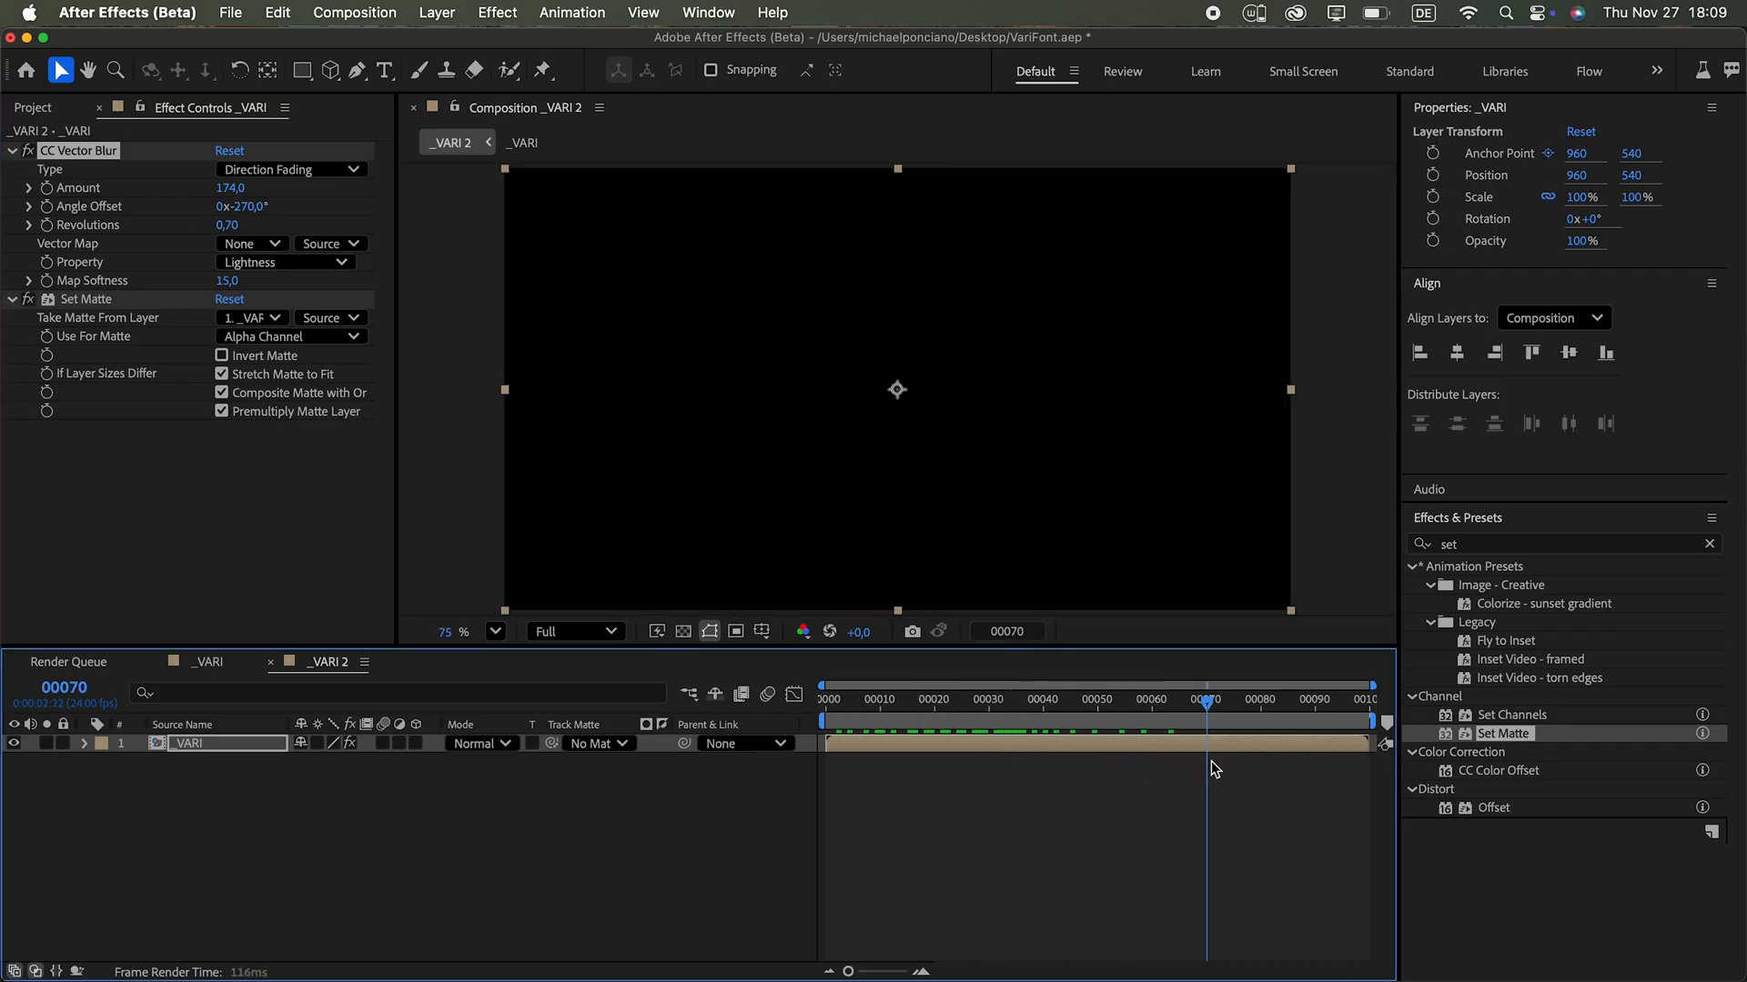
left_click(1004, 698)
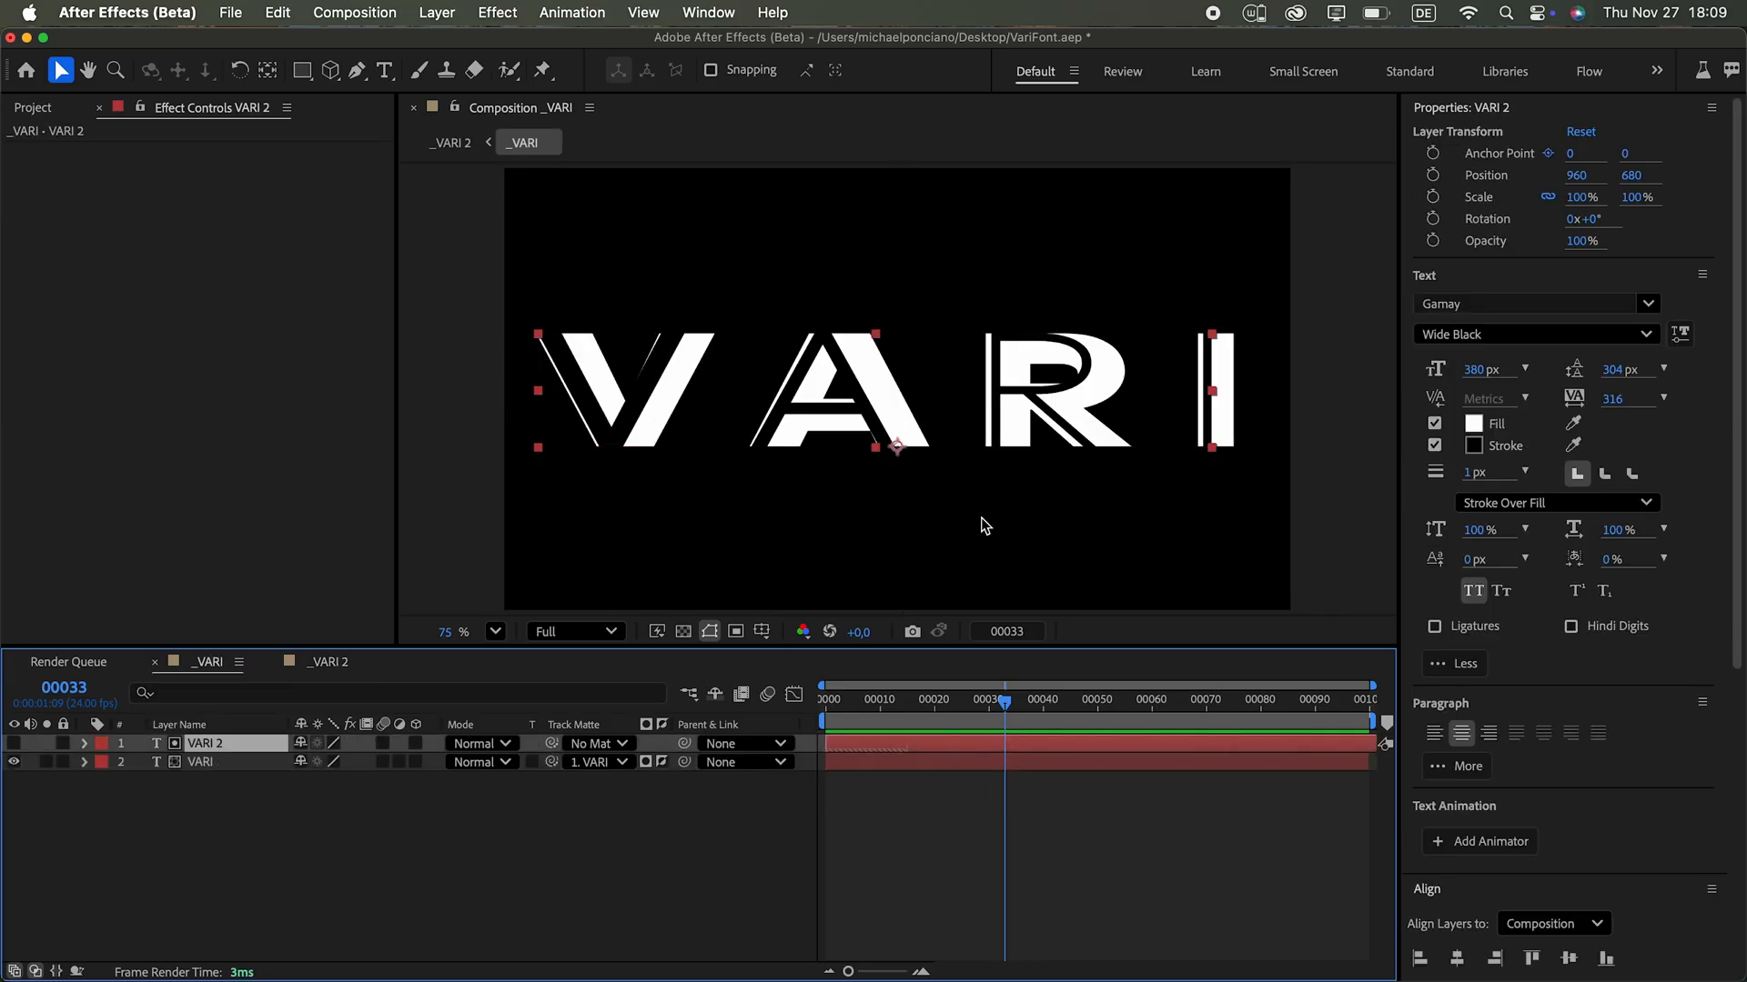
Step: Set the VARI animator's Ease Low to 0% for the chrome-like matte
left_click(1479, 841)
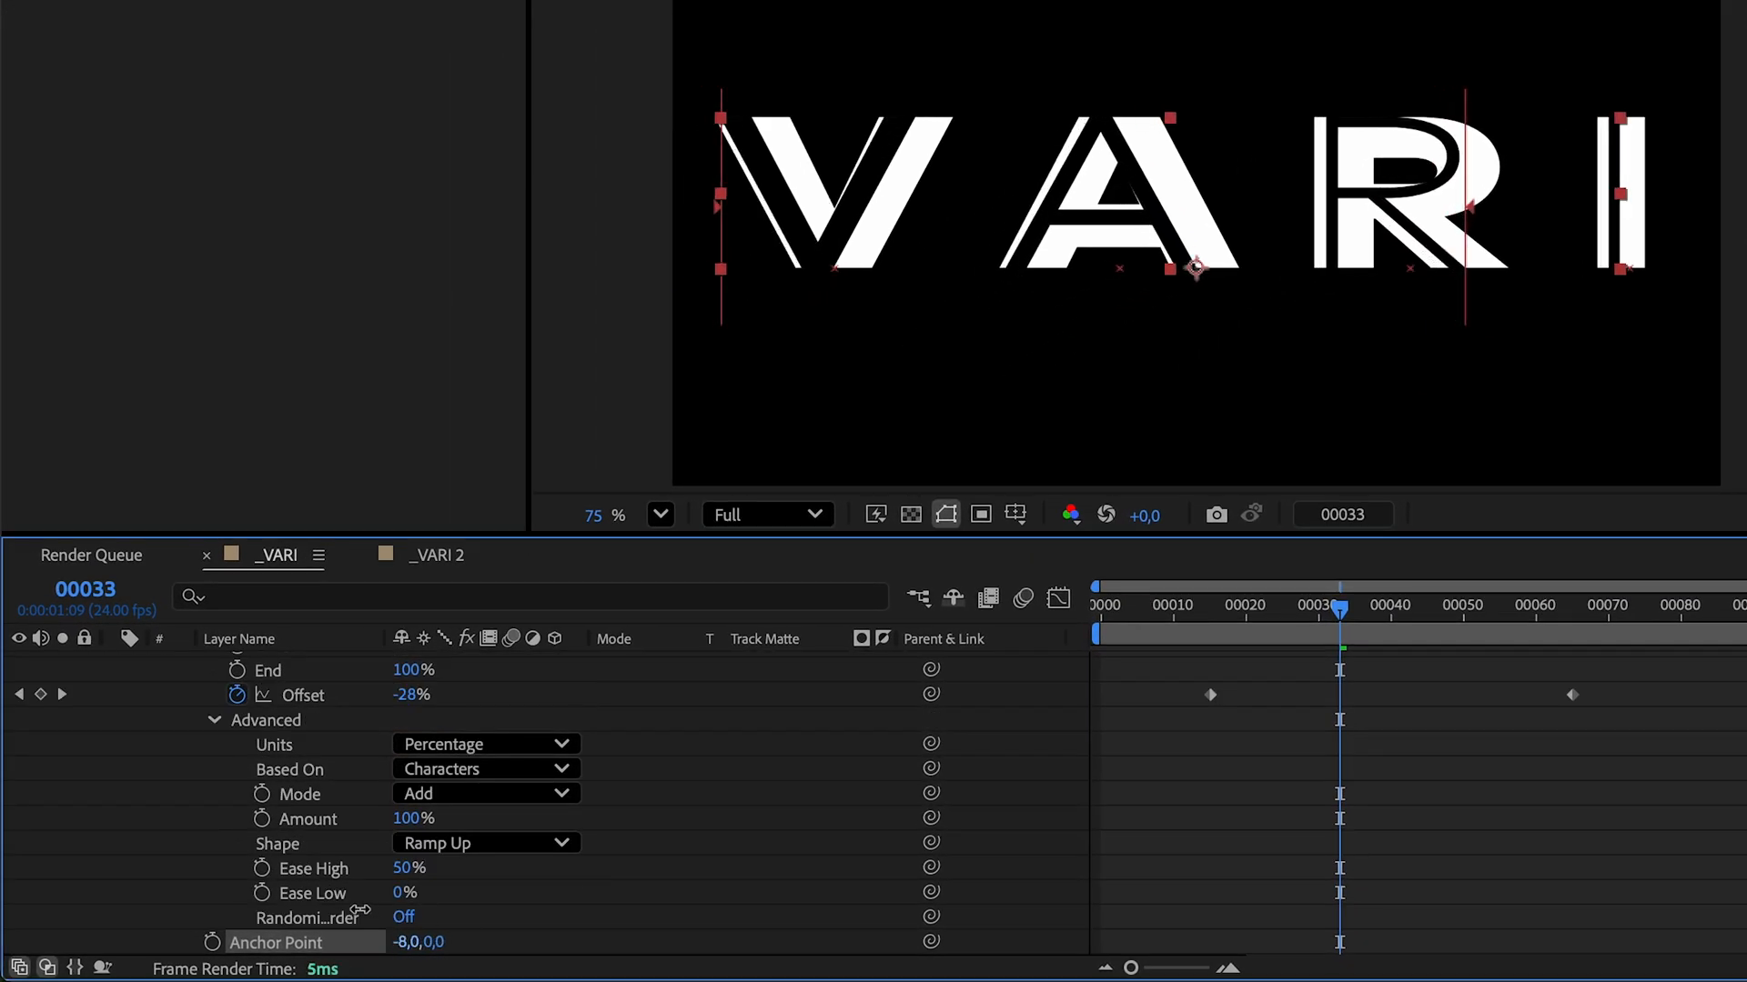
left_click_drag(1341, 611, 1173, 612)
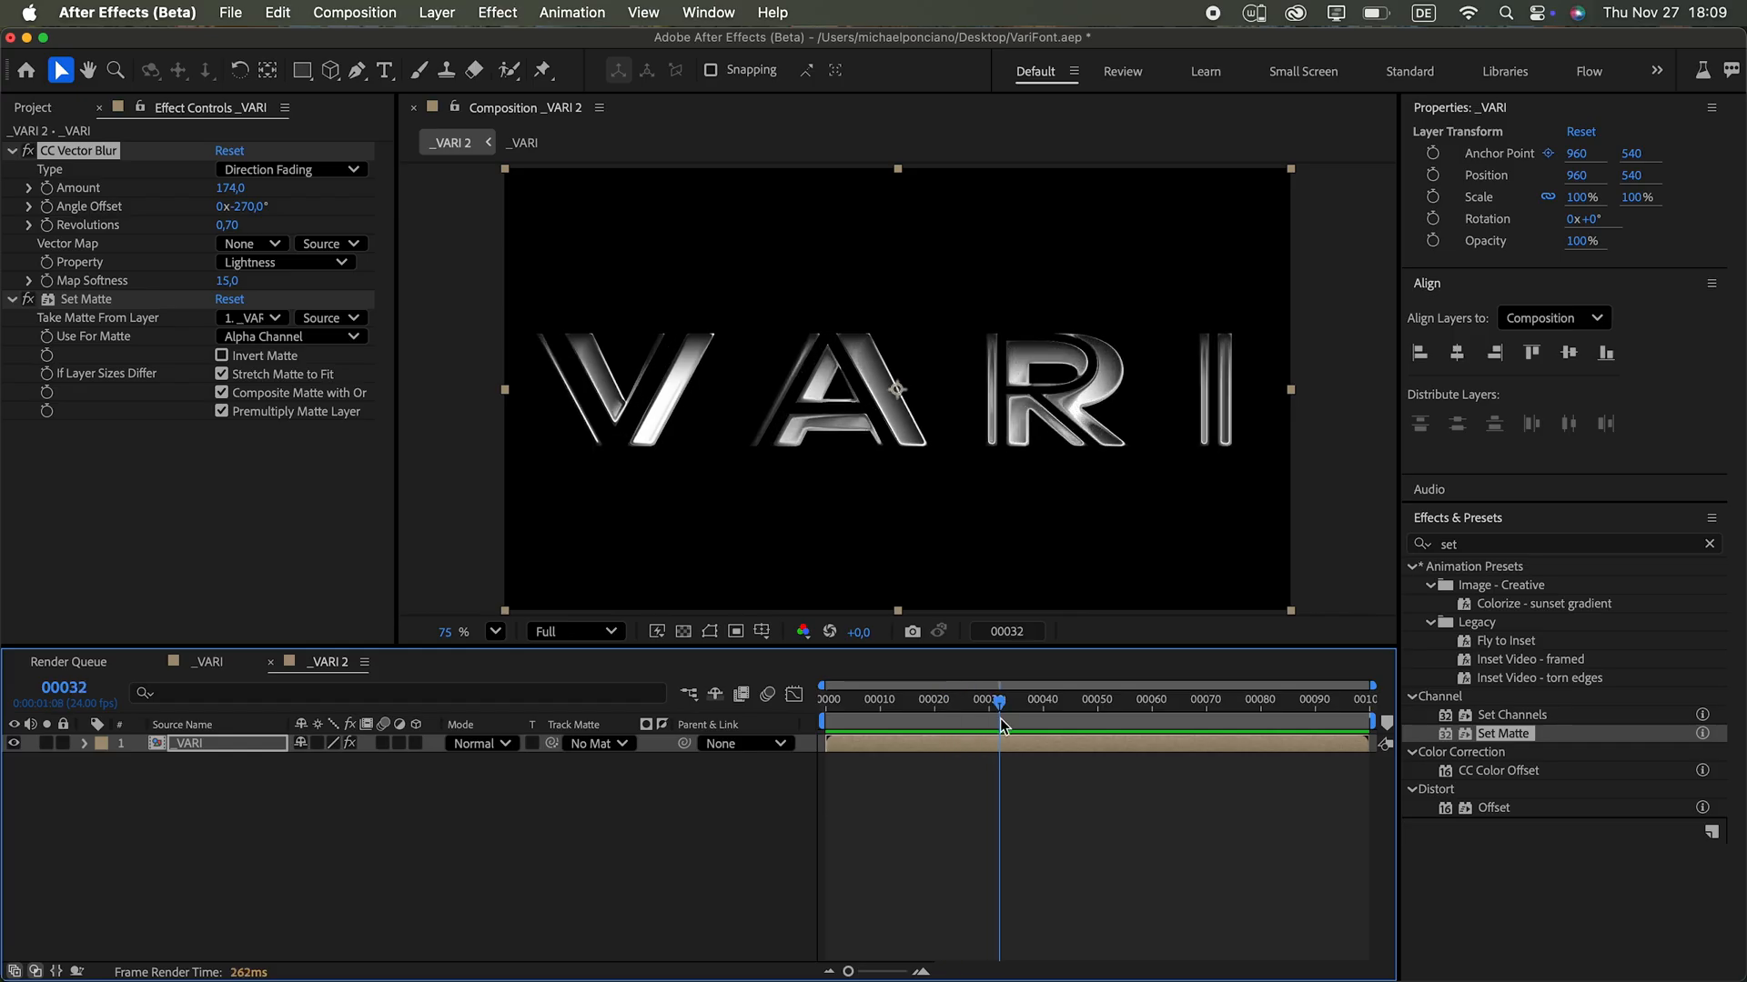
Step: Apply Optical Glow to the nested VARI layer with vector blur amount 350, revolutions 1.40
left_click_drag(1001, 702, 990, 702)
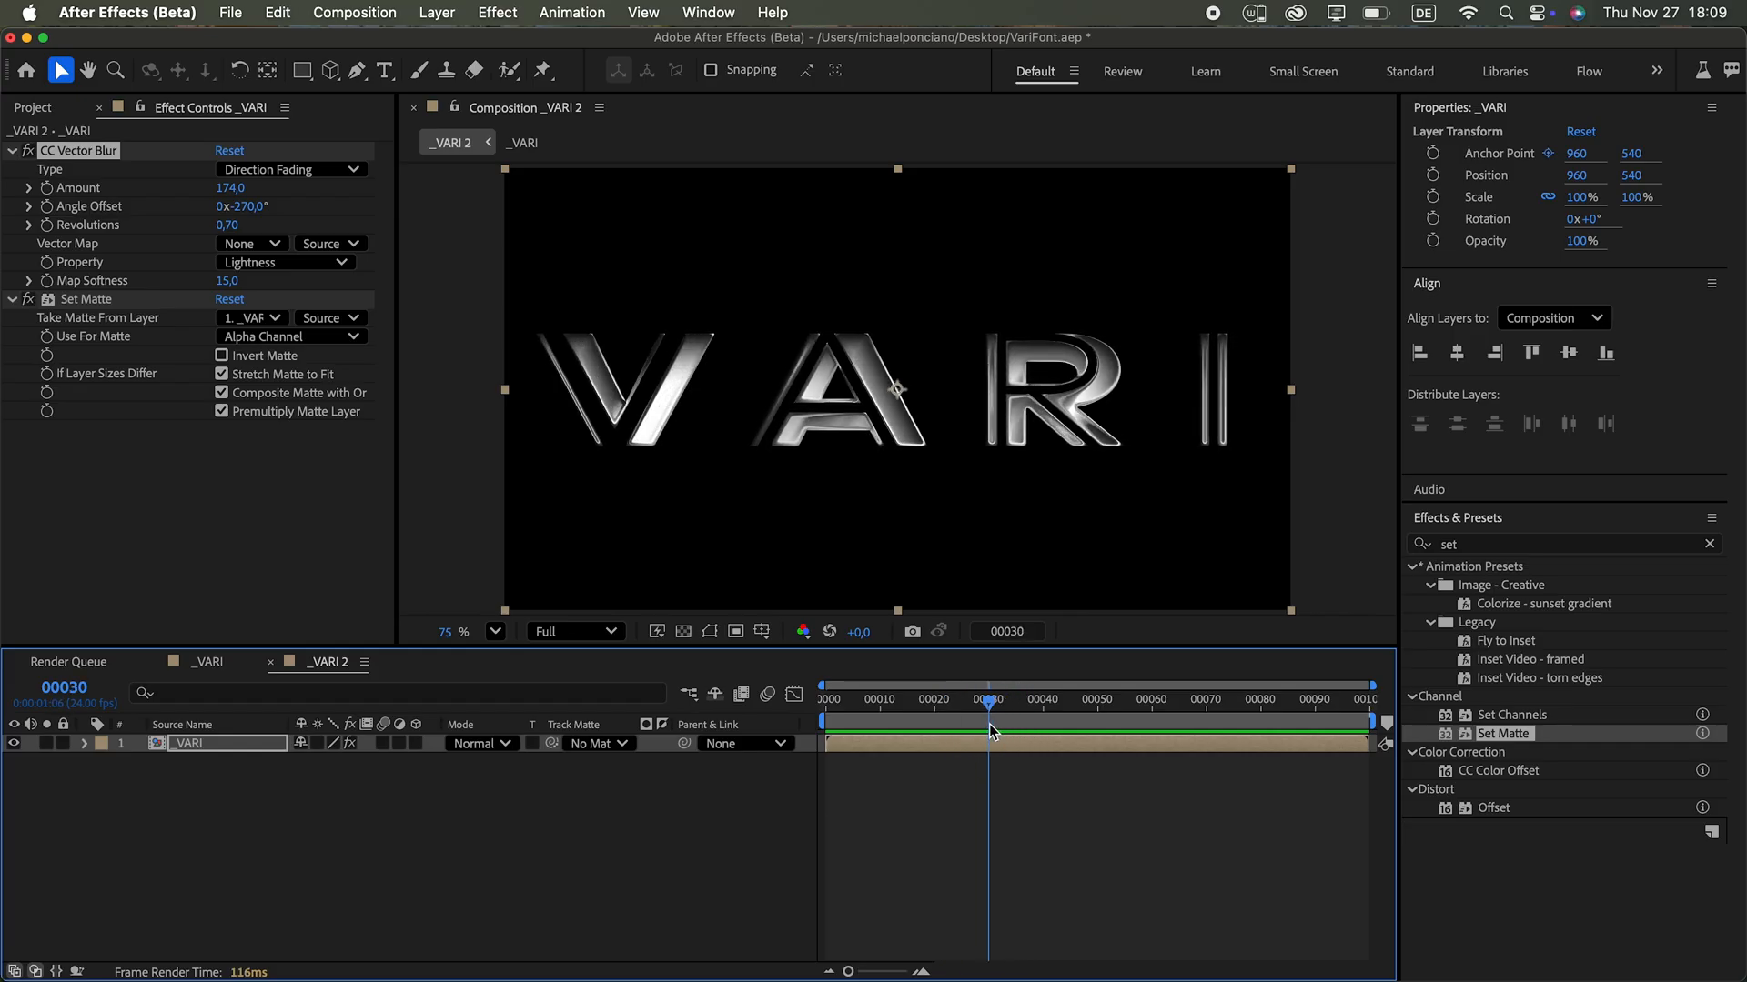
type("optic")
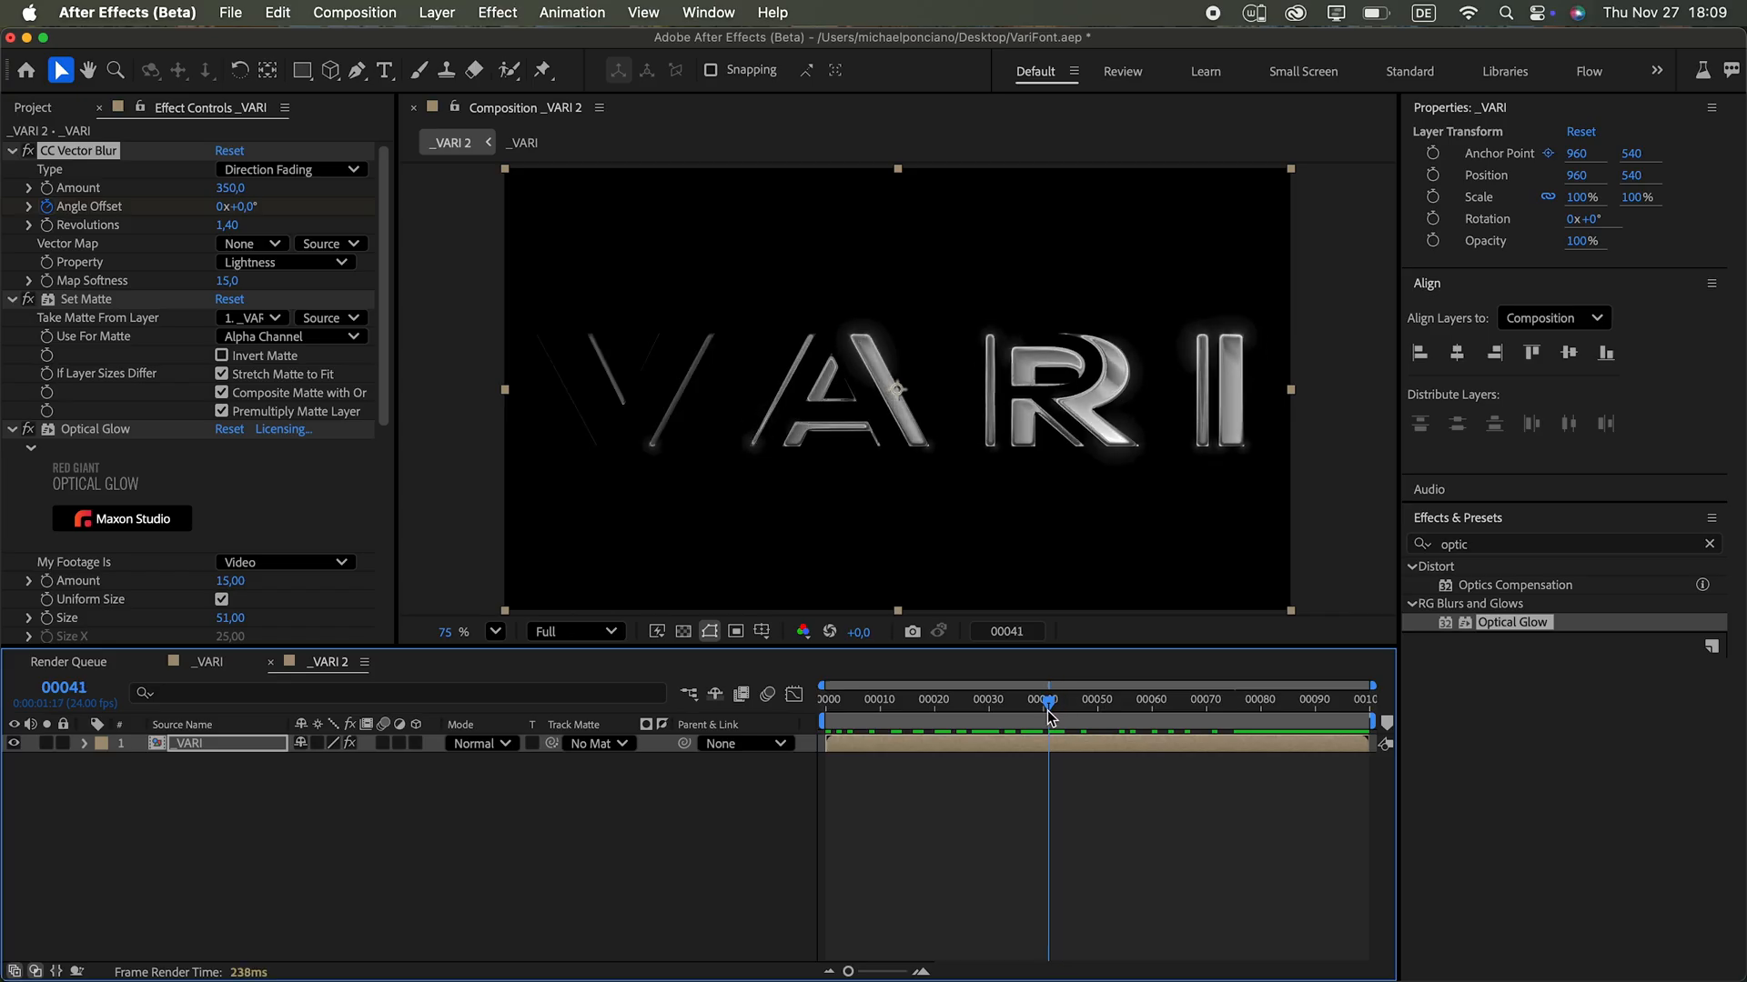
Step: Set CC Vector Blur Angle Offset to -162° and Revolutions to 2.10
left_click_drag(1048, 698, 1024, 699)
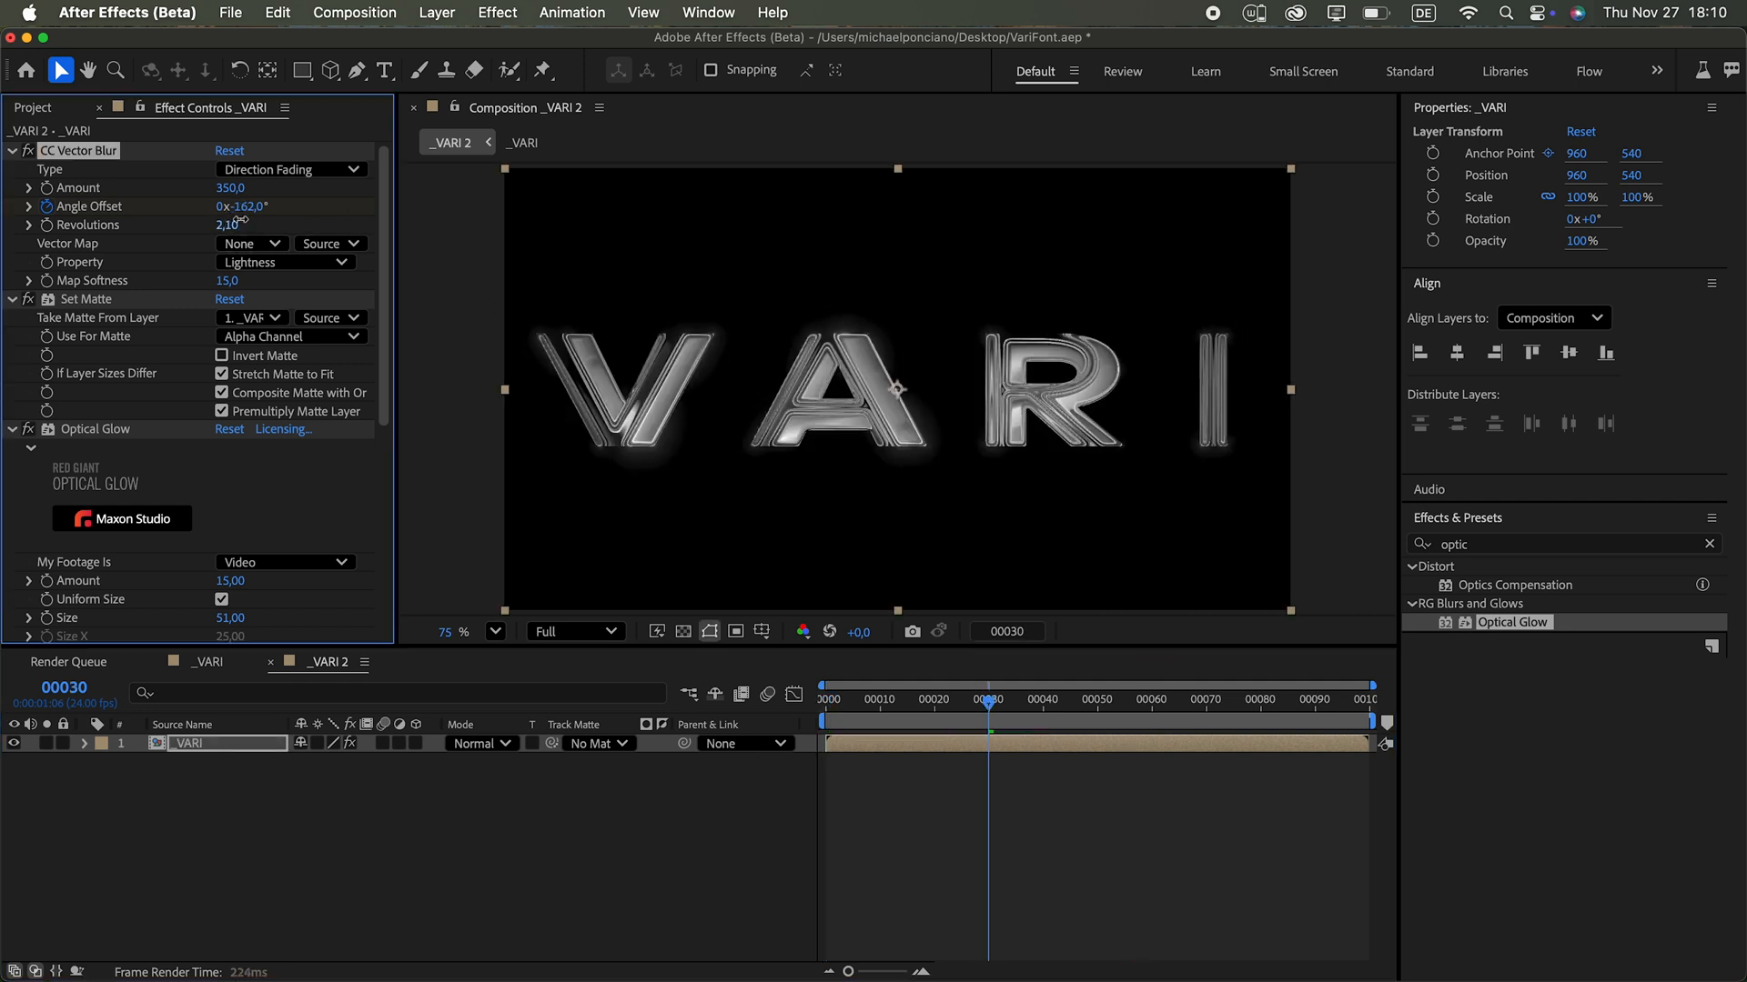
left_click_drag(986, 698, 1011, 699)
type("glow")
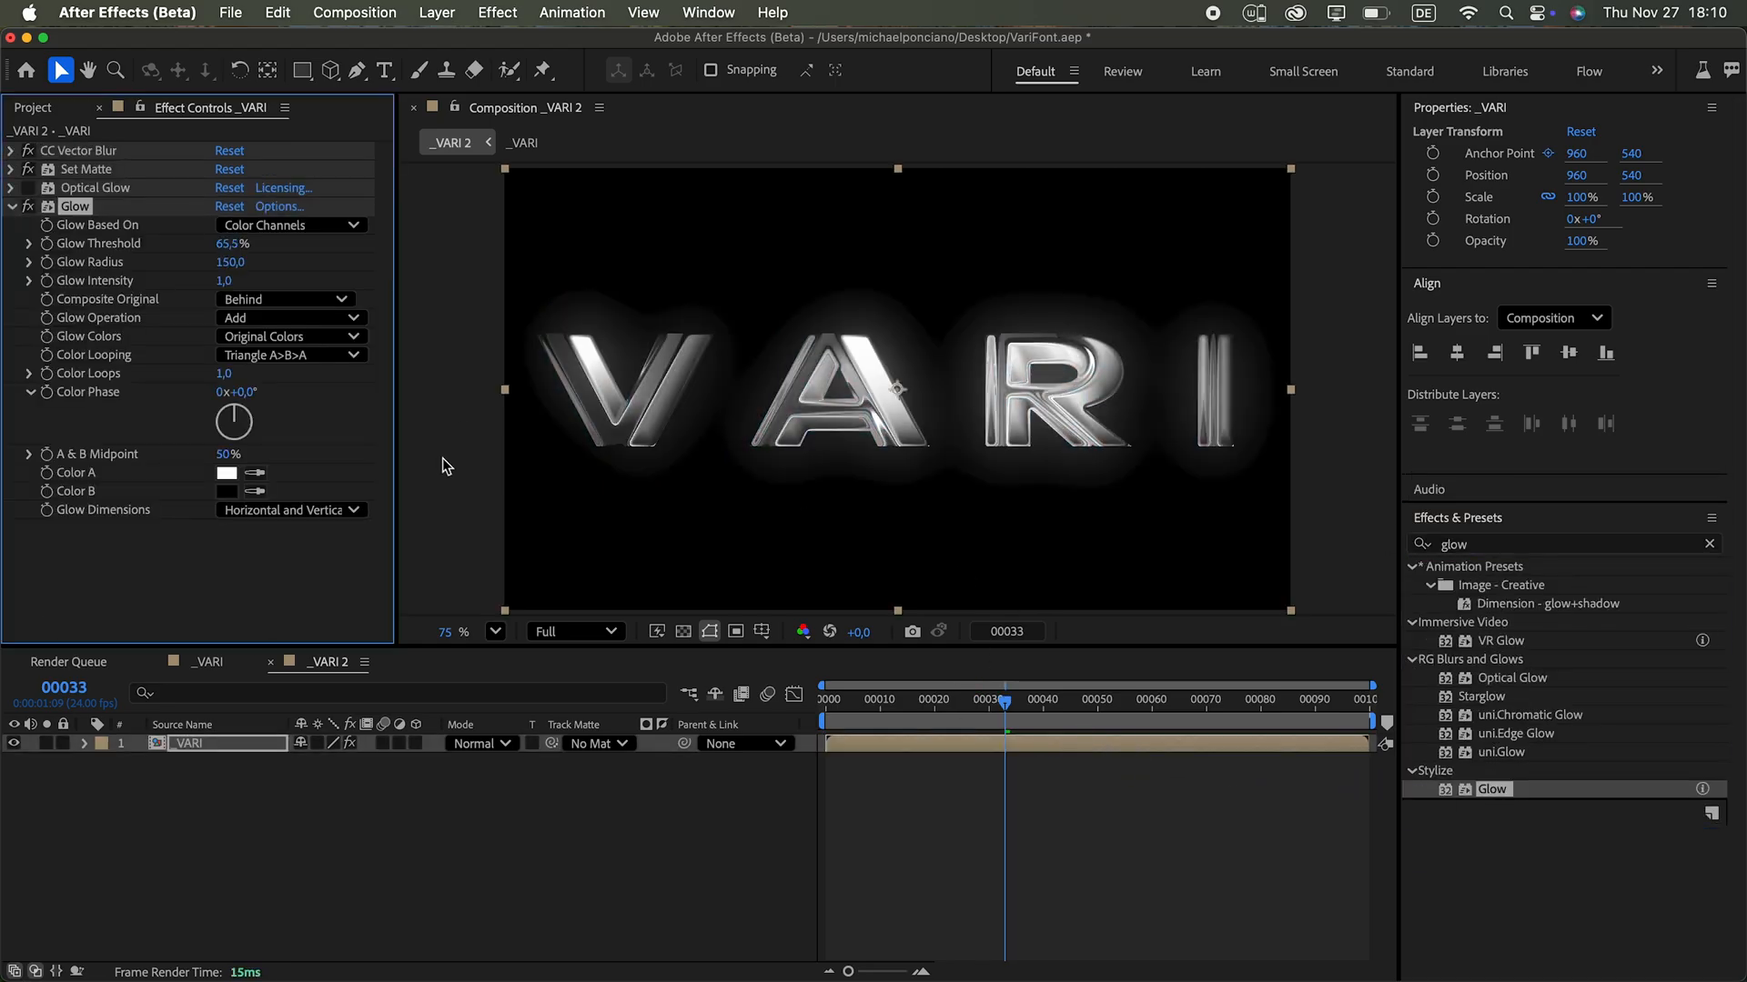
Step: Switch the glow to A & B Colors with blue for both, radius 70 and intensity 2.8
left_click(291, 334)
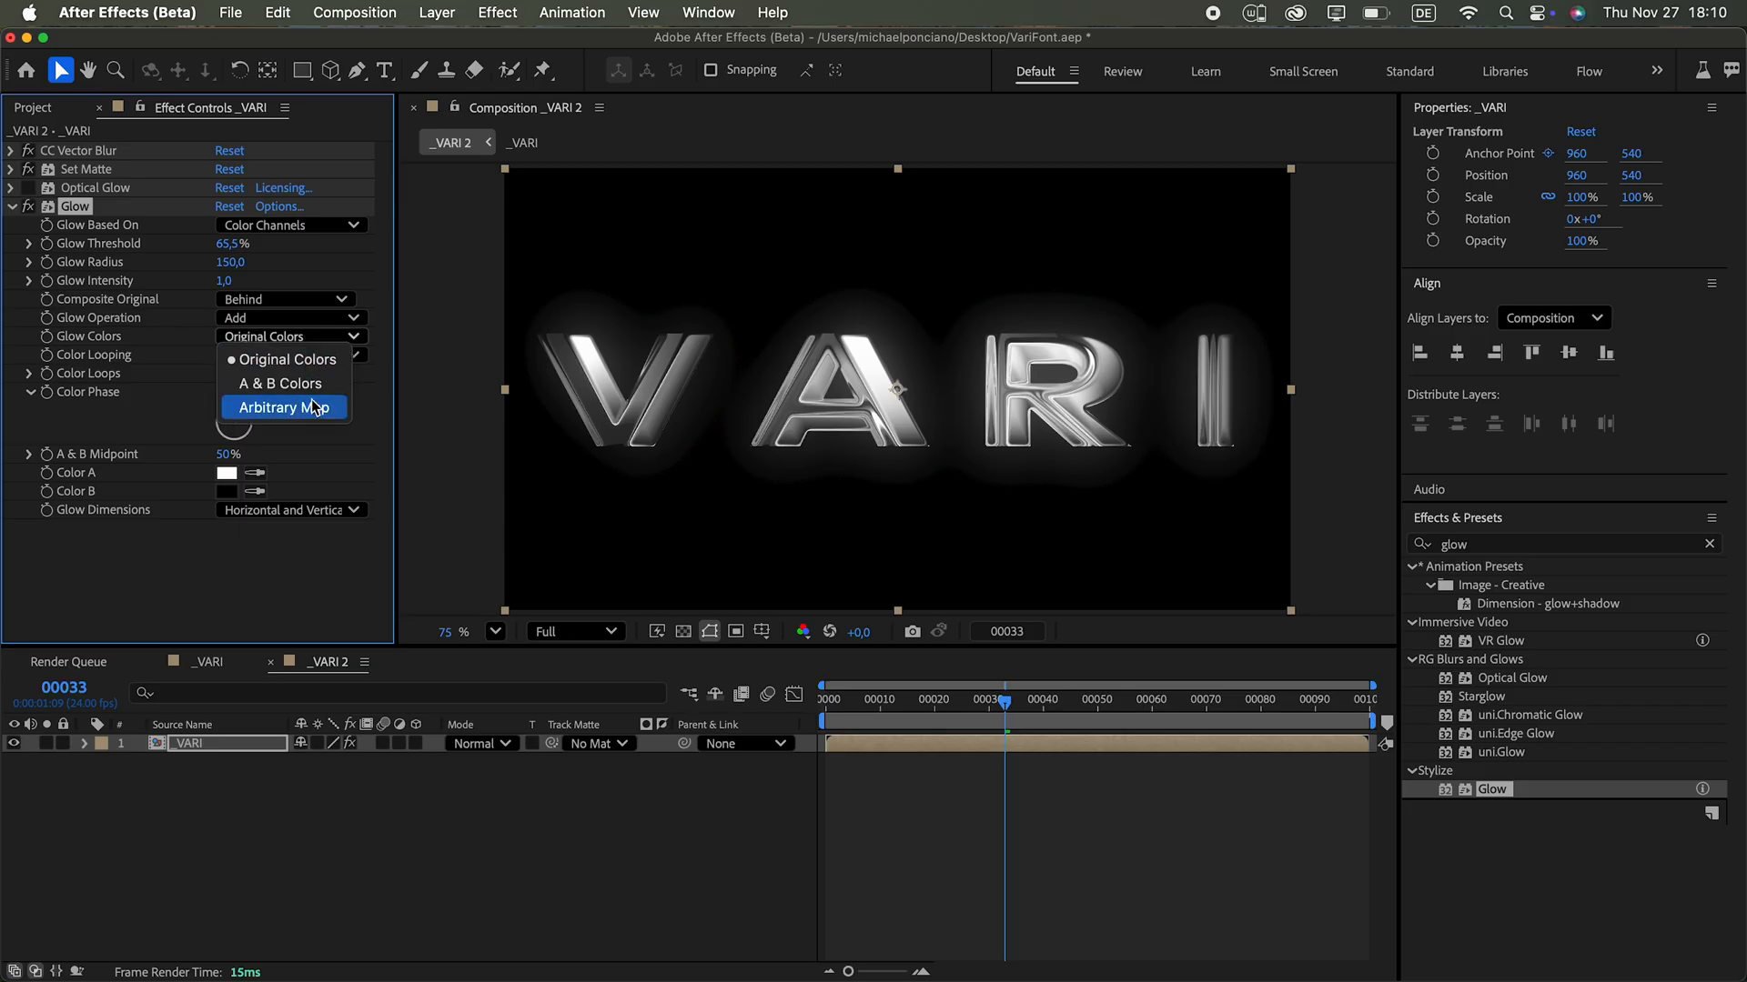
left_click(226, 473)
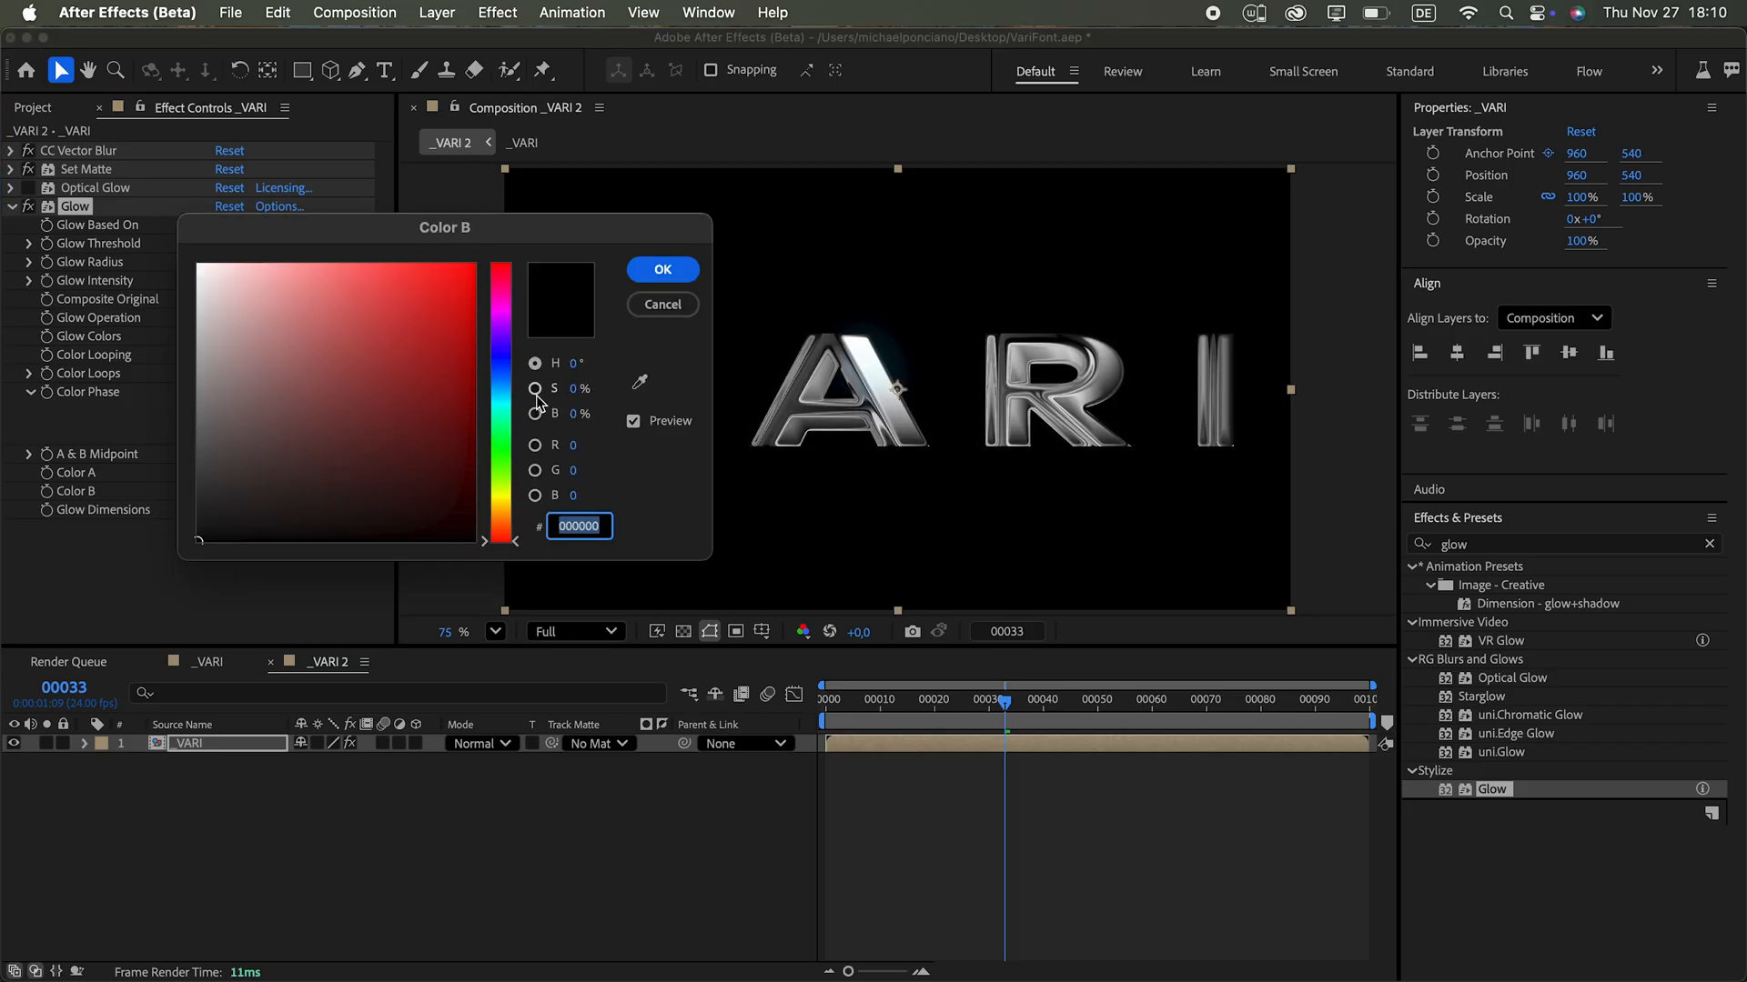
left_click(662, 269)
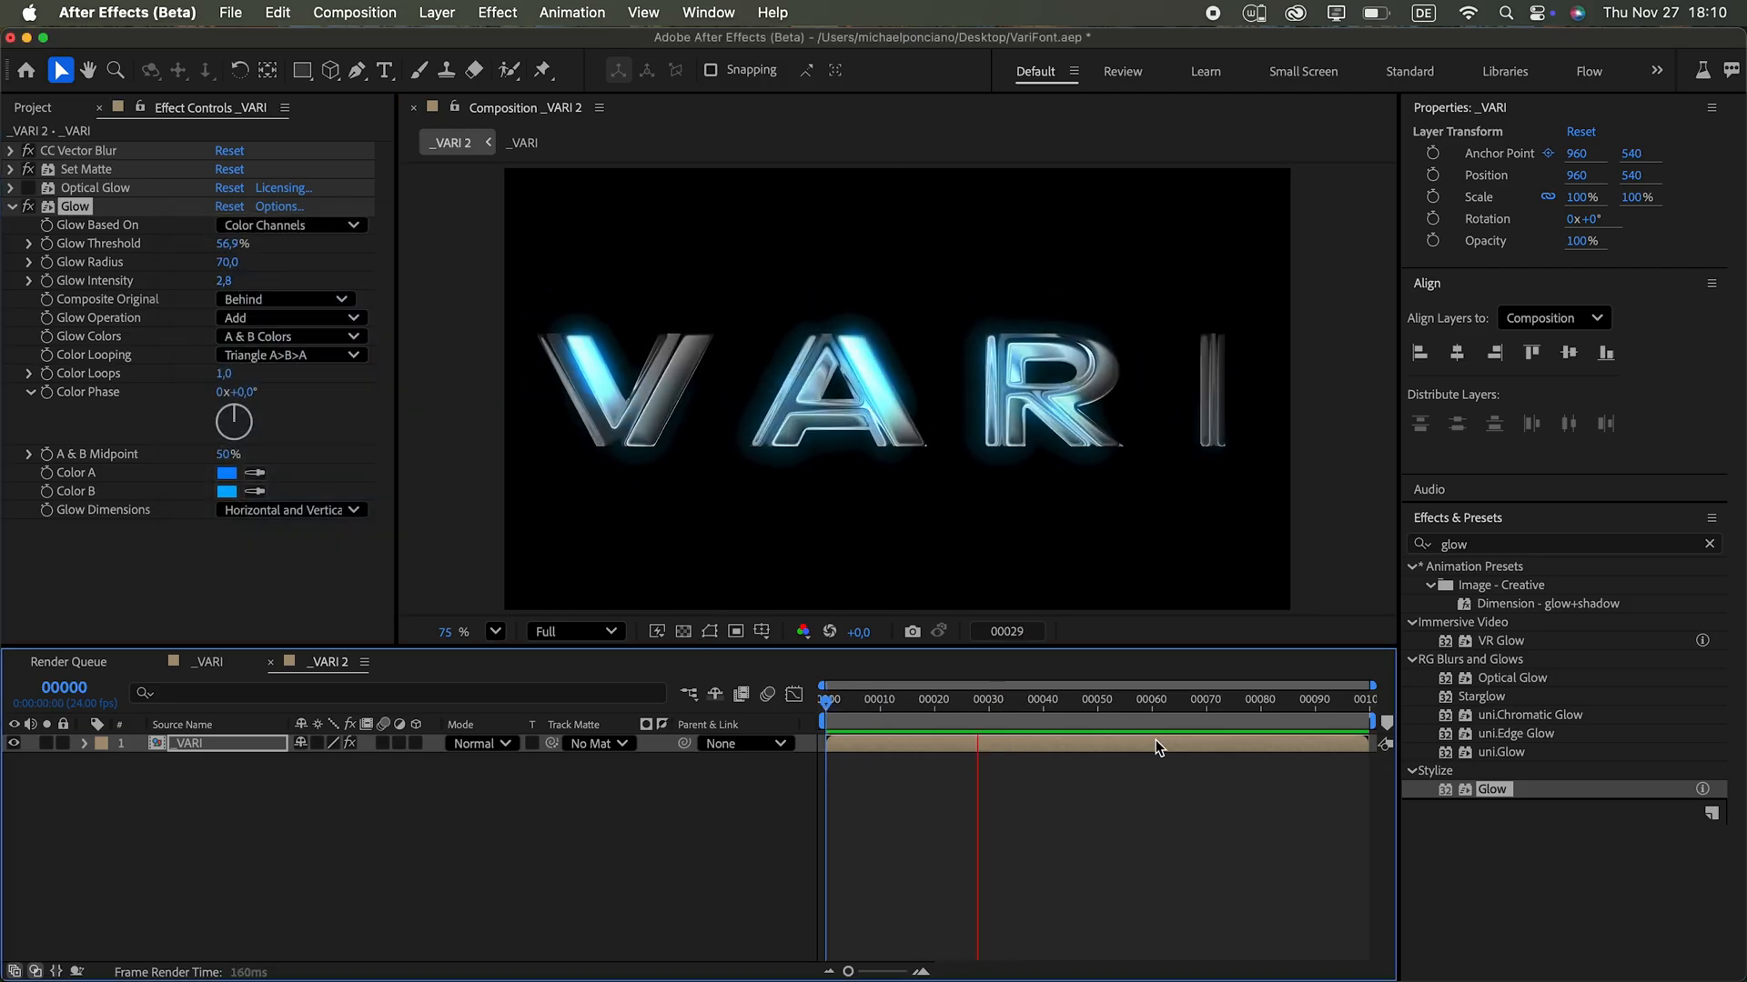
left_click(1103, 721)
type("cc to")
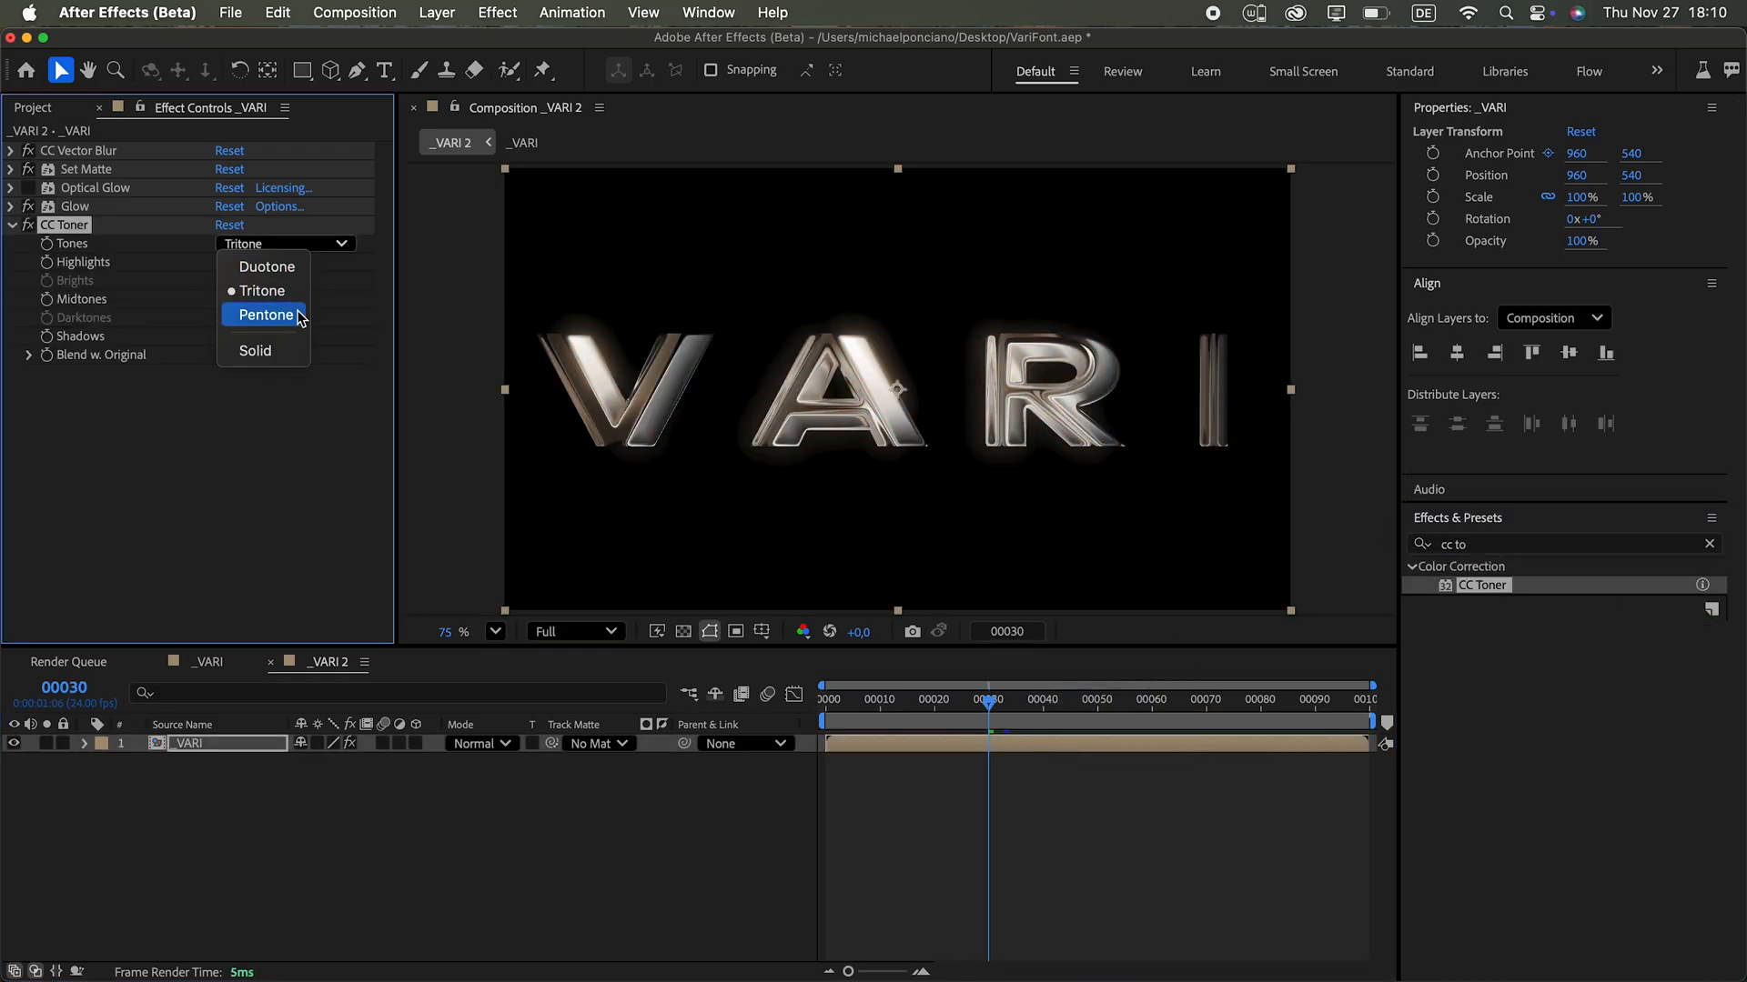
Step: Set CC Toner's Tones to Pentone on the VARI layer
left_click(84, 299)
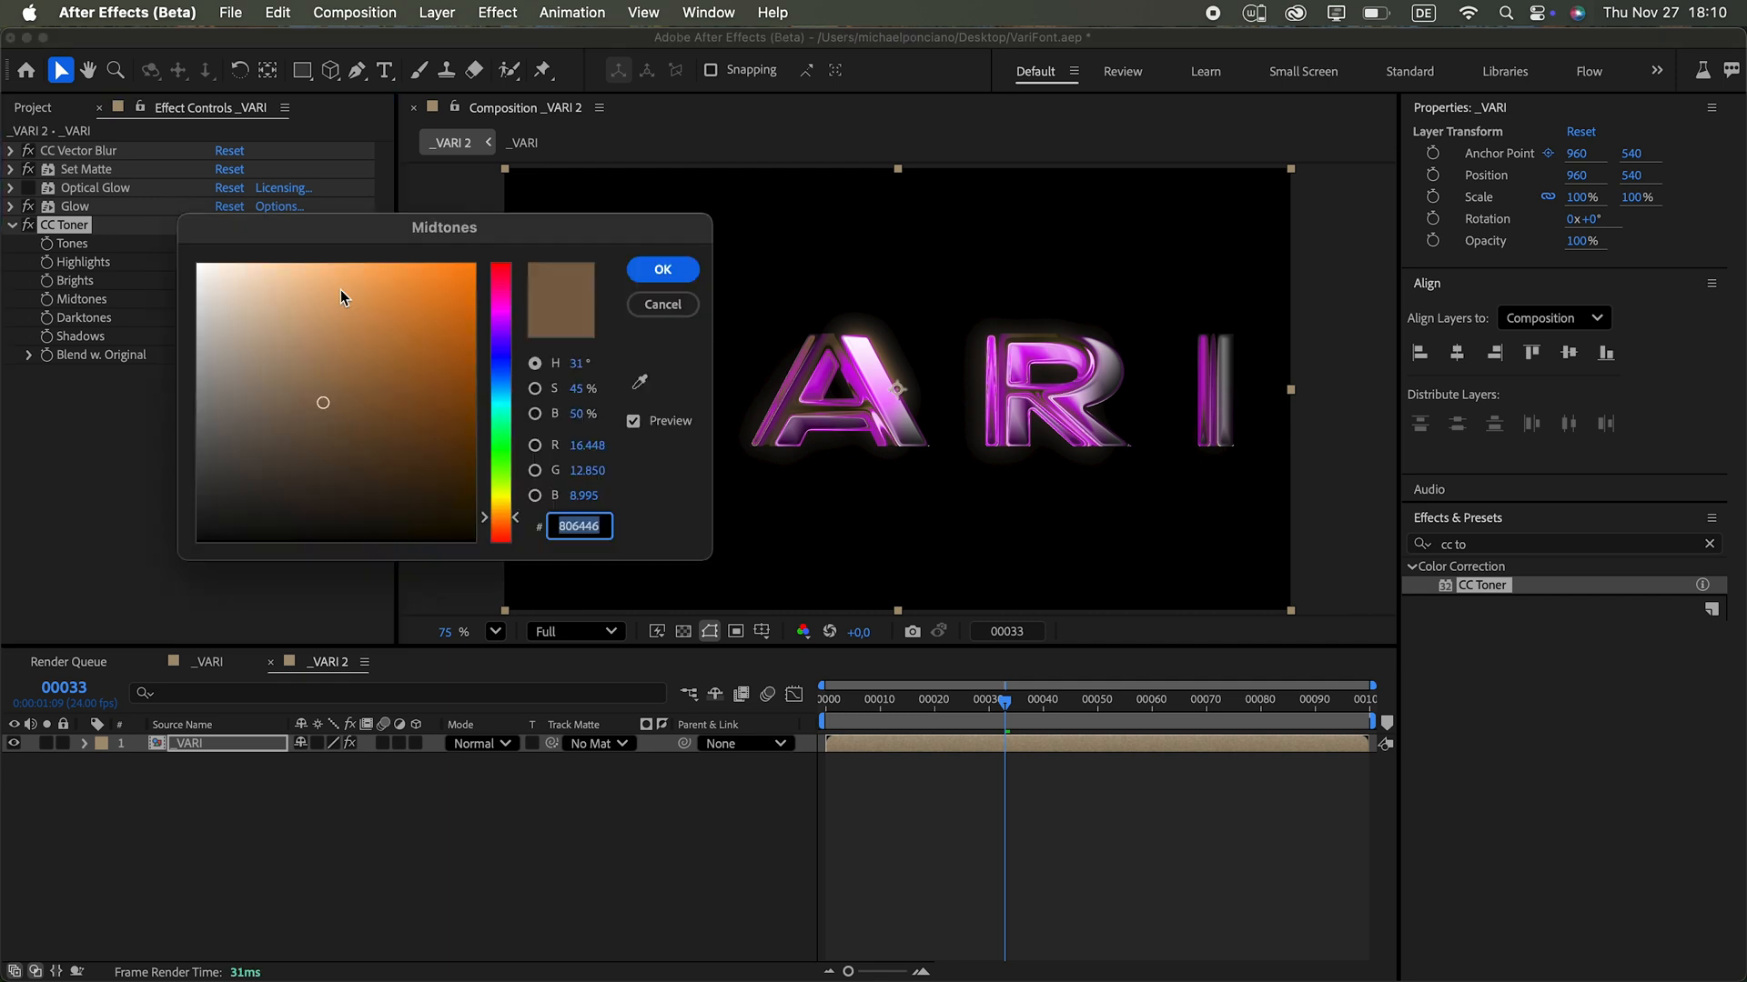